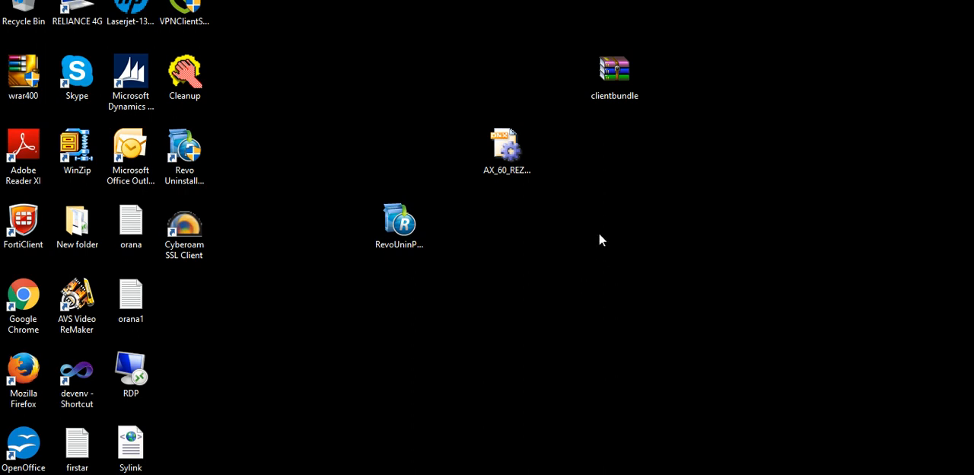
{"action": "mouse_move", "coordinate": [202, 463]}
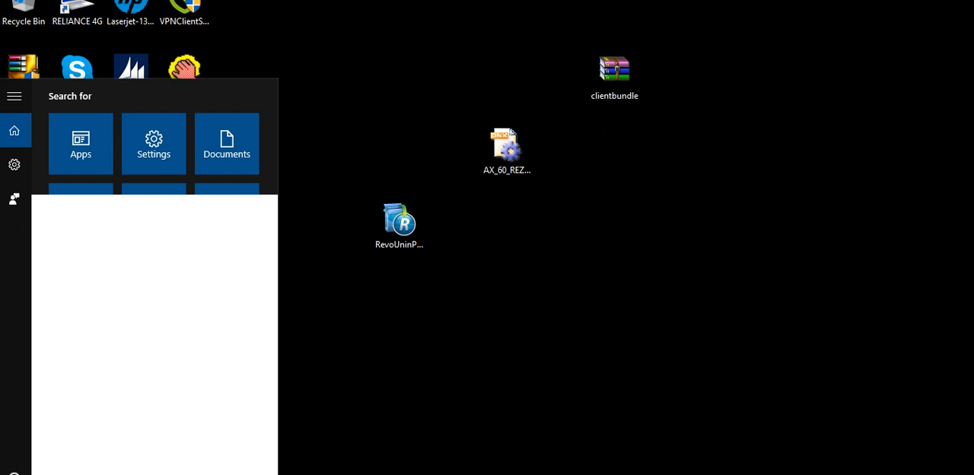
- Search the Start menu for 'contro' and open Control Panel from the results
{"action": "type", "text": "contro"}
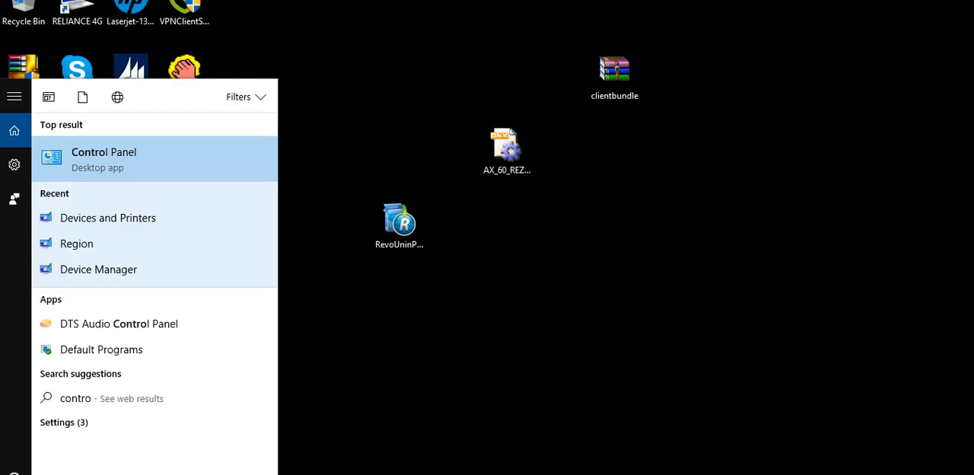
{"action": "mouse_move", "coordinate": [156, 126]}
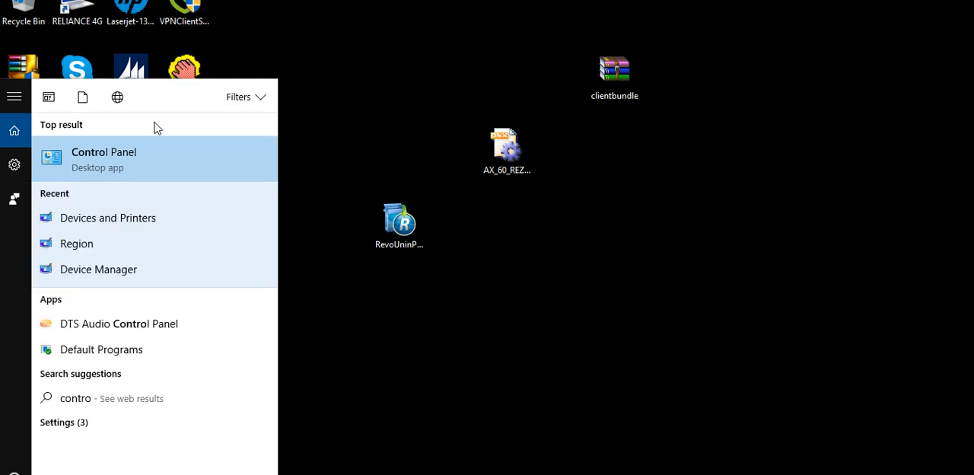
{"action": "left_click", "coordinate": [103, 159]}
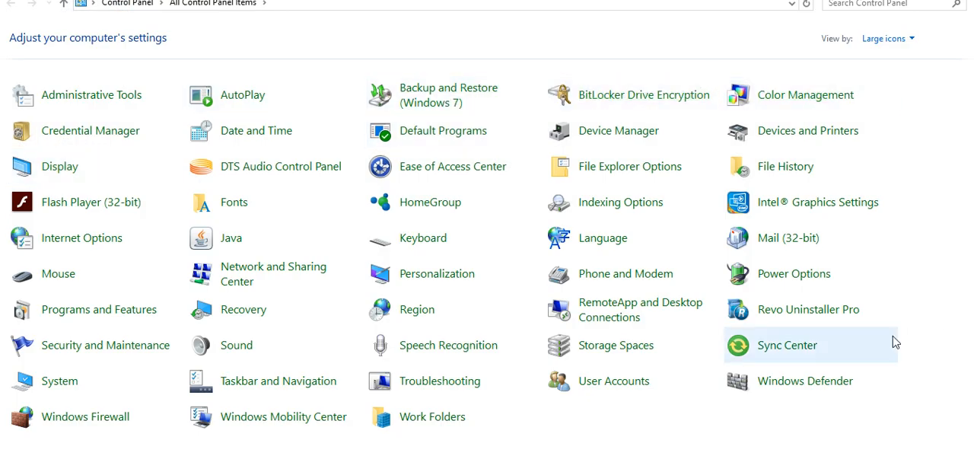
{"action": "mouse_move", "coordinate": [98, 158]}
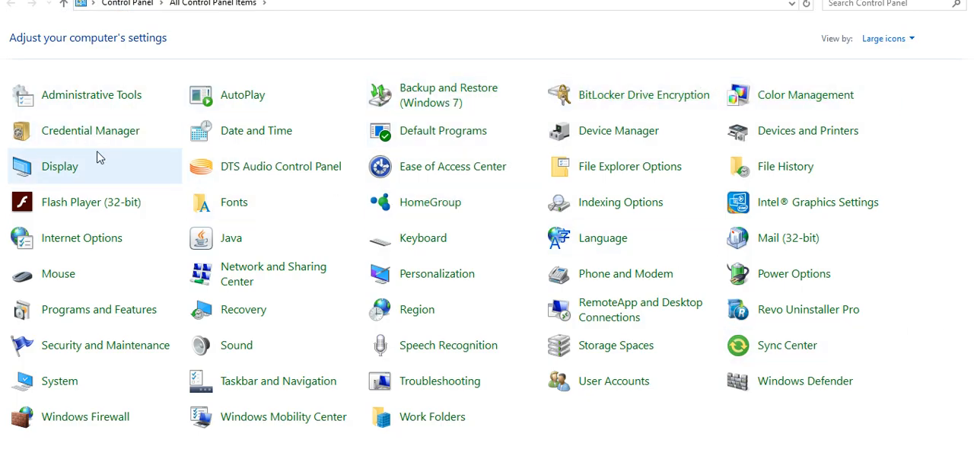
{"action": "mouse_move", "coordinate": [59, 166]}
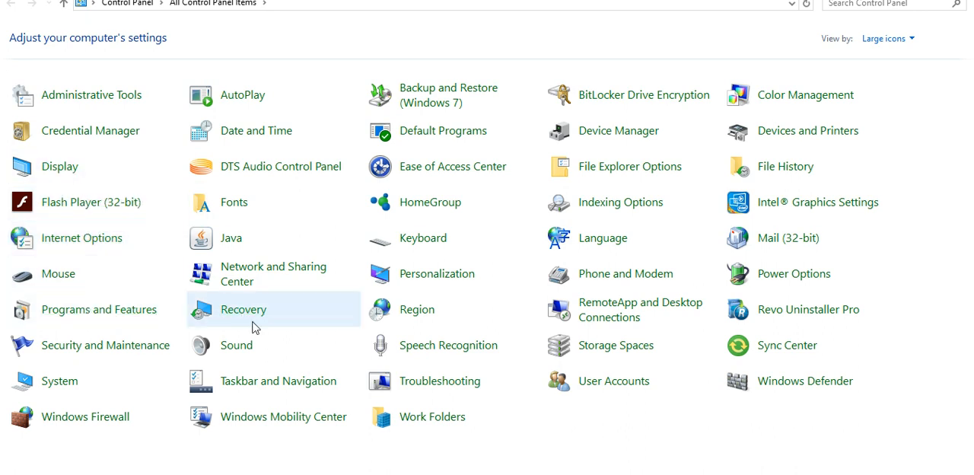
{"action": "mouse_move", "coordinate": [937, 274]}
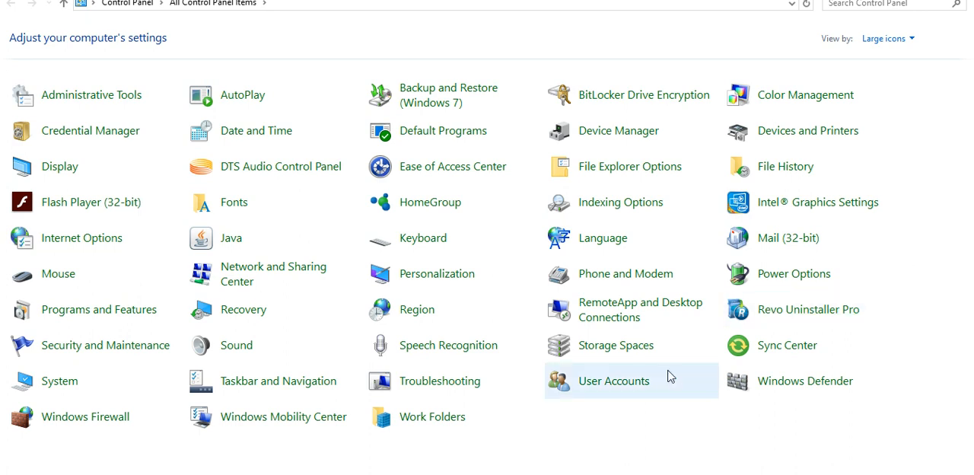
{"action": "mouse_move", "coordinate": [91, 95]}
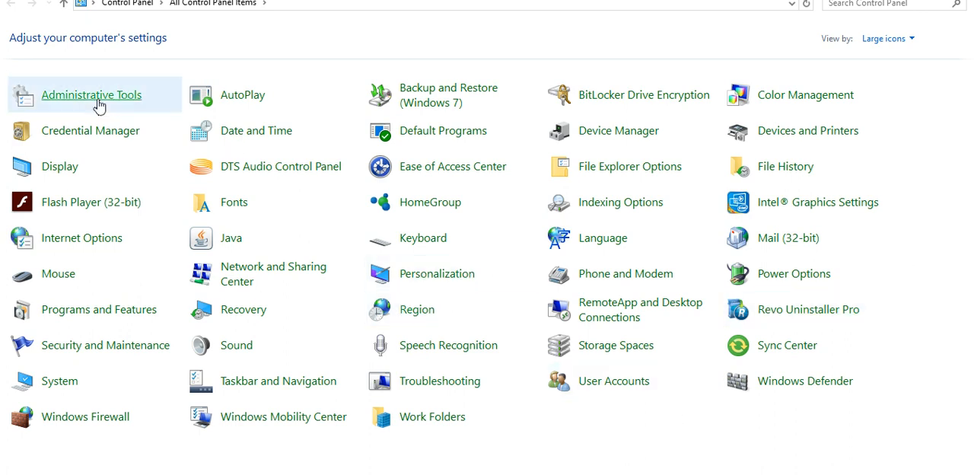
- Open Administrative Tools from the large-icon list of Control Panel items
{"action": "double_click", "coordinate": [91, 94]}
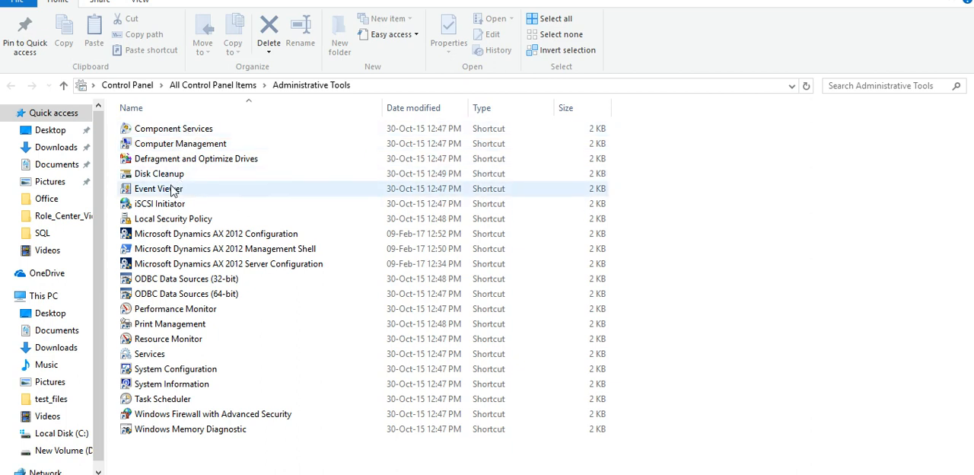
- Launch Disk Cleanup and choose New Volume (D:) as the drive to clean
{"action": "left_click", "coordinate": [159, 174]}
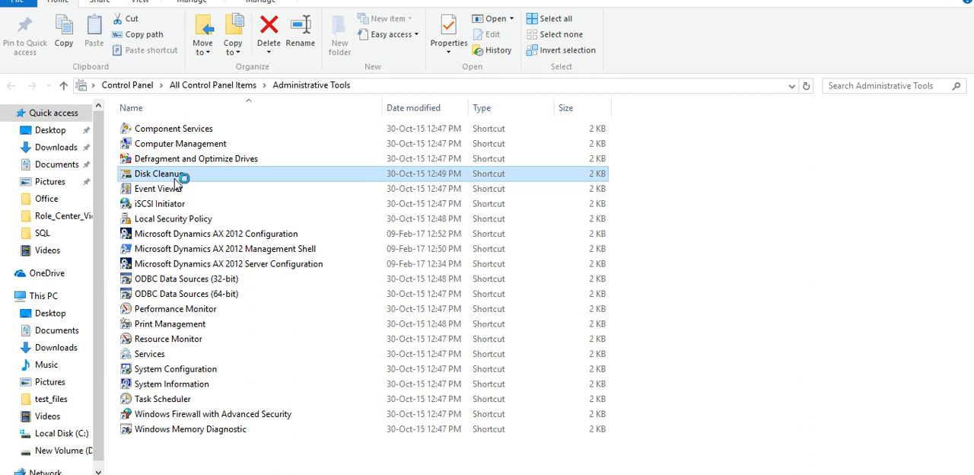
{"action": "double_click", "coordinate": [159, 173]}
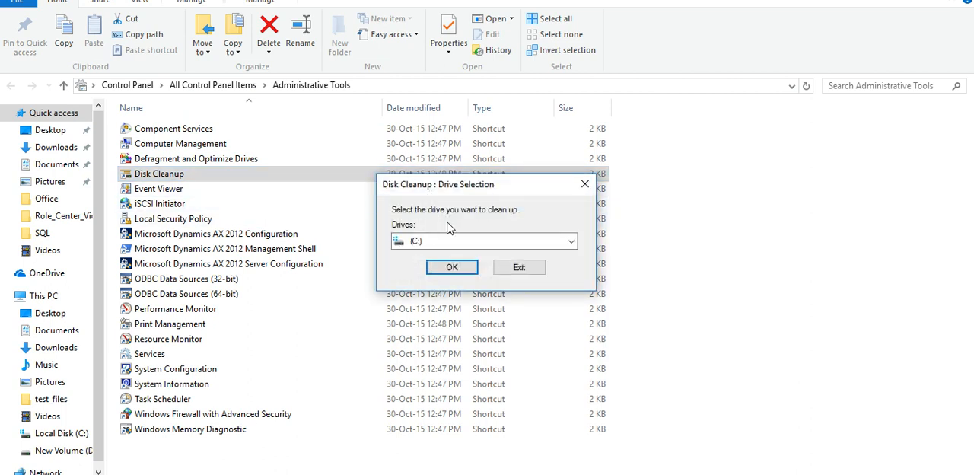
{"action": "mouse_move", "coordinate": [452, 267]}
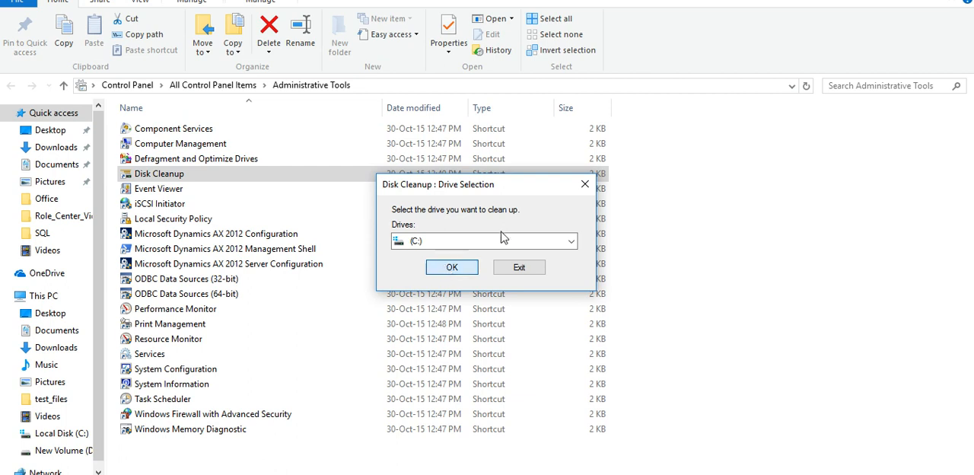
{"action": "left_click", "coordinate": [570, 241]}
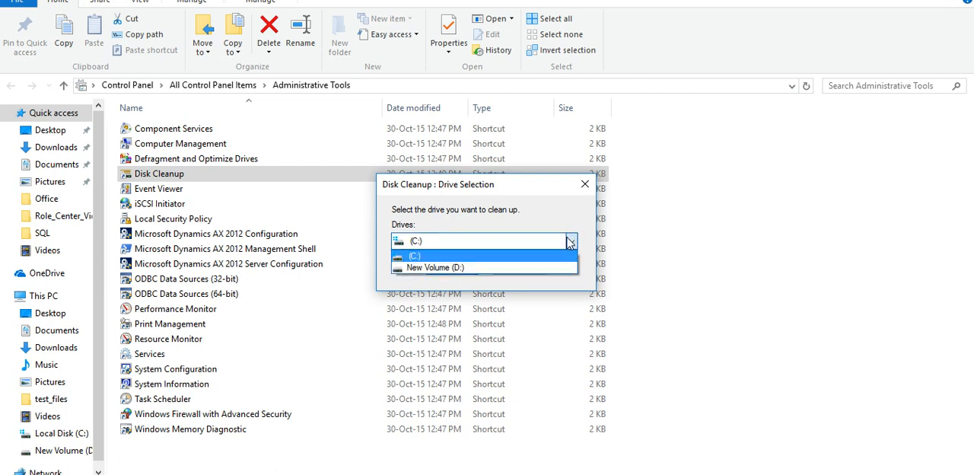
{"action": "mouse_move", "coordinate": [551, 247]}
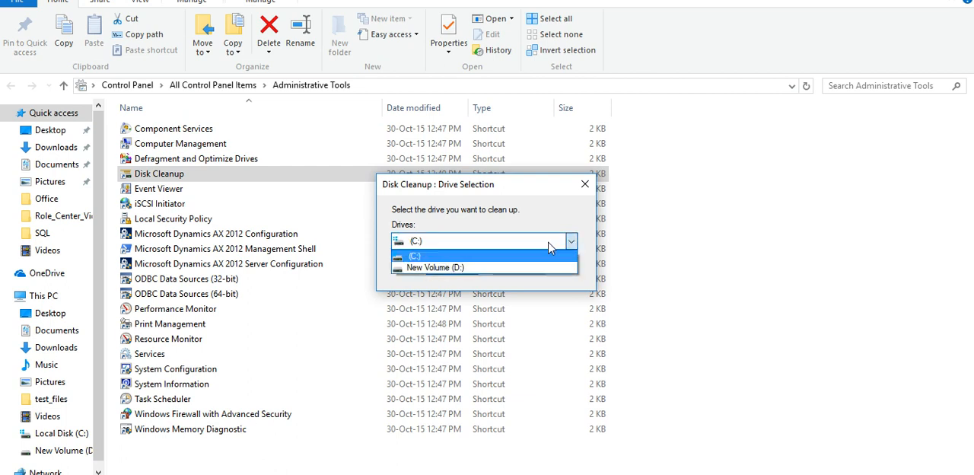
{"action": "left_click", "coordinate": [435, 267]}
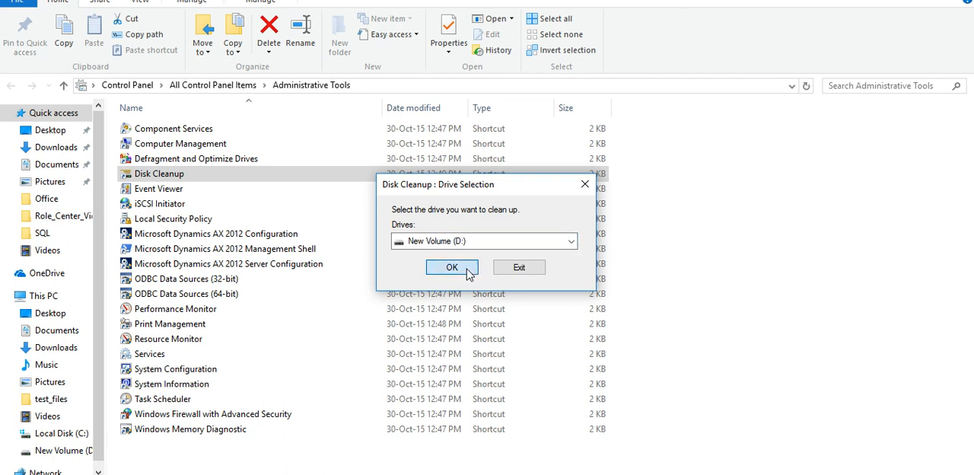
{"action": "left_click", "coordinate": [451, 267]}
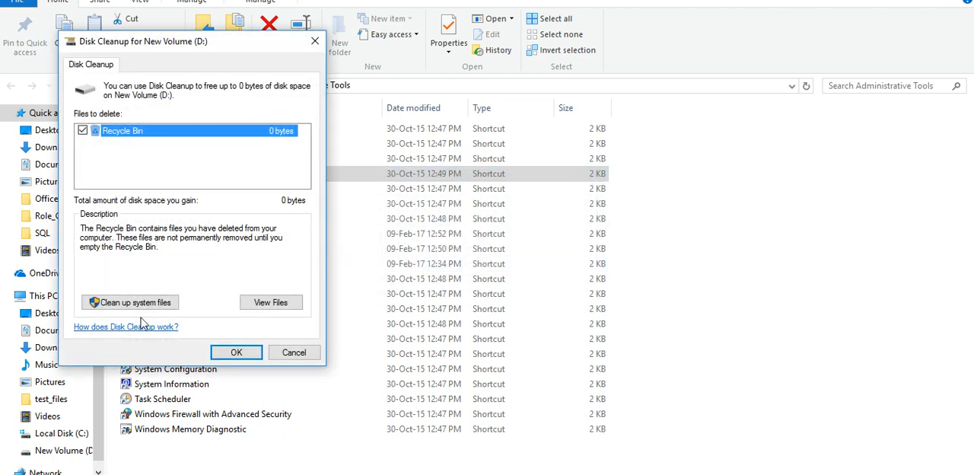
{"action": "mouse_move", "coordinate": [240, 319]}
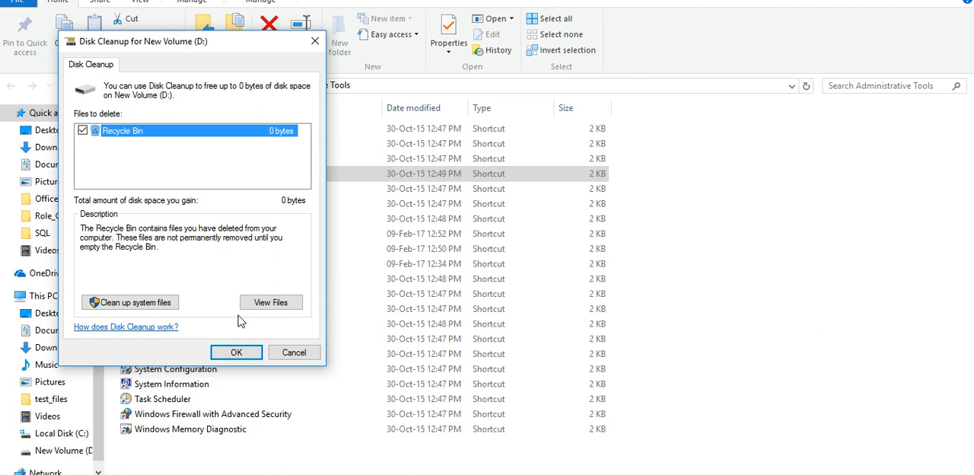
- Permanently delete the checked Recycle Bin files on New Volume (D:)
{"action": "left_click", "coordinate": [236, 351]}
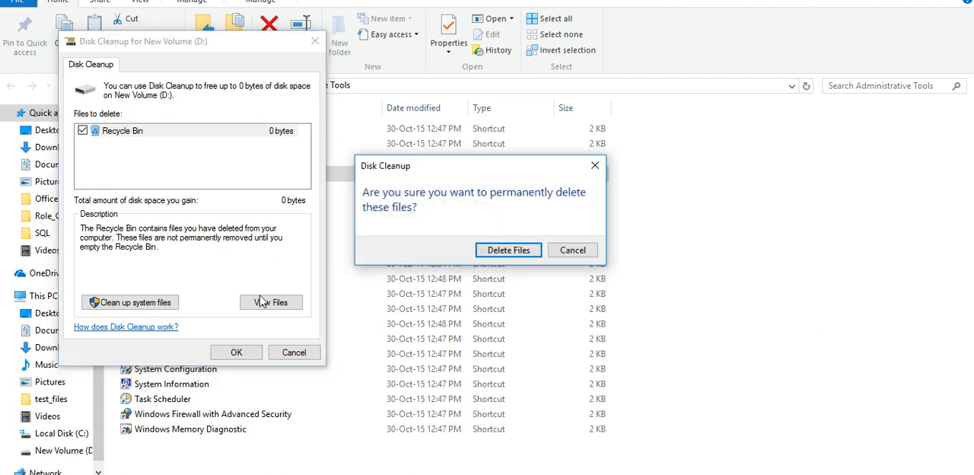
{"action": "left_click", "coordinate": [508, 250]}
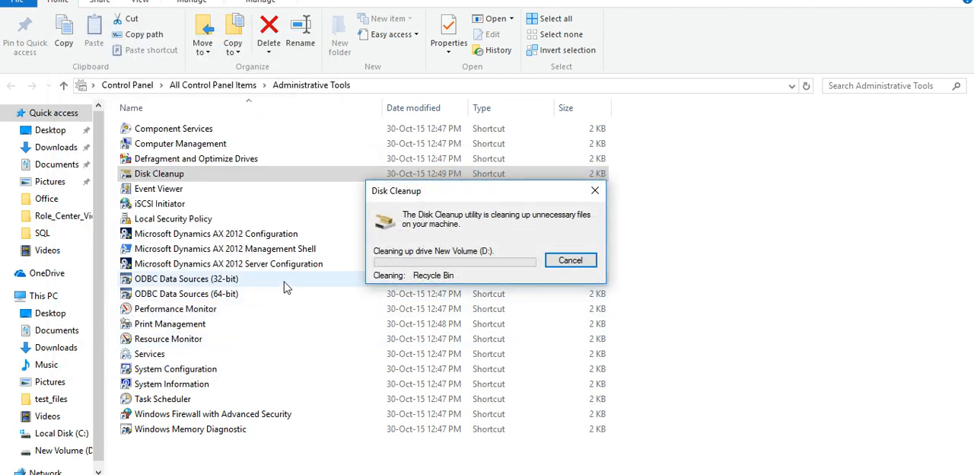
{"action": "left_click", "coordinate": [570, 259]}
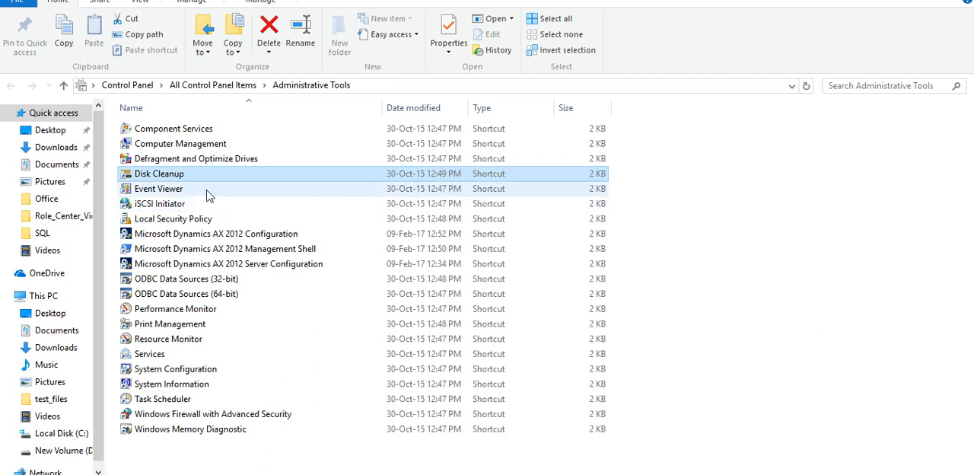
{"action": "left_click", "coordinate": [158, 188]}
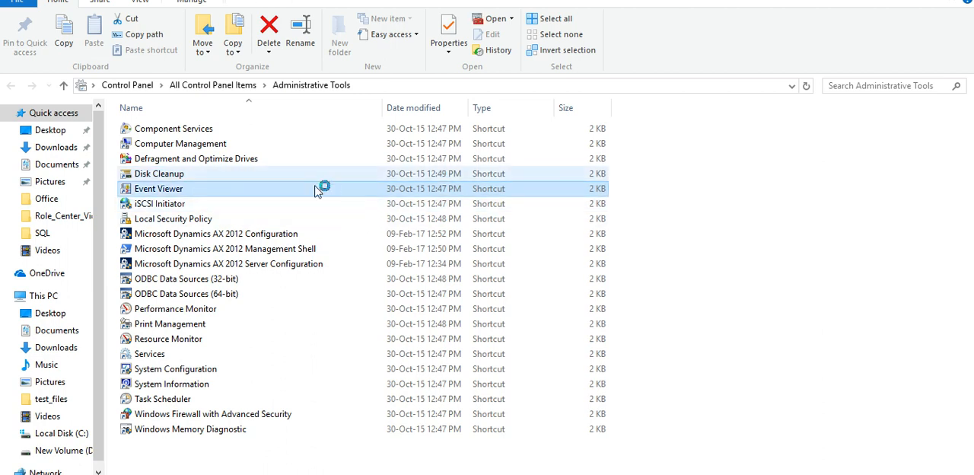
{"action": "double_click", "coordinate": [159, 188]}
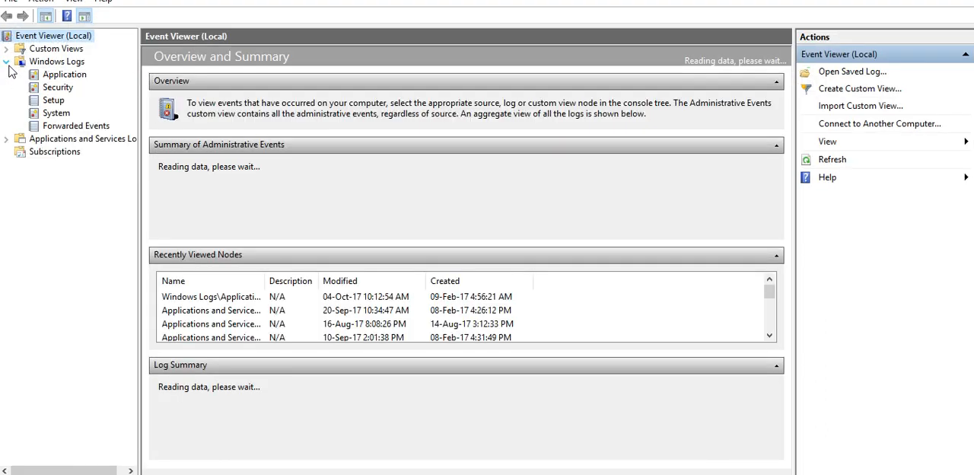
{"action": "left_click", "coordinate": [53, 100]}
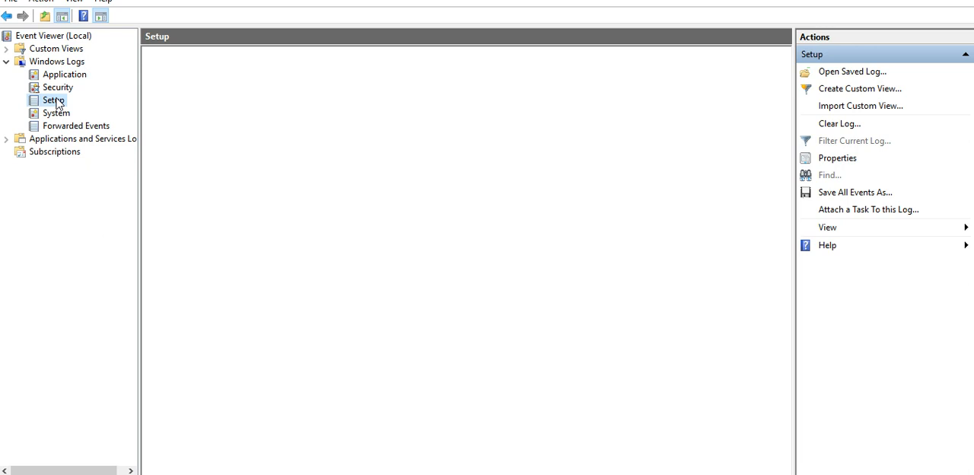
{"action": "left_click", "coordinate": [56, 113]}
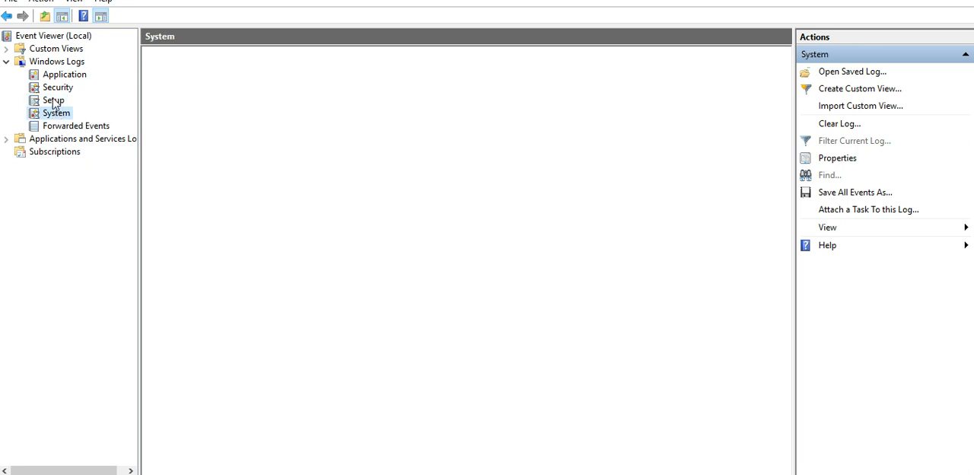
{"action": "mouse_move", "coordinate": [105, 144]}
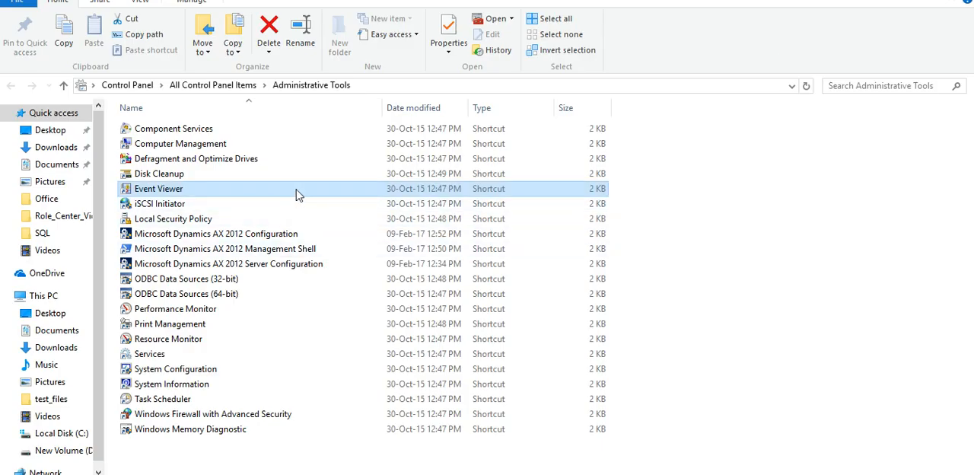
{"action": "mouse_move", "coordinate": [297, 190]}
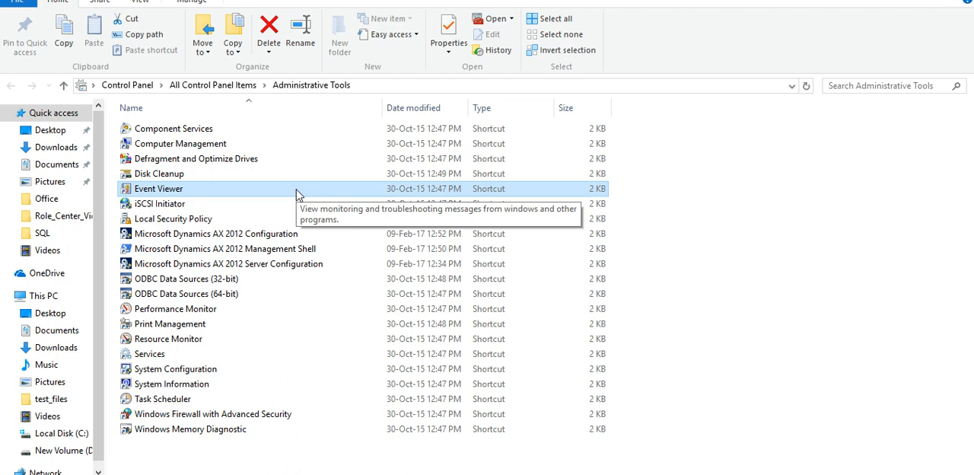
{"action": "mouse_move", "coordinate": [263, 263]}
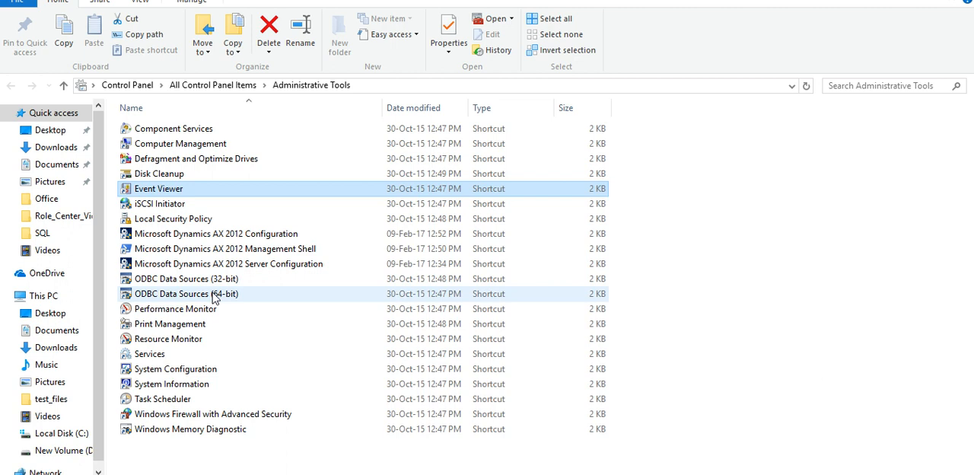
{"action": "double_click", "coordinate": [187, 294]}
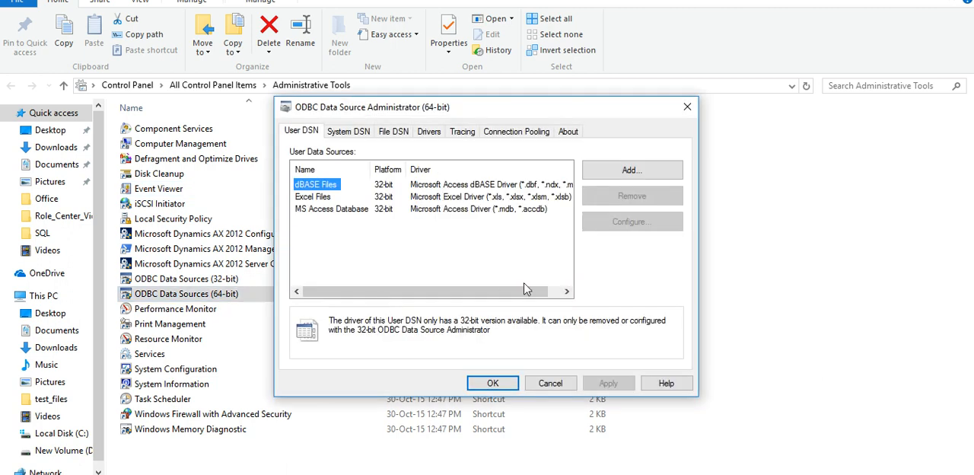
{"action": "mouse_move", "coordinate": [432, 227]}
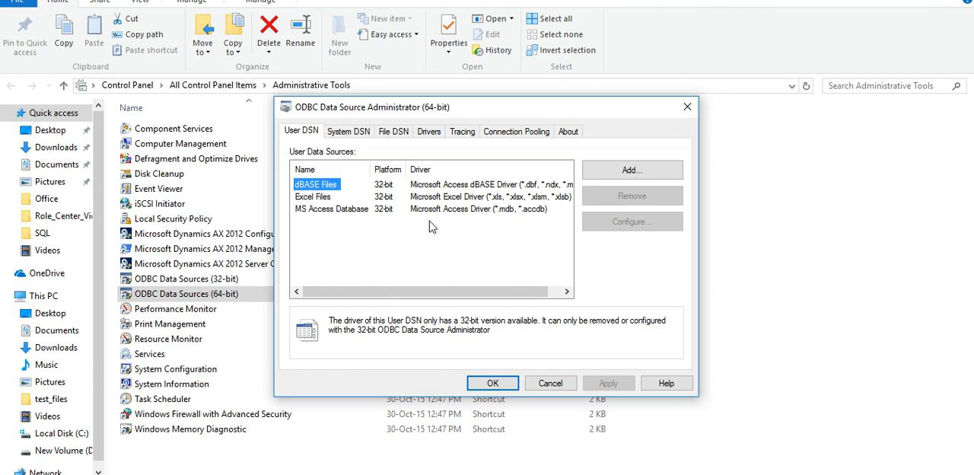
{"action": "left_click", "coordinate": [492, 383]}
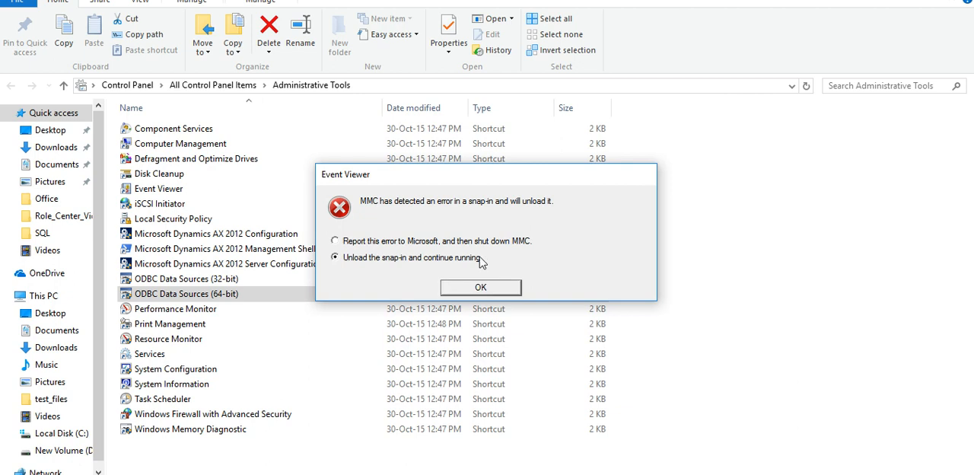
{"action": "left_click", "coordinate": [334, 240]}
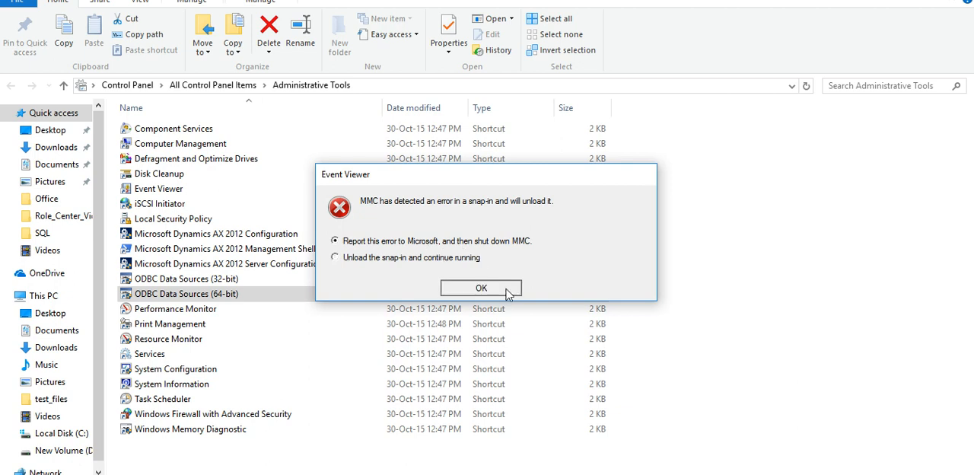
{"action": "left_click", "coordinate": [481, 288]}
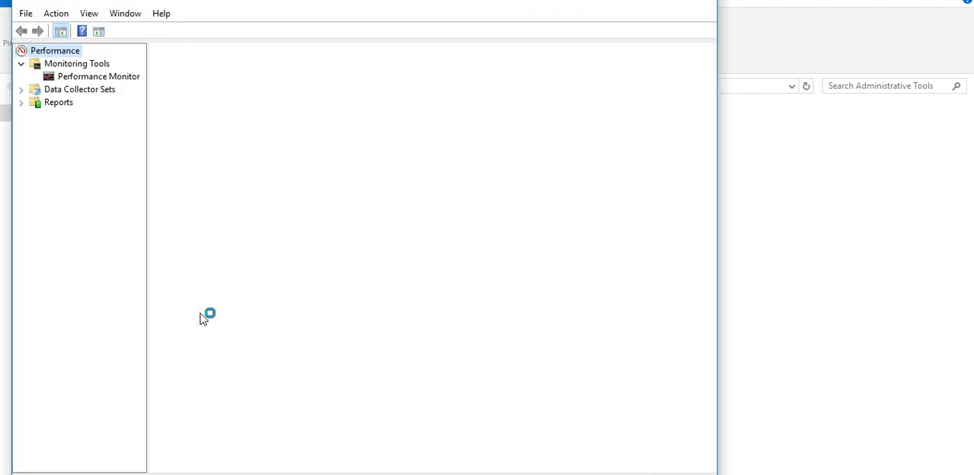
{"action": "left_click", "coordinate": [54, 51]}
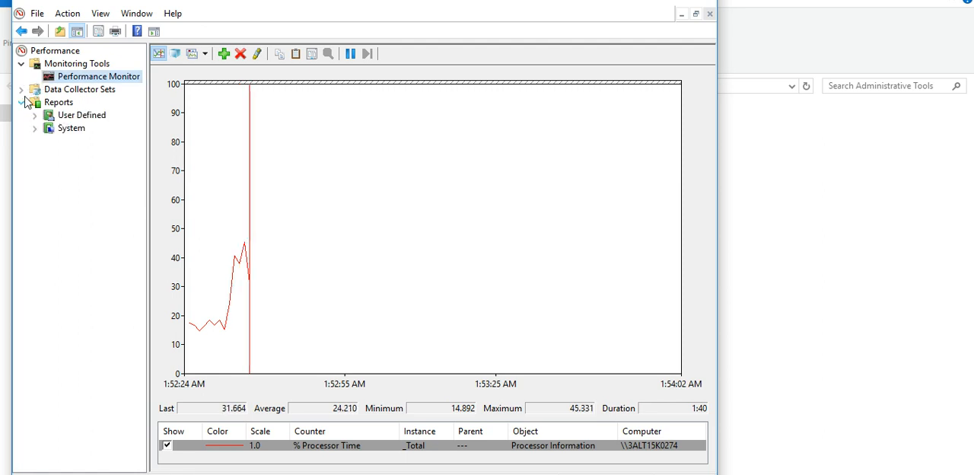
{"action": "left_click", "coordinate": [72, 128]}
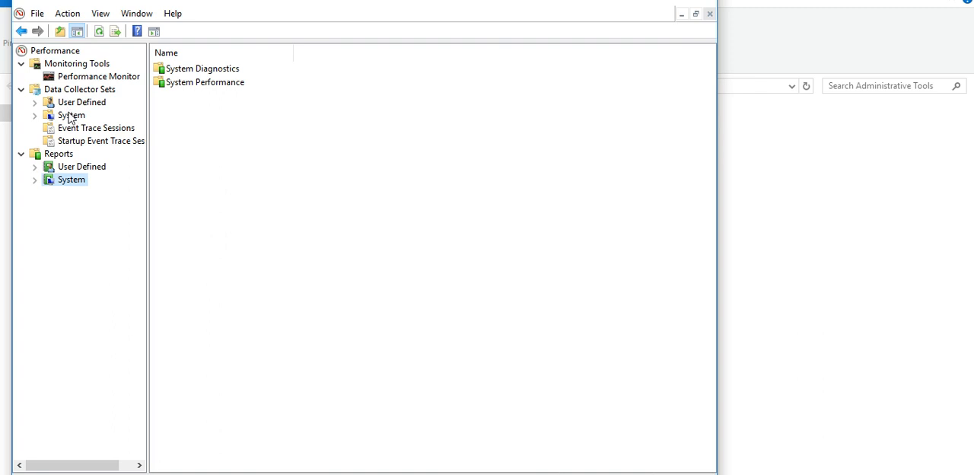
{"action": "left_click", "coordinate": [71, 115]}
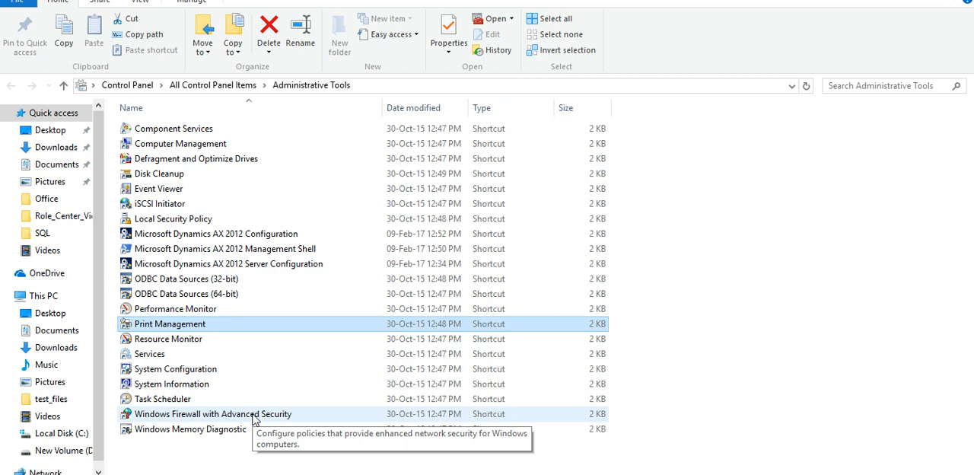
- List the firewall's Inbound Rules, then start a port-based new rule and cancel it
{"action": "double_click", "coordinate": [214, 413]}
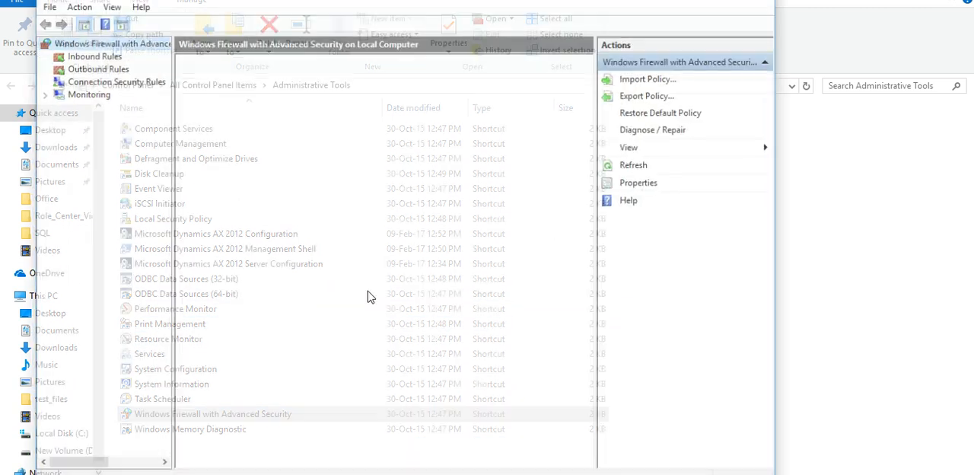
{"action": "left_click", "coordinate": [91, 54]}
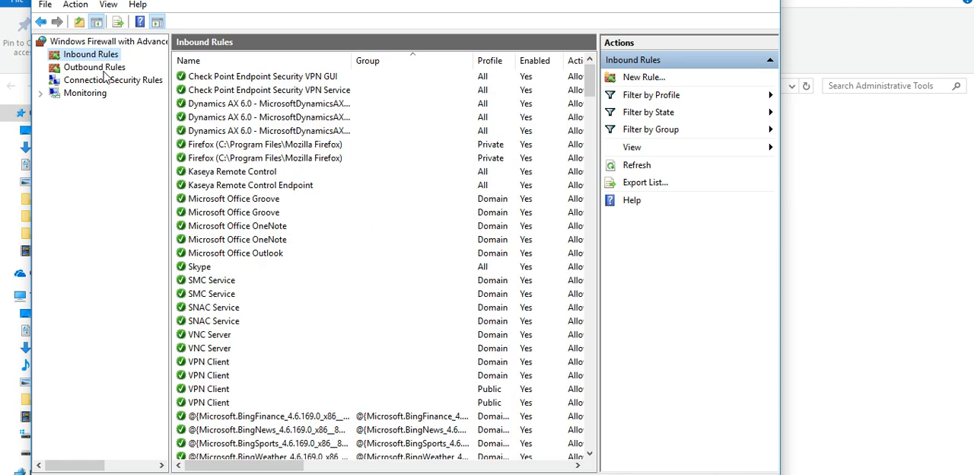
{"action": "right_click", "coordinate": [91, 54]}
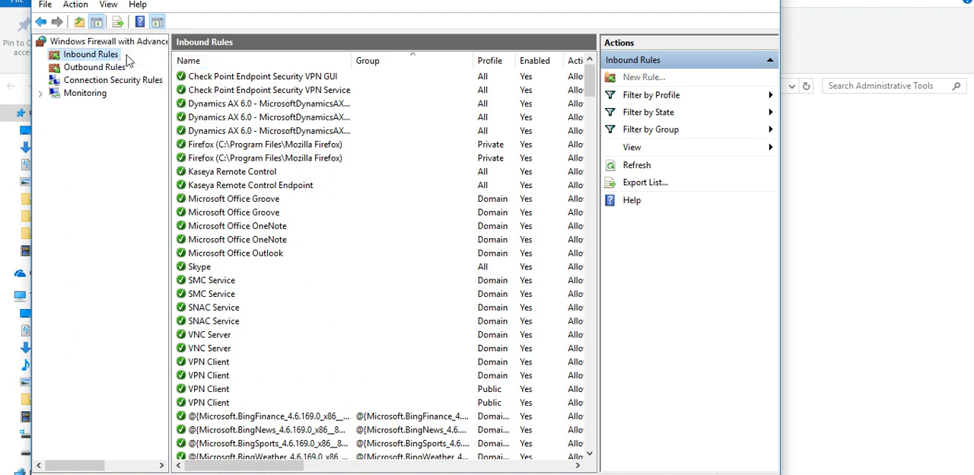
{"action": "left_click", "coordinate": [643, 76]}
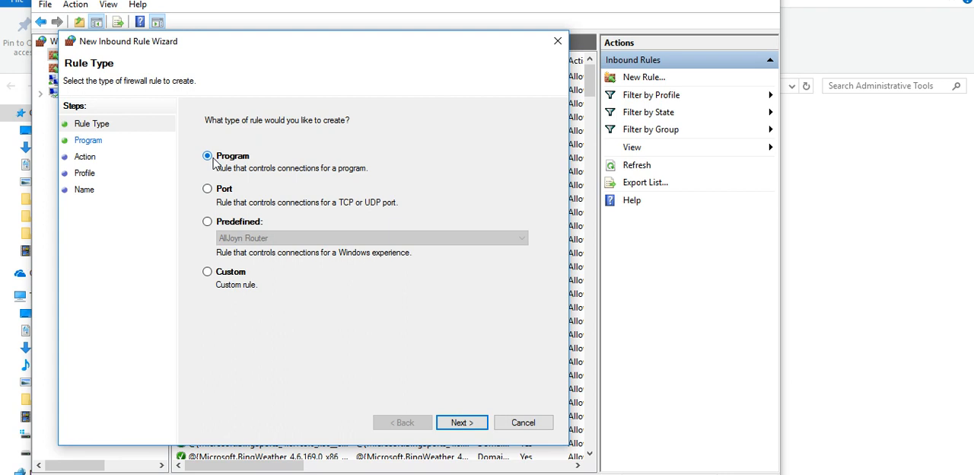
{"action": "mouse_move", "coordinate": [282, 183]}
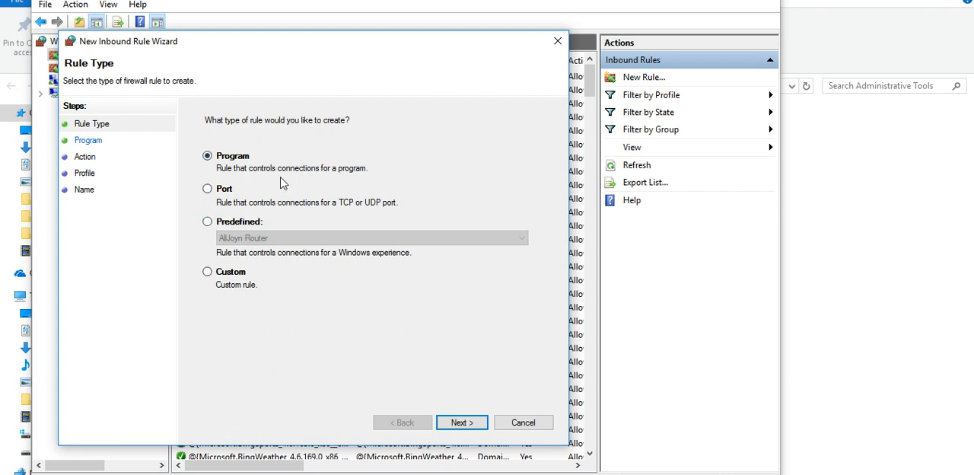
{"action": "left_click", "coordinate": [207, 188]}
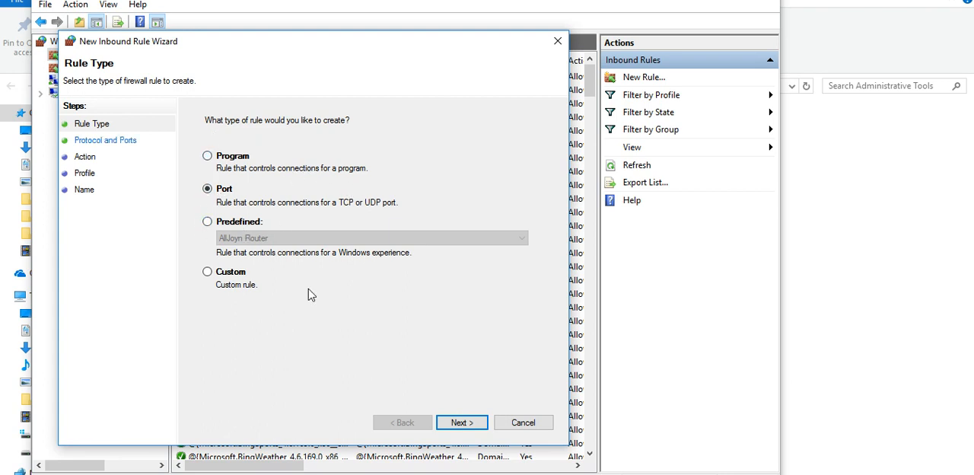
{"action": "left_click", "coordinate": [461, 422]}
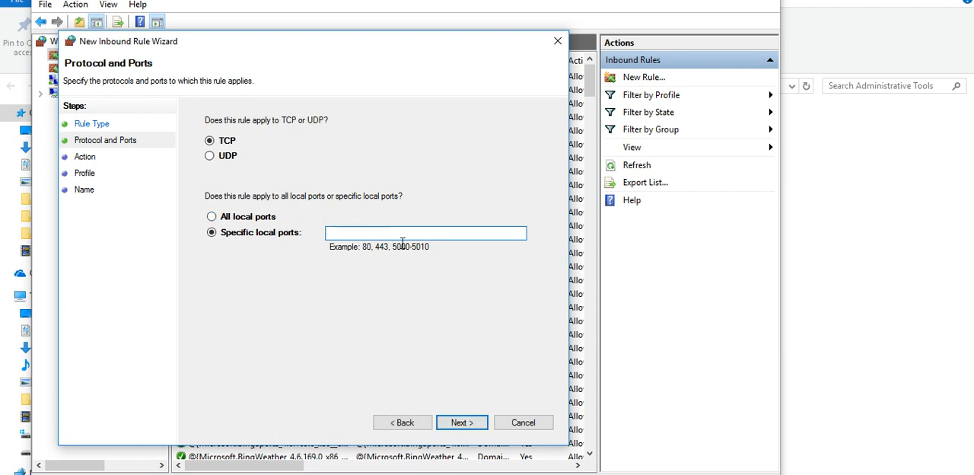
{"action": "mouse_move", "coordinate": [524, 423]}
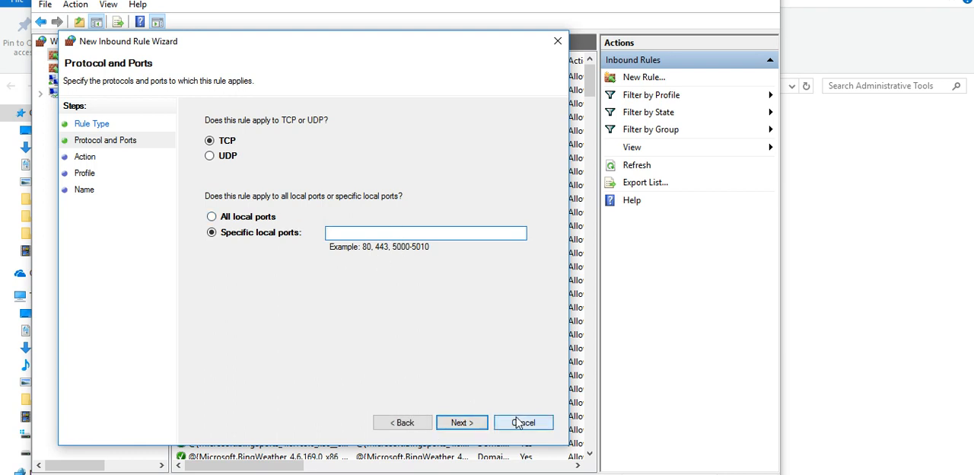
{"action": "left_click", "coordinate": [524, 423]}
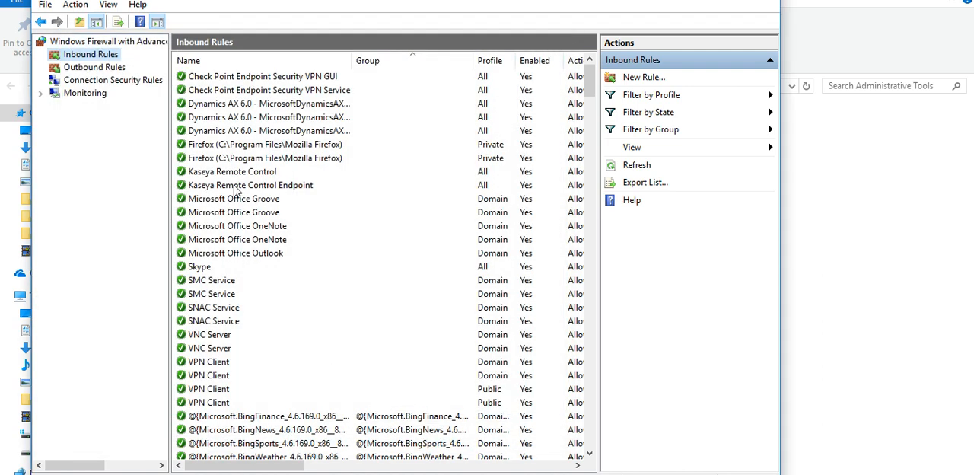
- View the Connection Security Rules, then the Outbound Rules, in the firewall console
{"action": "left_click", "coordinate": [112, 80]}
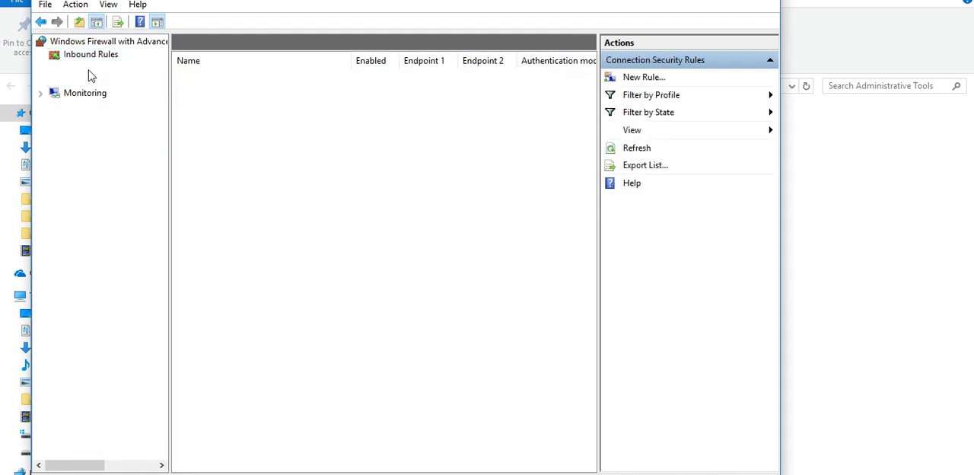
{"action": "left_click", "coordinate": [96, 67]}
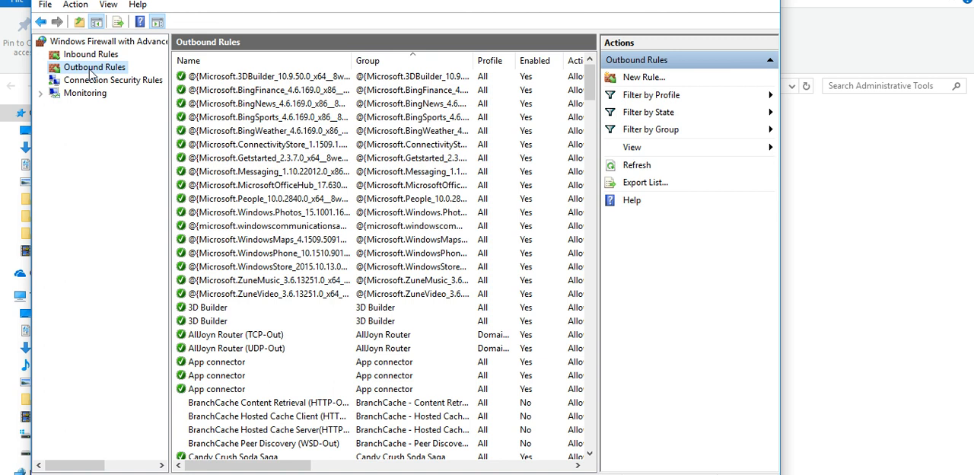
{"action": "mouse_move", "coordinate": [117, 84]}
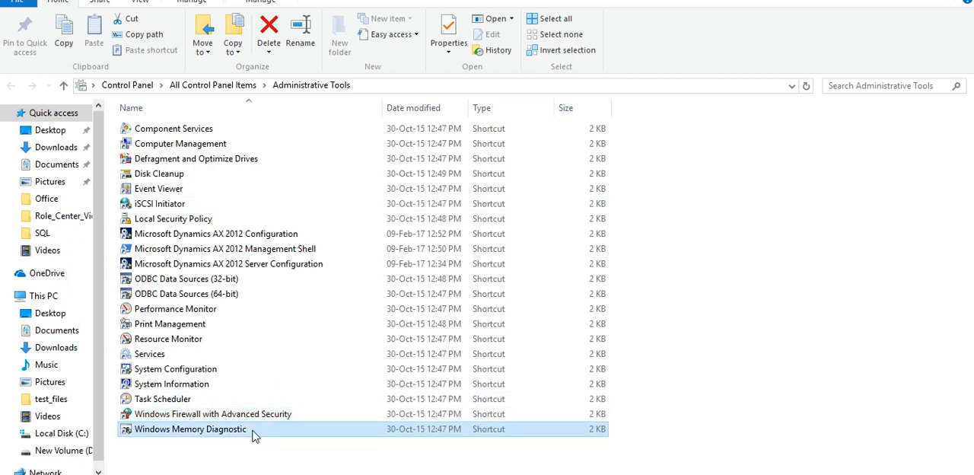
{"action": "mouse_move", "coordinate": [281, 383]}
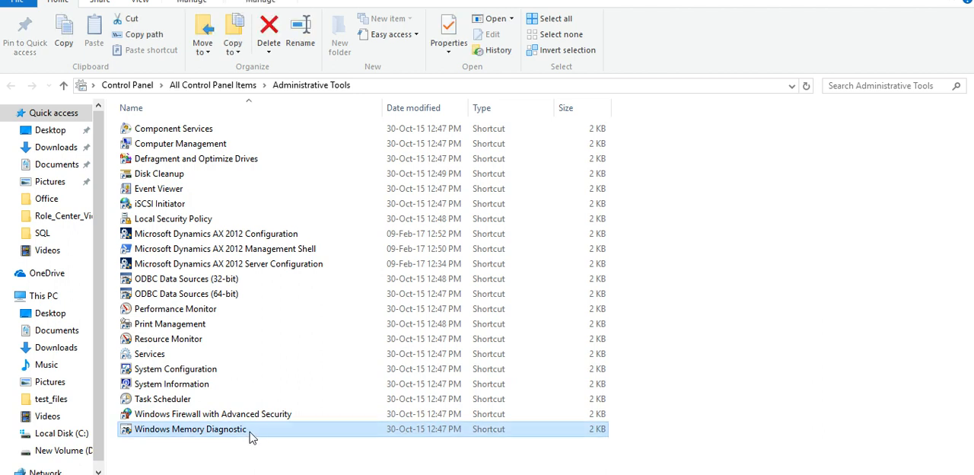
{"action": "double_click", "coordinate": [189, 429]}
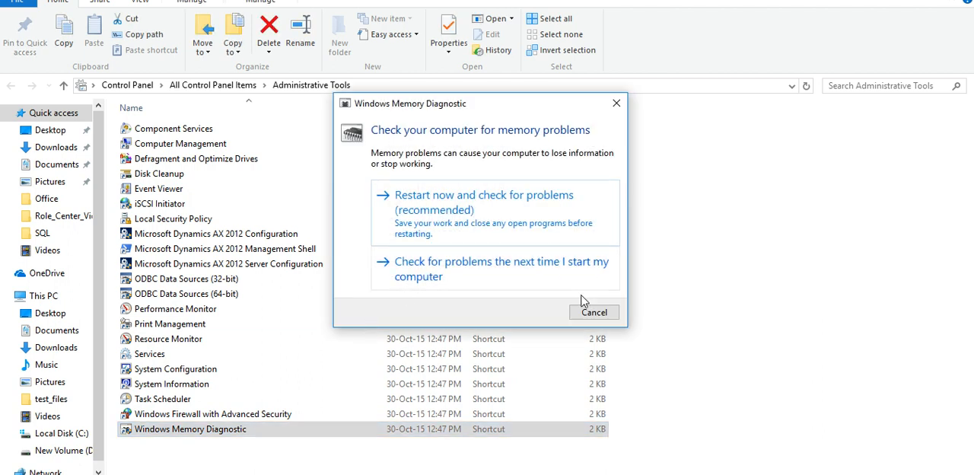
{"action": "left_click", "coordinate": [594, 312]}
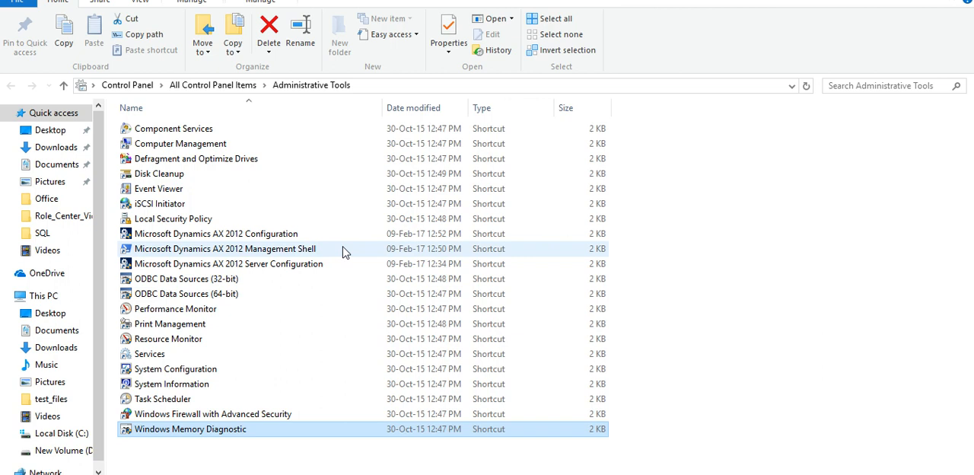
{"action": "mouse_move", "coordinate": [127, 85]}
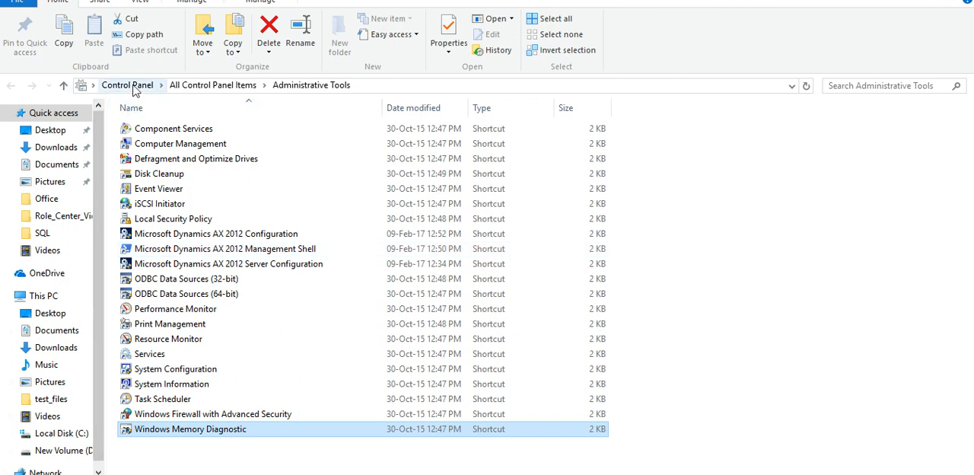
- Return to All Control Panel Items using the Control Panel breadcrumb
{"action": "left_click", "coordinate": [212, 84]}
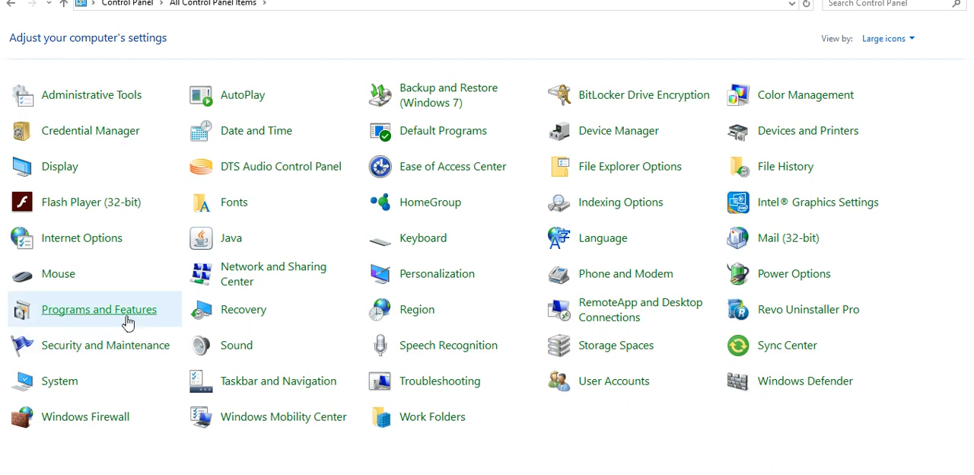
{"action": "mouse_move", "coordinate": [59, 274]}
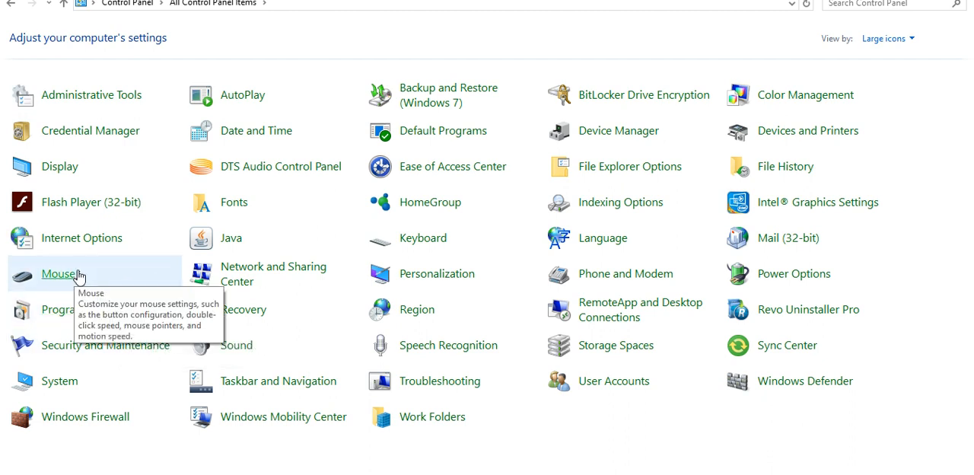
{"action": "mouse_move", "coordinate": [82, 238]}
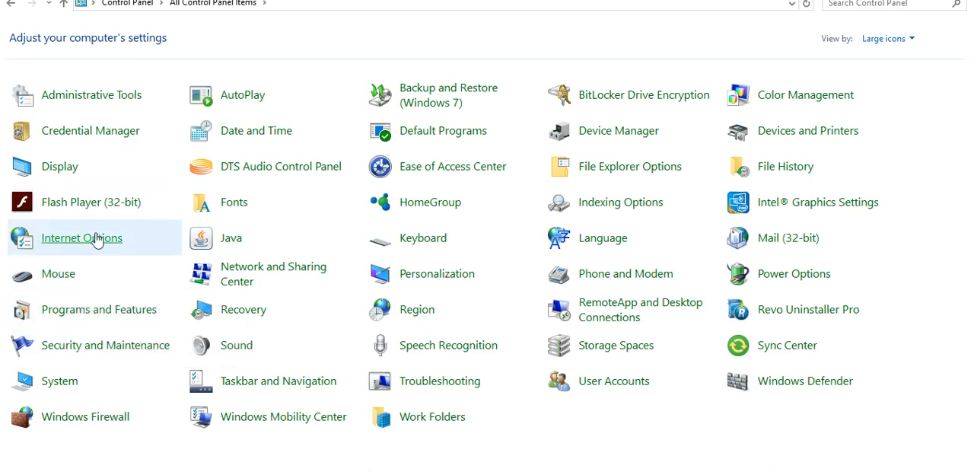
- Open Internet Options' Advanced tab and scroll the settings down to Security
{"action": "left_click", "coordinate": [82, 237]}
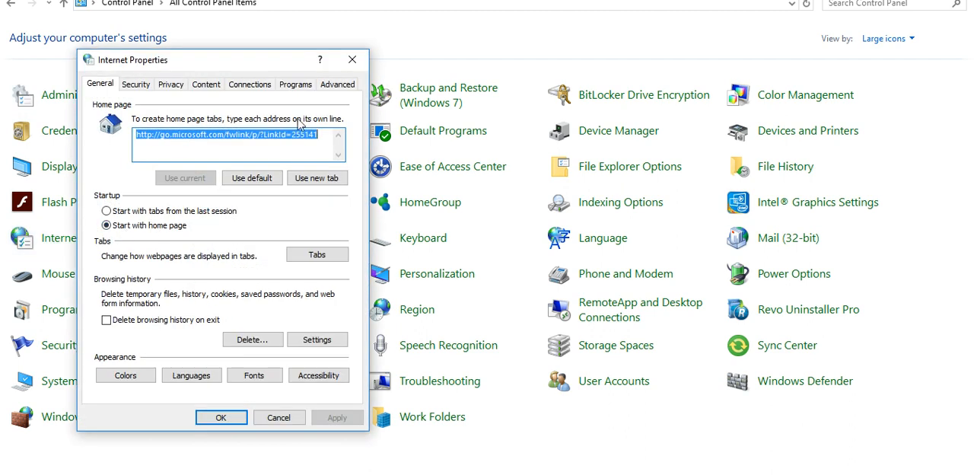
{"action": "left_click", "coordinate": [337, 84]}
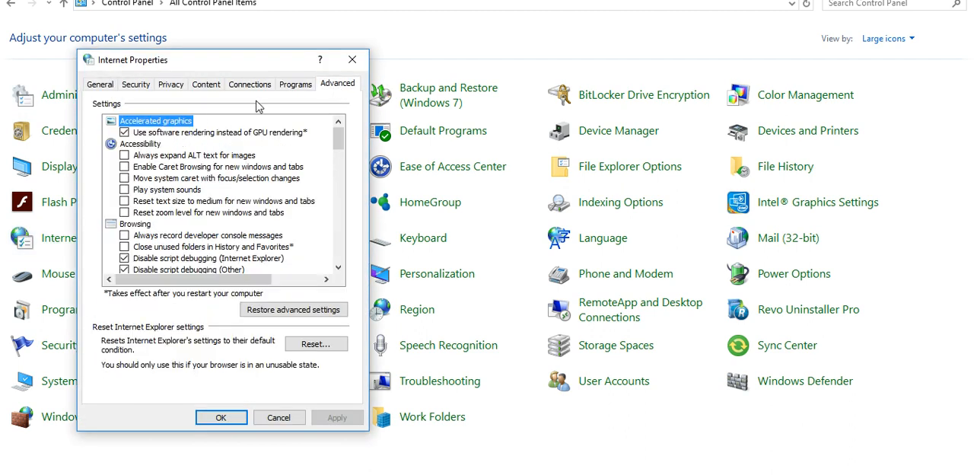
{"action": "scroll", "scroll_direction": "down", "scroll_amount": 3}
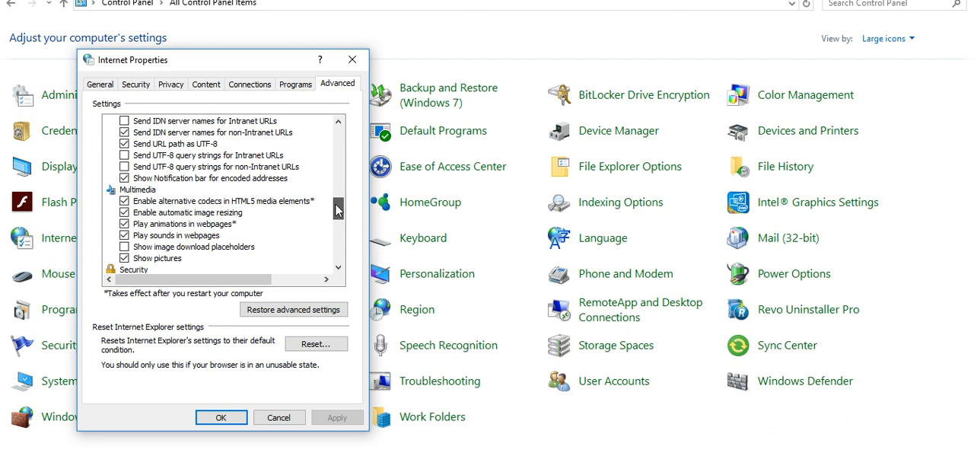
{"action": "scroll", "scroll_direction": "down", "scroll_amount": 3}
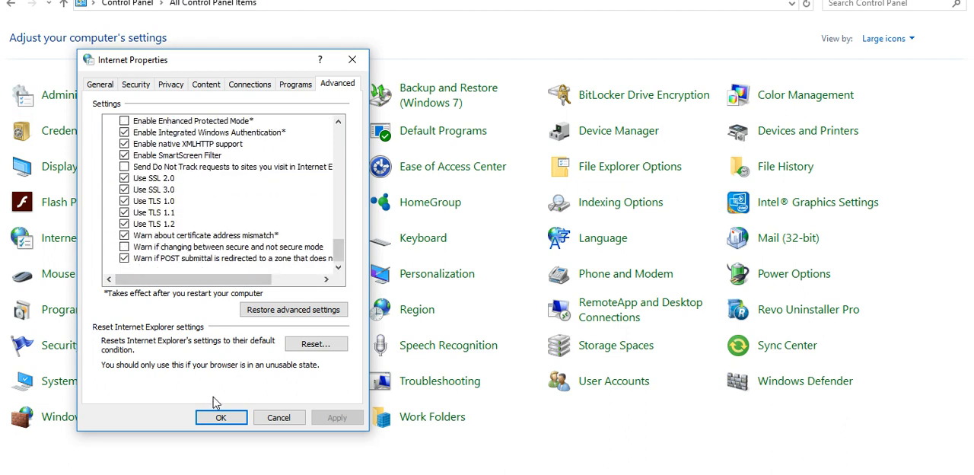
{"action": "mouse_move", "coordinate": [212, 379]}
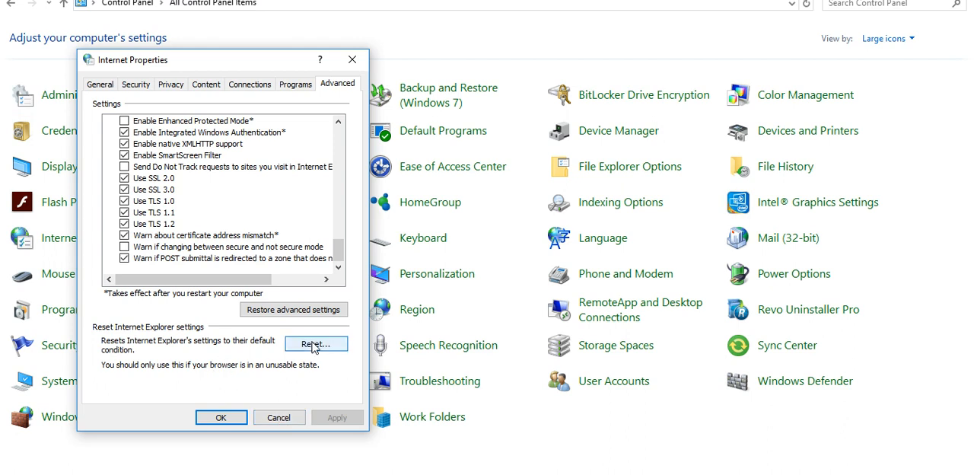
{"action": "mouse_move", "coordinate": [244, 352]}
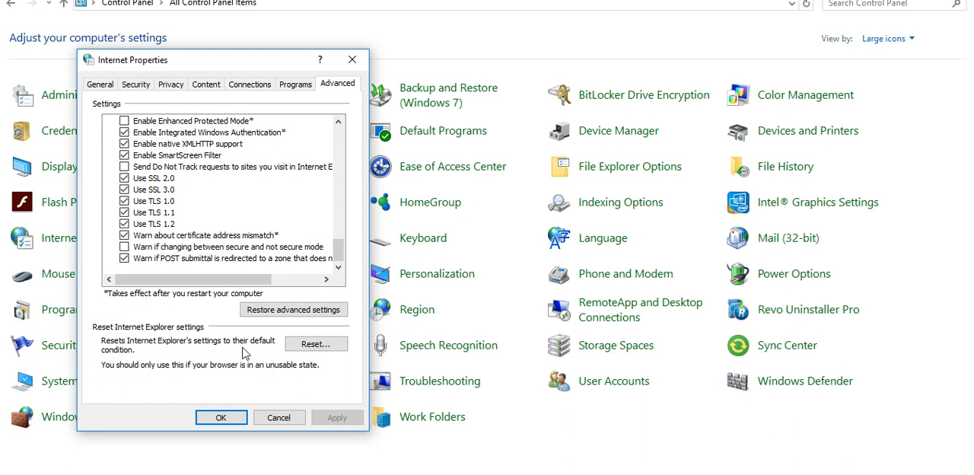
{"action": "mouse_move", "coordinate": [261, 353]}
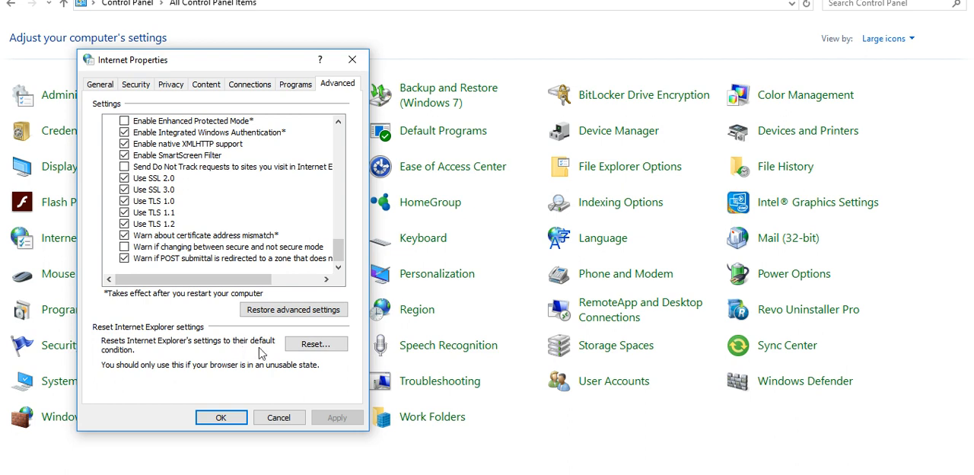
{"action": "mouse_move", "coordinate": [135, 84]}
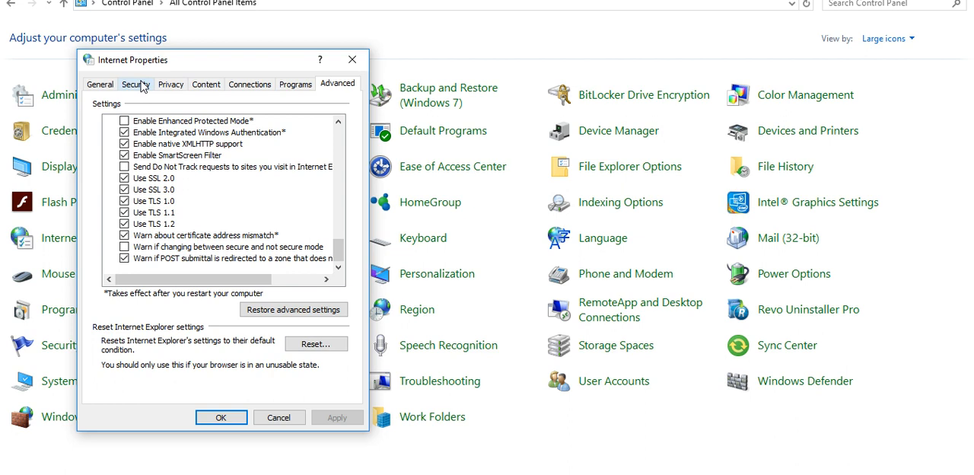
- Select Trusted sites on the Security tab and view, then close, its website list
{"action": "left_click", "coordinate": [136, 84]}
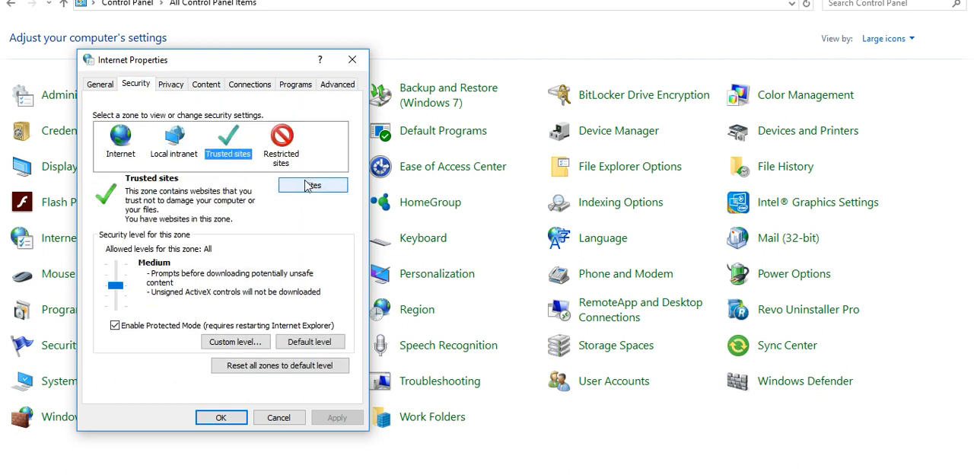
{"action": "left_click", "coordinate": [313, 185]}
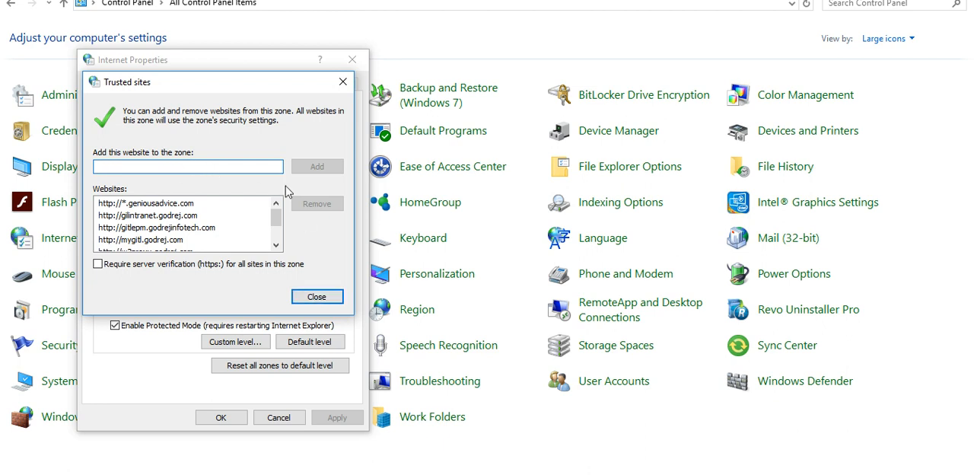
{"action": "left_click", "coordinate": [318, 296]}
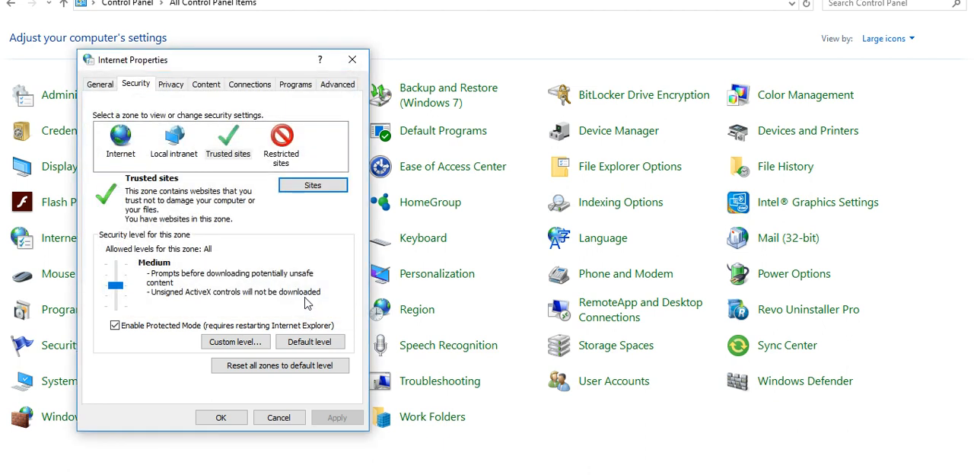
{"action": "mouse_move", "coordinate": [200, 335]}
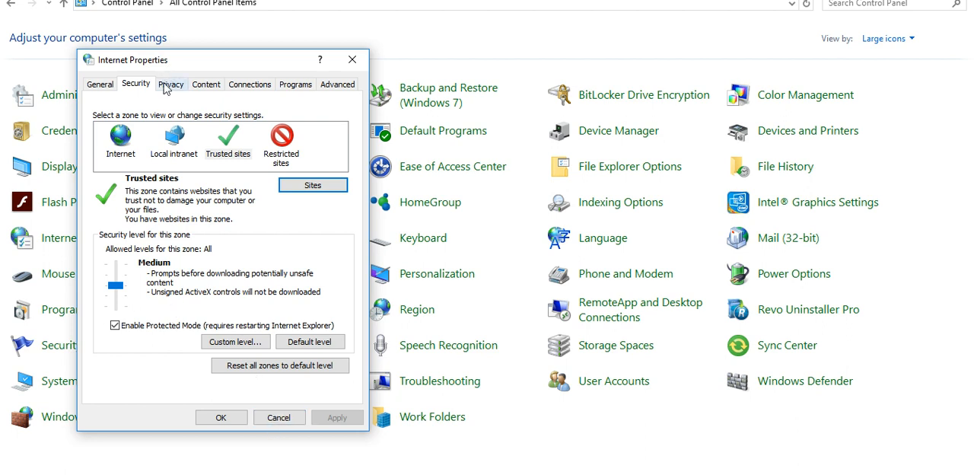
- Browse Privacy, Content and Connections, check LAN settings unchanged, then return to Advanced
{"action": "left_click", "coordinate": [171, 84]}
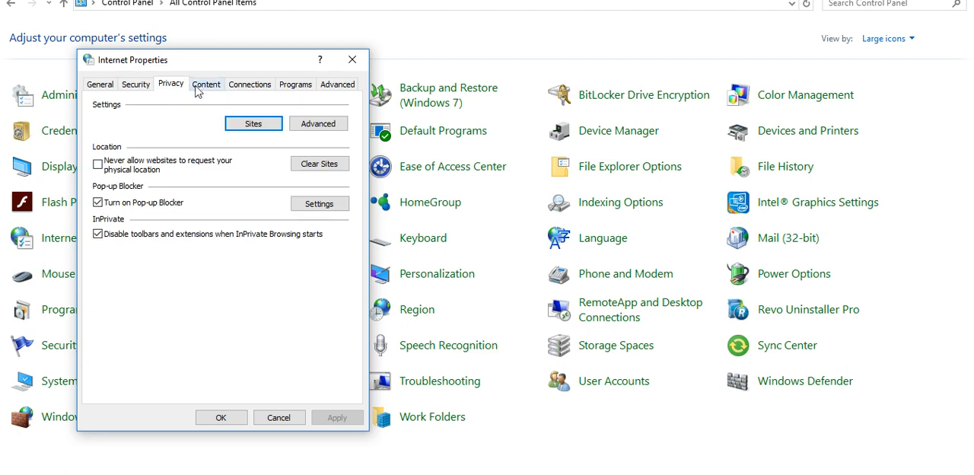
{"action": "left_click", "coordinate": [206, 84]}
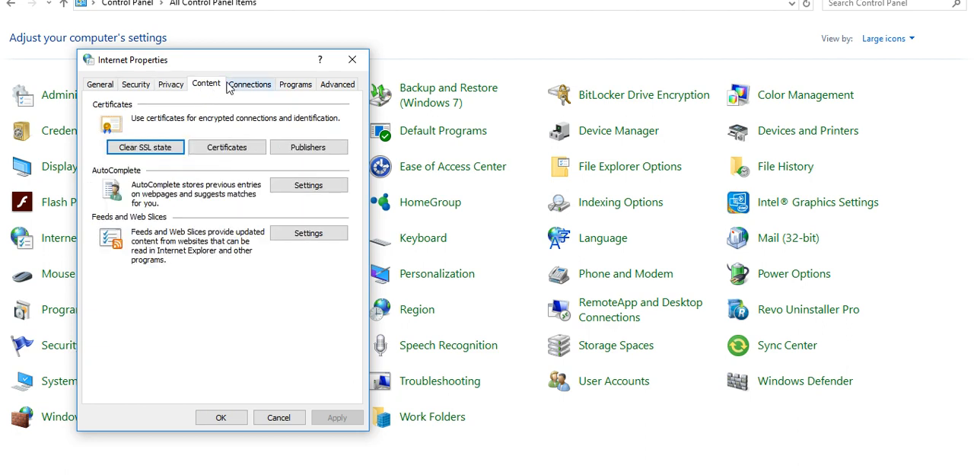
{"action": "left_click", "coordinate": [250, 84]}
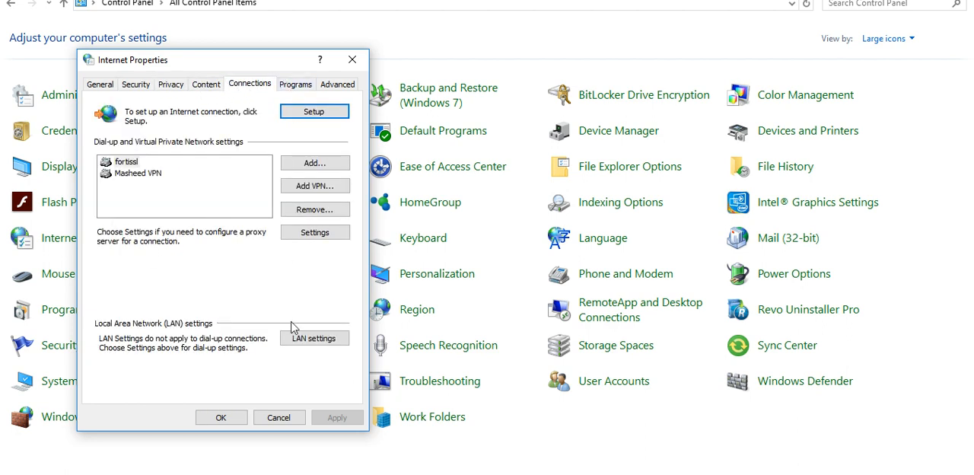
{"action": "left_click", "coordinate": [314, 337]}
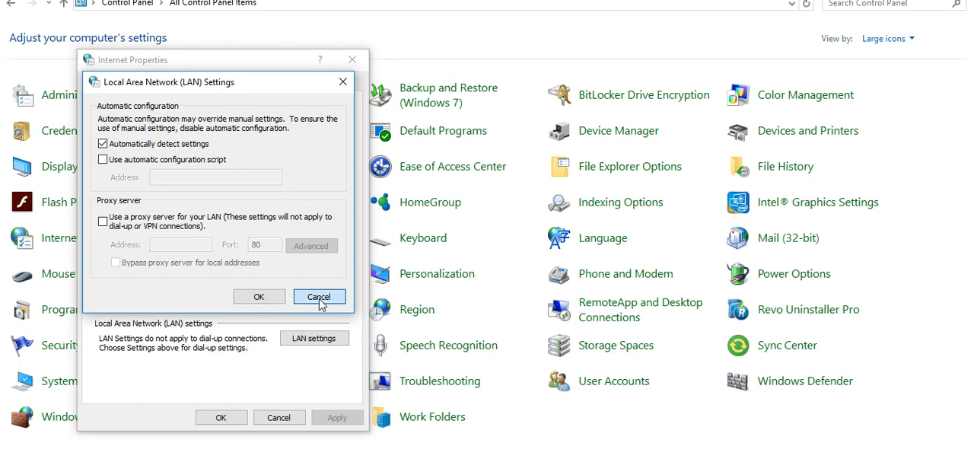
{"action": "left_click", "coordinate": [319, 296]}
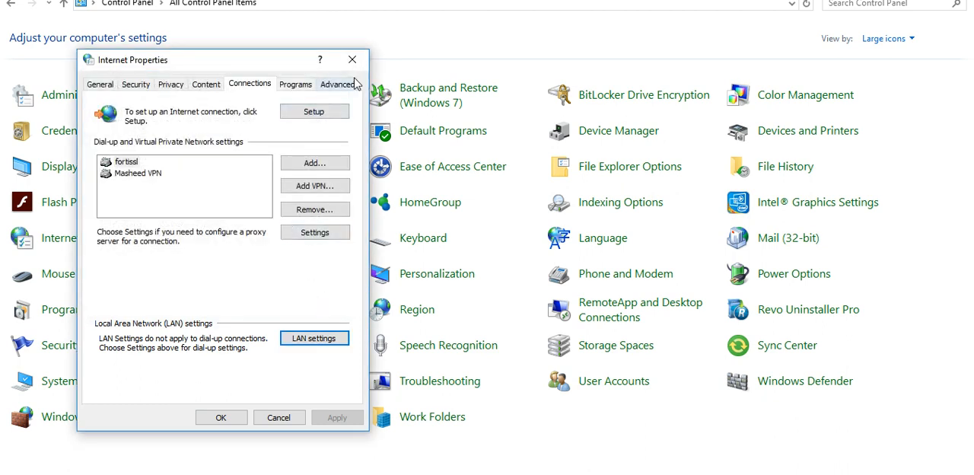
{"action": "left_click", "coordinate": [337, 84]}
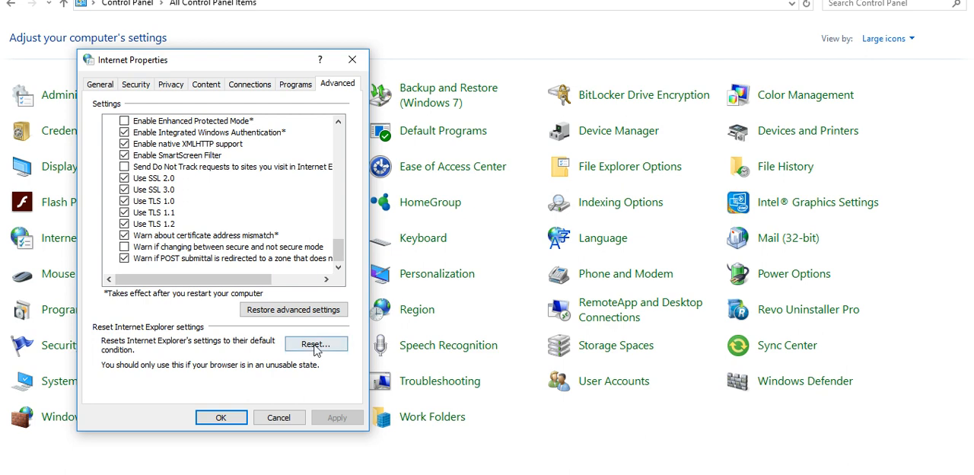
{"action": "mouse_move", "coordinate": [177, 273]}
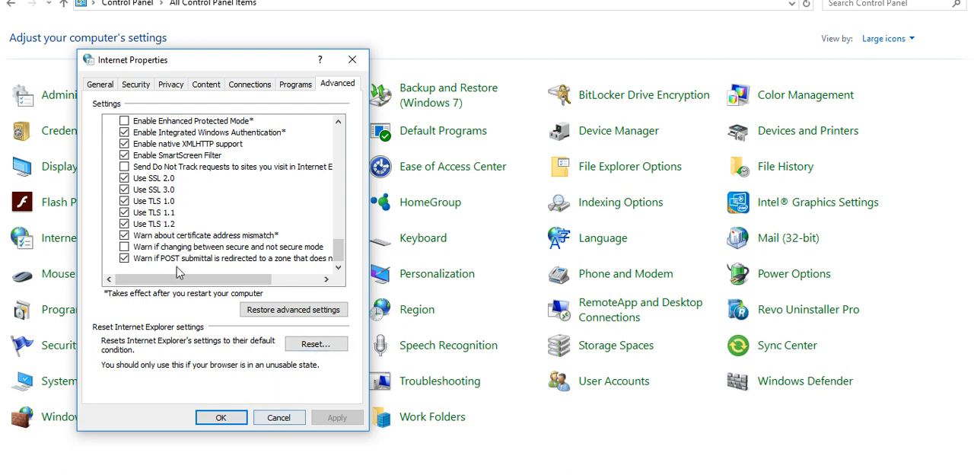
- Close the Internet Properties window
{"action": "left_click", "coordinate": [100, 84]}
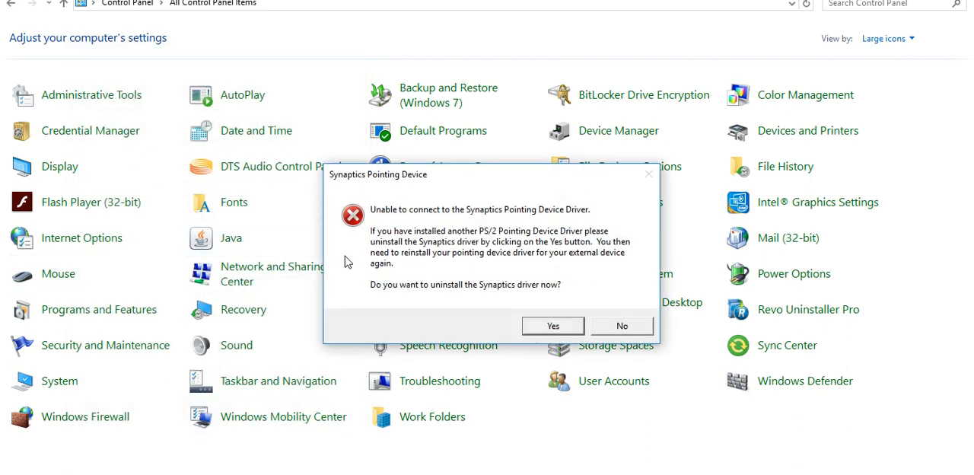
{"action": "mouse_move", "coordinate": [622, 326]}
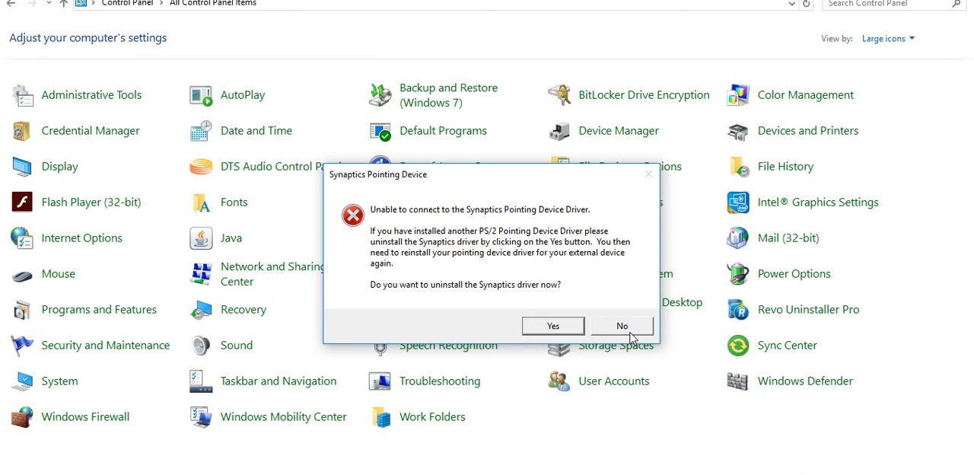
- Decline uninstalling the Synaptics driver and inspect the Synaptics PS/2 Port TouchPad hardware properties
{"action": "left_click", "coordinate": [622, 326]}
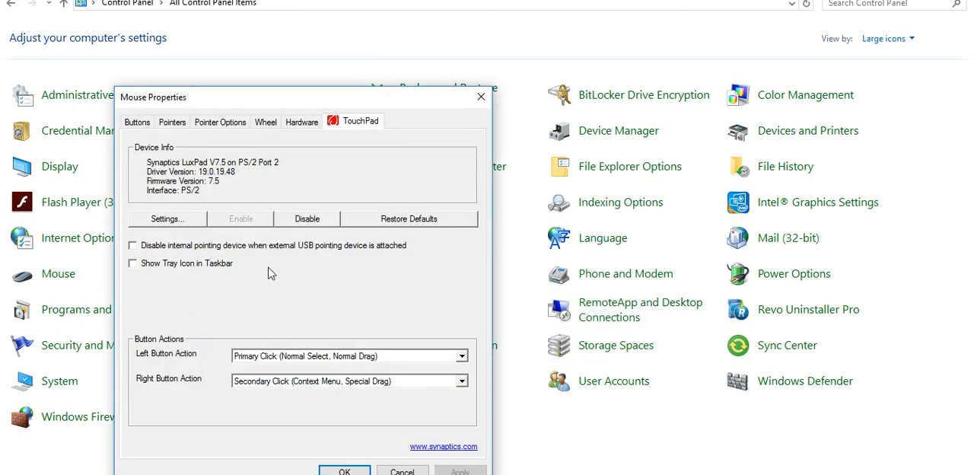
{"action": "mouse_move", "coordinate": [394, 107]}
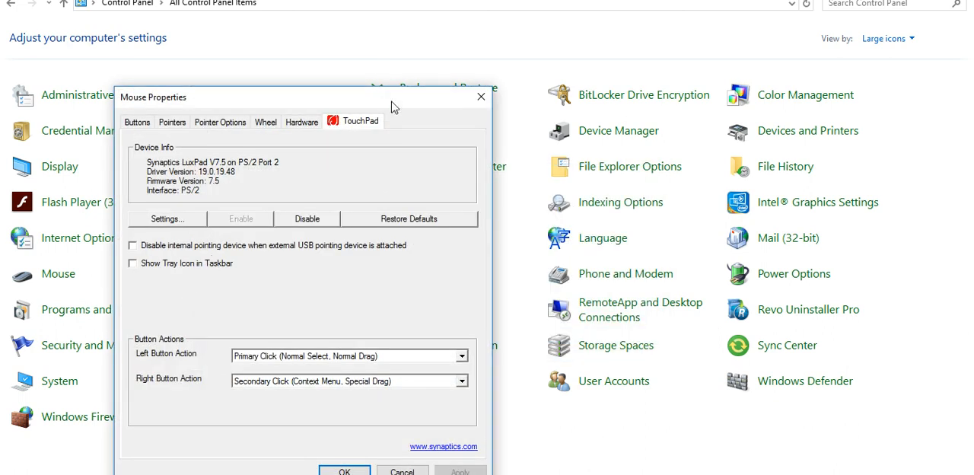
{"action": "mouse_move", "coordinate": [302, 121]}
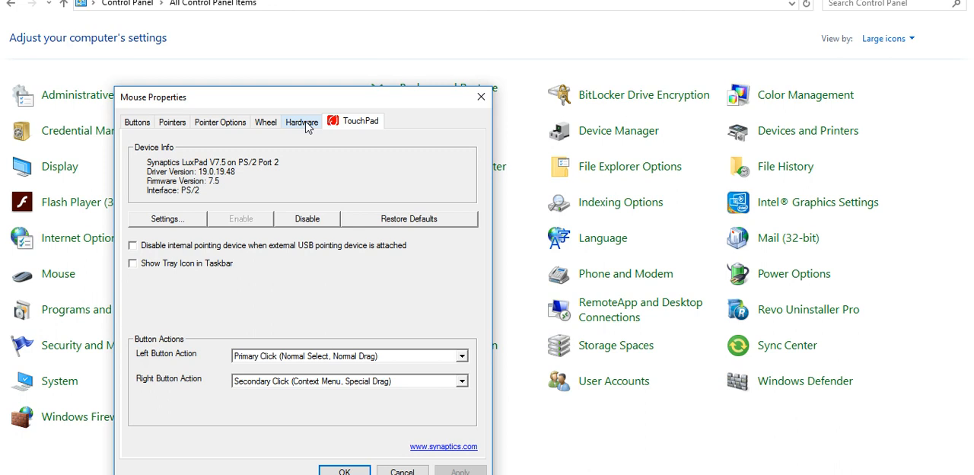
{"action": "left_click", "coordinate": [301, 121]}
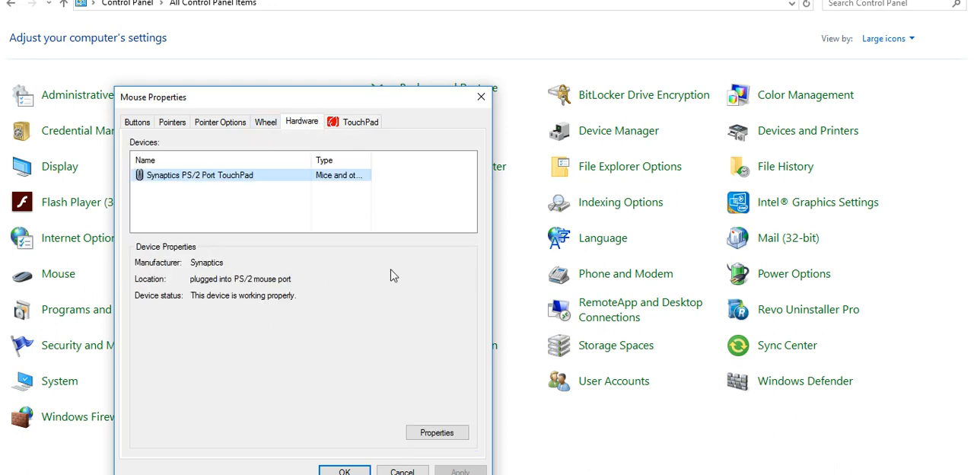
{"action": "left_click", "coordinate": [437, 433]}
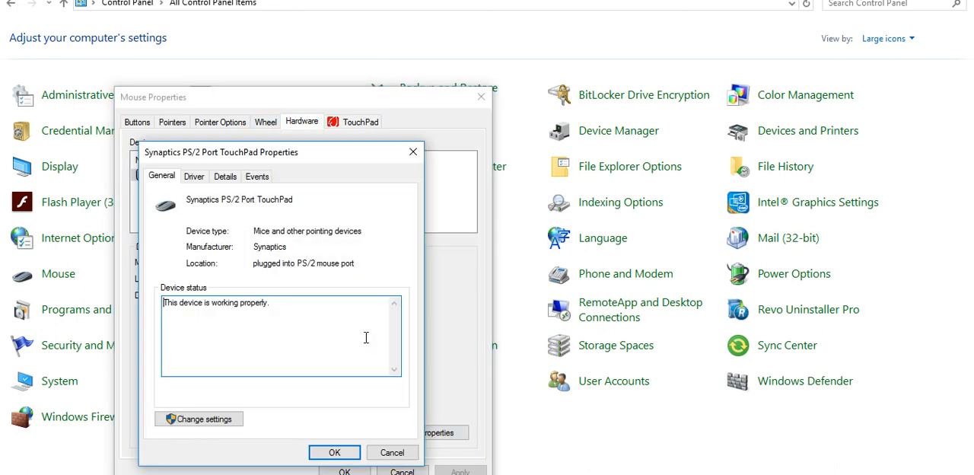
{"action": "left_click", "coordinate": [194, 176]}
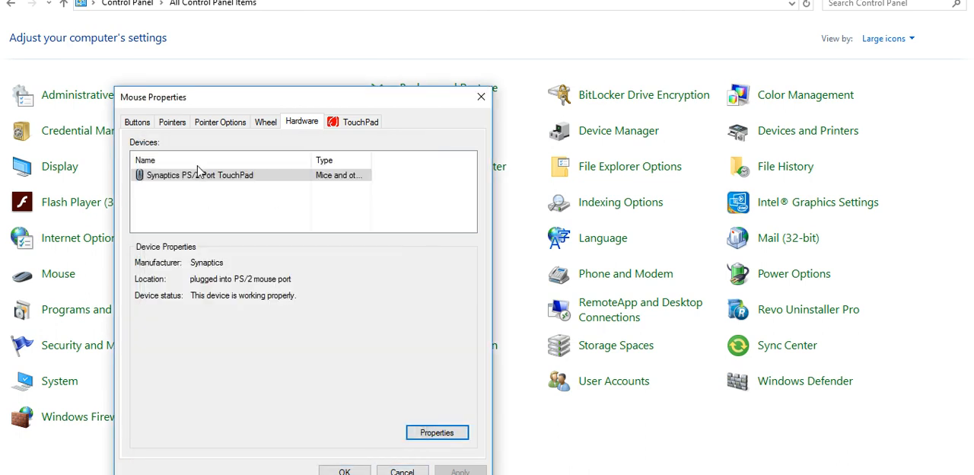
- Browse the pointer speed, pointer scheme and button settings, then cancel Mouse Properties
{"action": "left_click", "coordinate": [220, 122]}
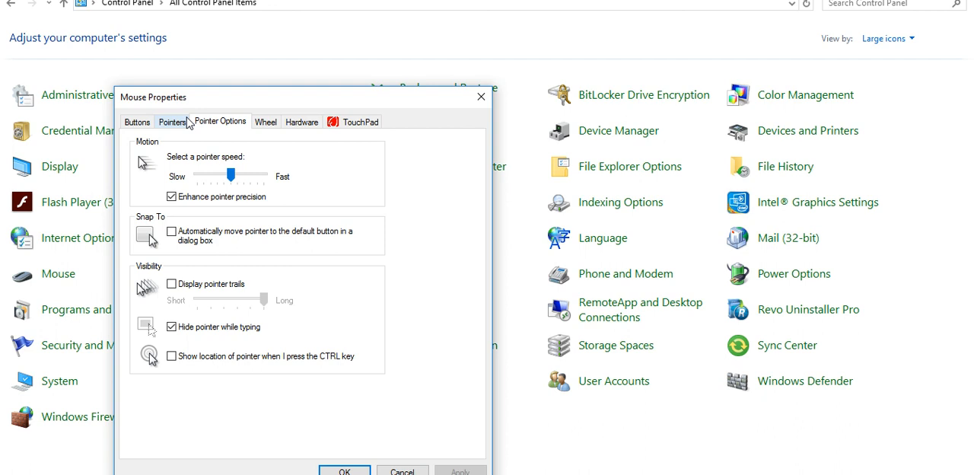
{"action": "left_click", "coordinate": [173, 122]}
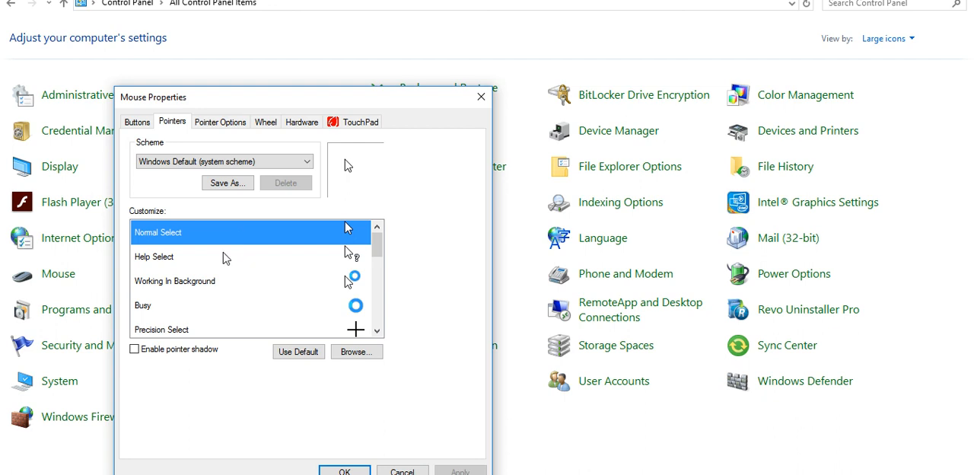
{"action": "left_click", "coordinate": [137, 121]}
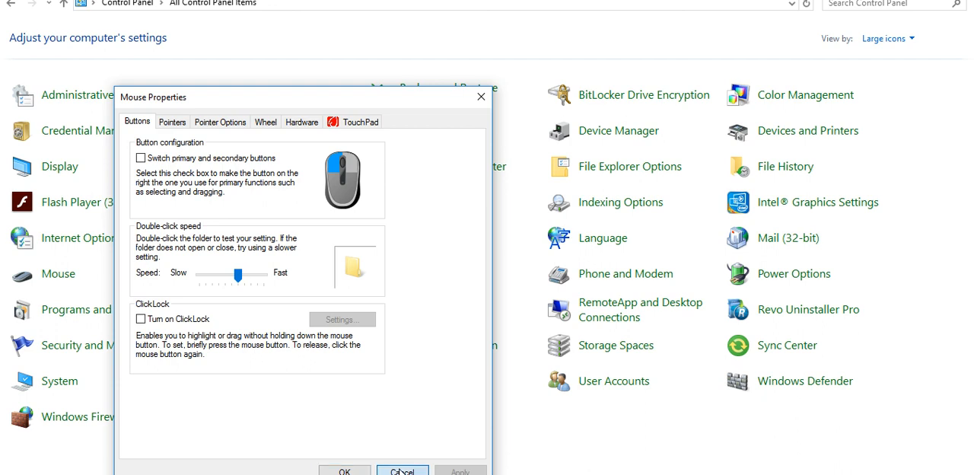
{"action": "left_click", "coordinate": [402, 471]}
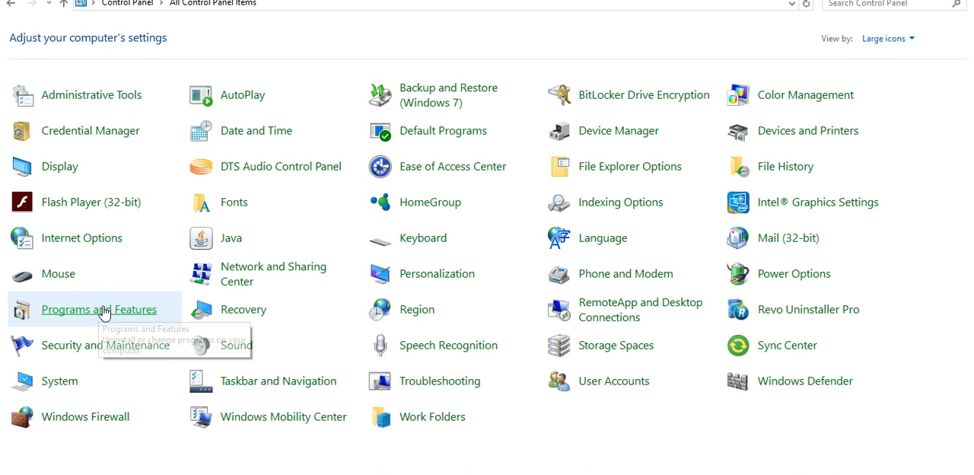
- Open Programs and Features and right-click an entry in the installed programs list
{"action": "left_click", "coordinate": [99, 309]}
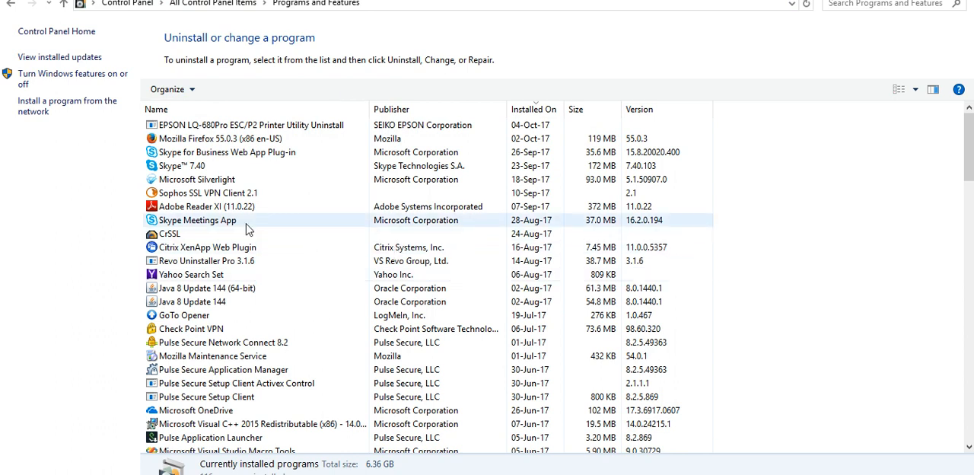
{"action": "right_click", "coordinate": [204, 206]}
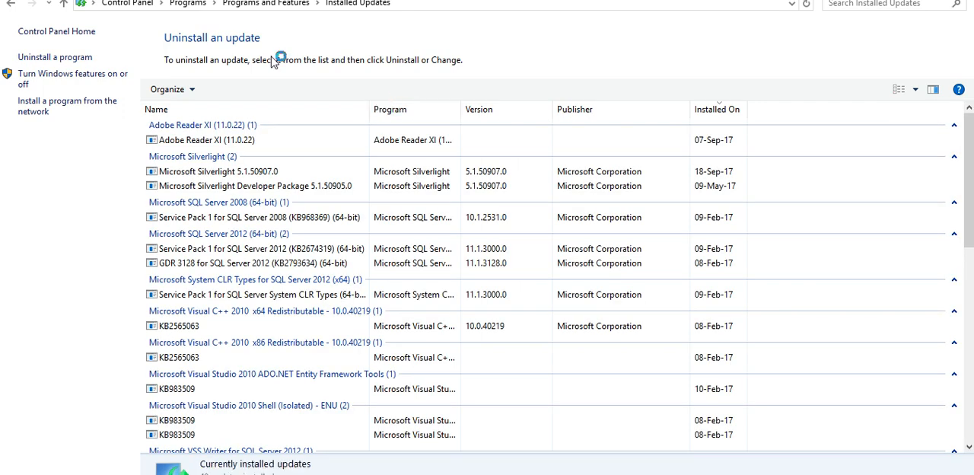
{"action": "mouse_move", "coordinate": [57, 31]}
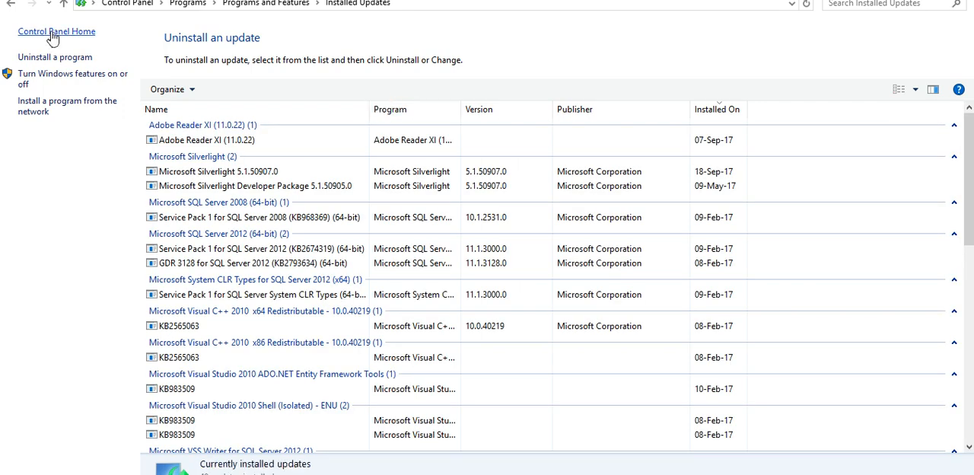
{"action": "mouse_move", "coordinate": [731, 234]}
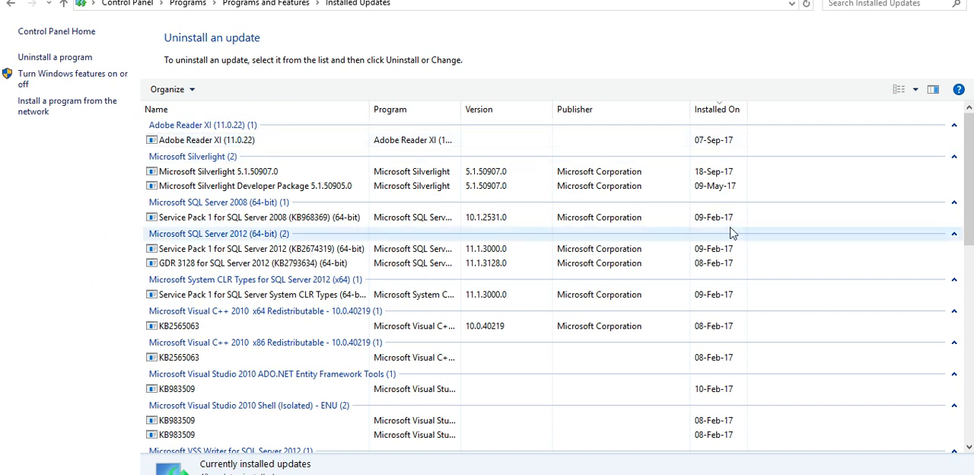
- Scroll the Installed Updates list down past the Windows security updates and back to the top
{"action": "scroll", "scroll_direction": "down", "scroll_amount": 3}
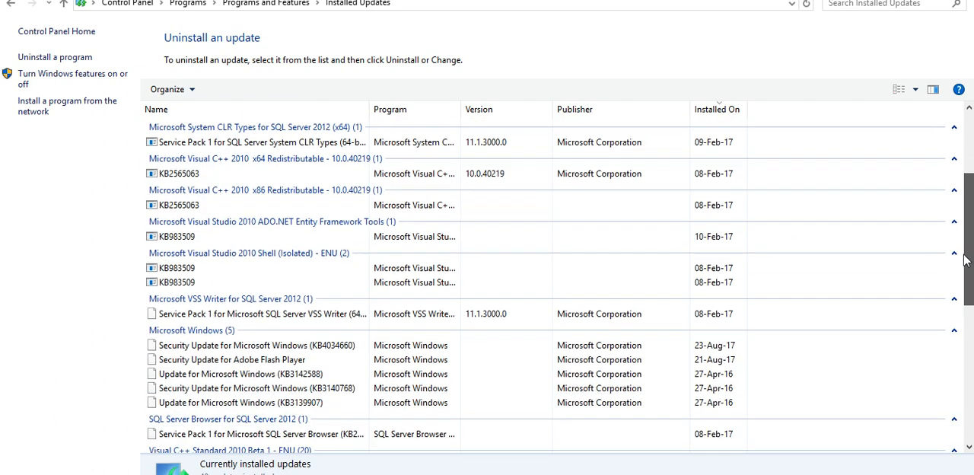
{"action": "scroll", "scroll_direction": "up", "scroll_amount": 3}
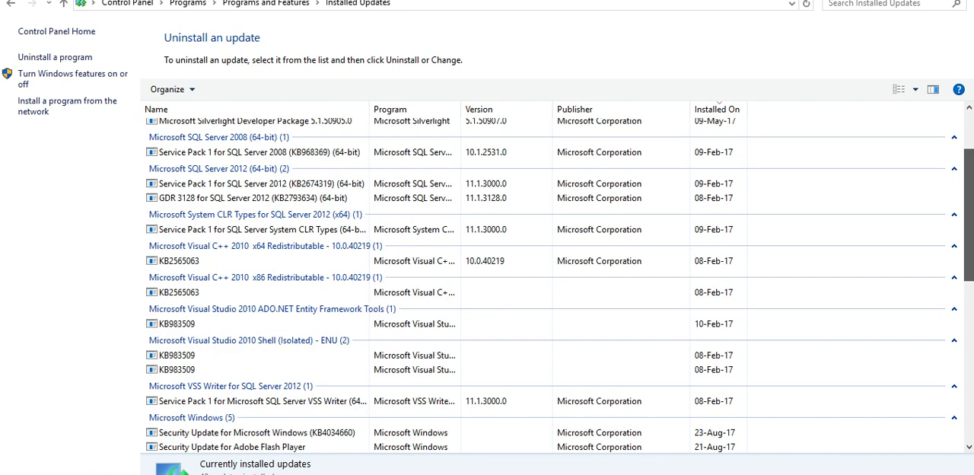
{"action": "scroll", "scroll_direction": "up", "scroll_amount": 3}
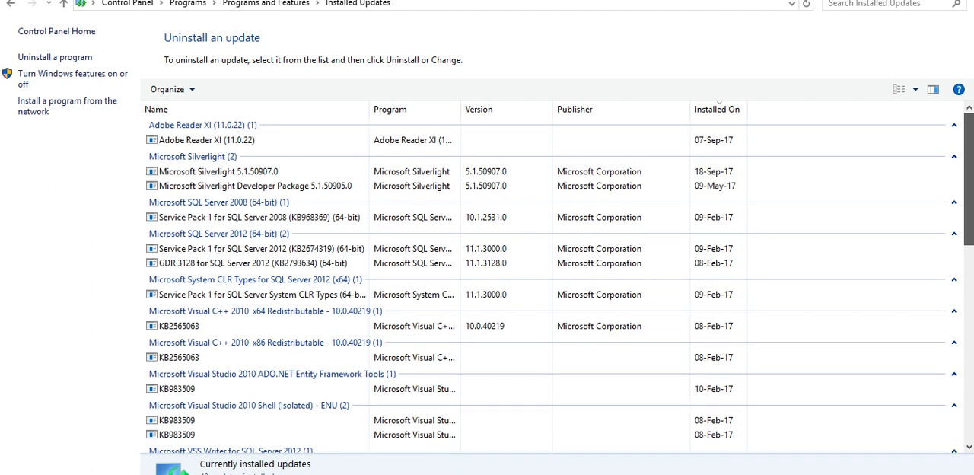
{"action": "mouse_move", "coordinate": [67, 105]}
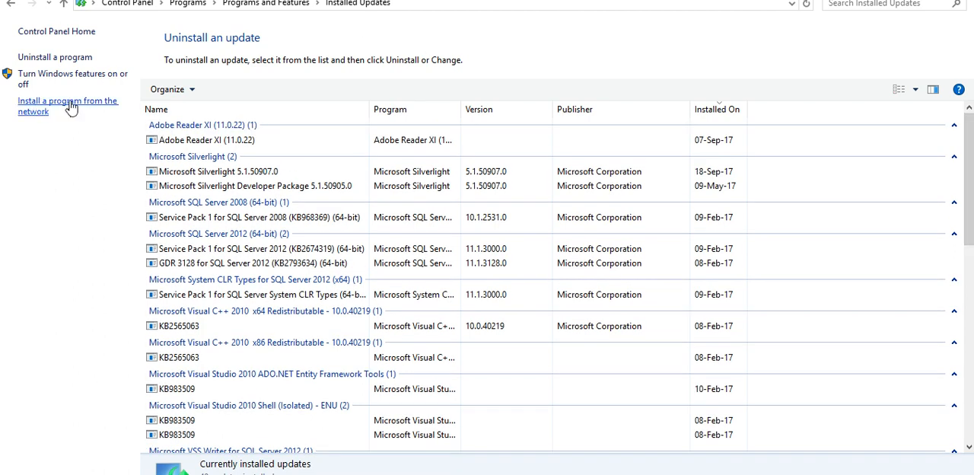
{"action": "mouse_move", "coordinate": [437, 88]}
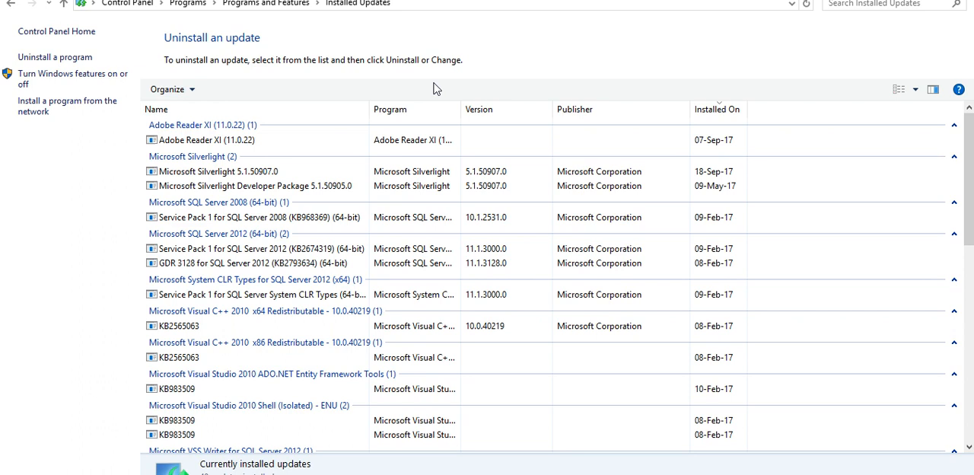
{"action": "mouse_move", "coordinate": [434, 87]}
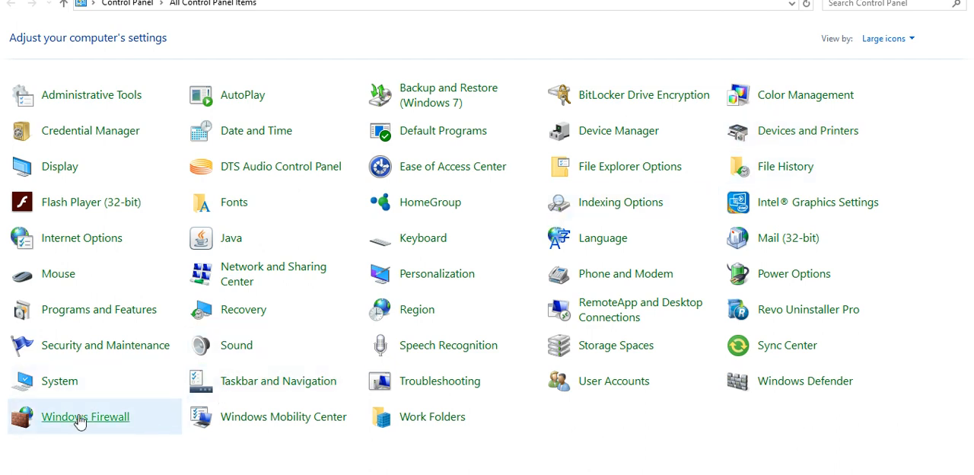
- Open the Windows Firewall status page, then Windows Firewall with Advanced Security from Advanced settings
{"action": "left_click", "coordinate": [85, 416]}
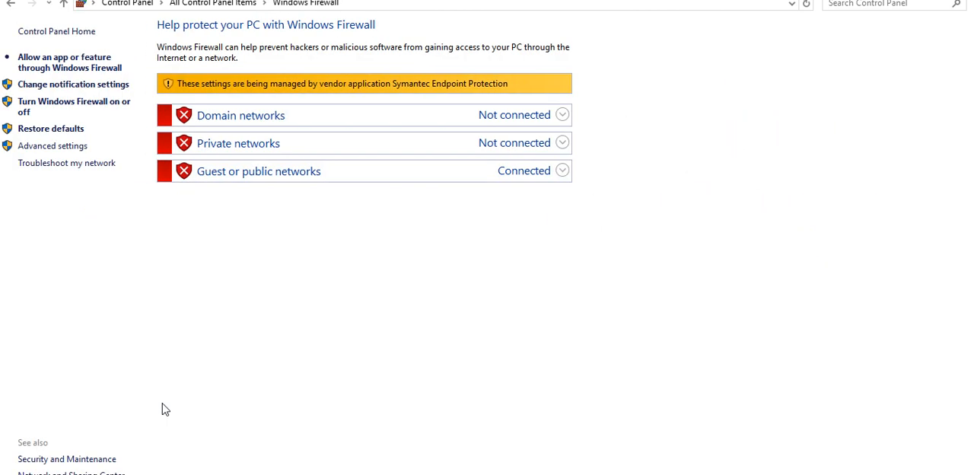
{"action": "mouse_move", "coordinate": [165, 76]}
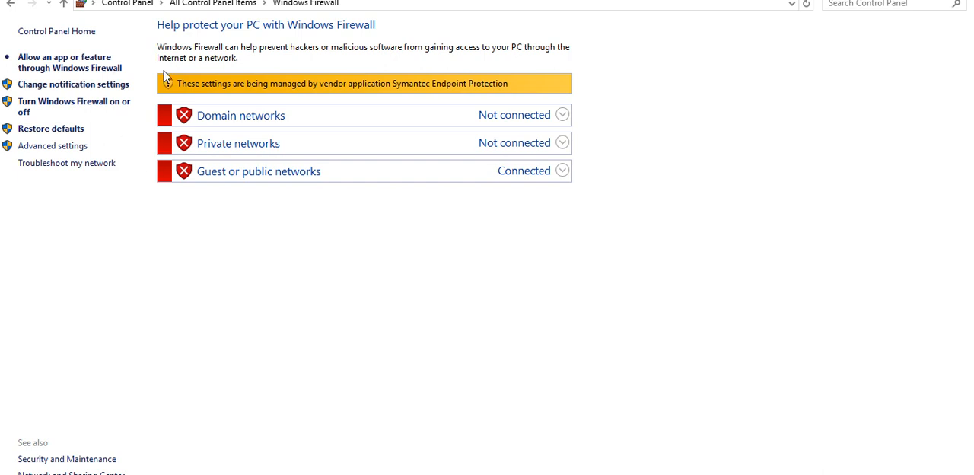
{"action": "mouse_move", "coordinate": [277, 95]}
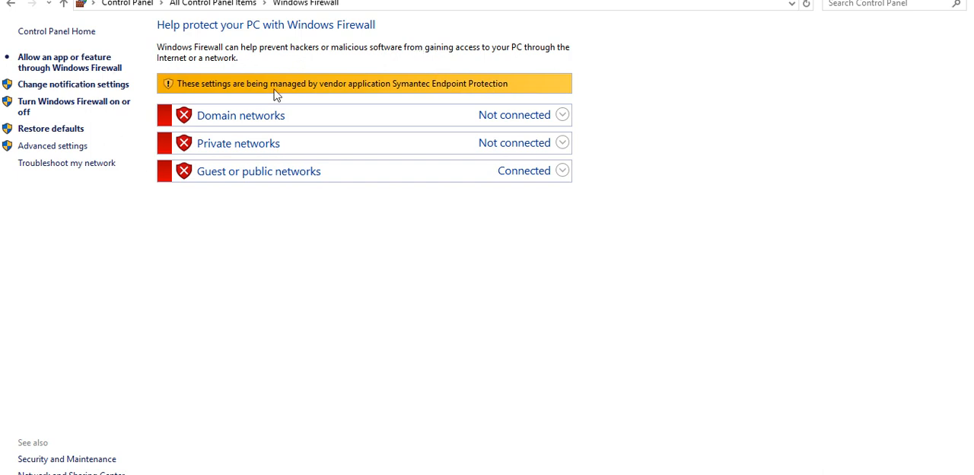
{"action": "mouse_move", "coordinate": [511, 136]}
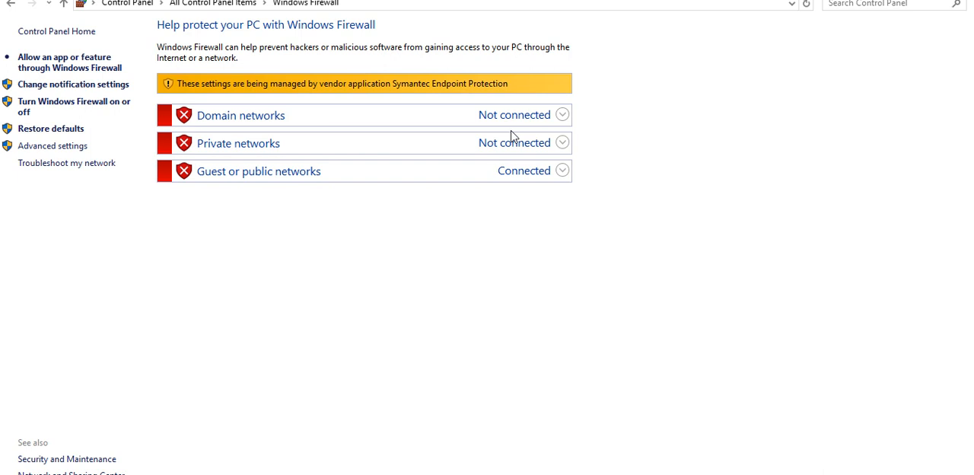
{"action": "mouse_move", "coordinate": [366, 191]}
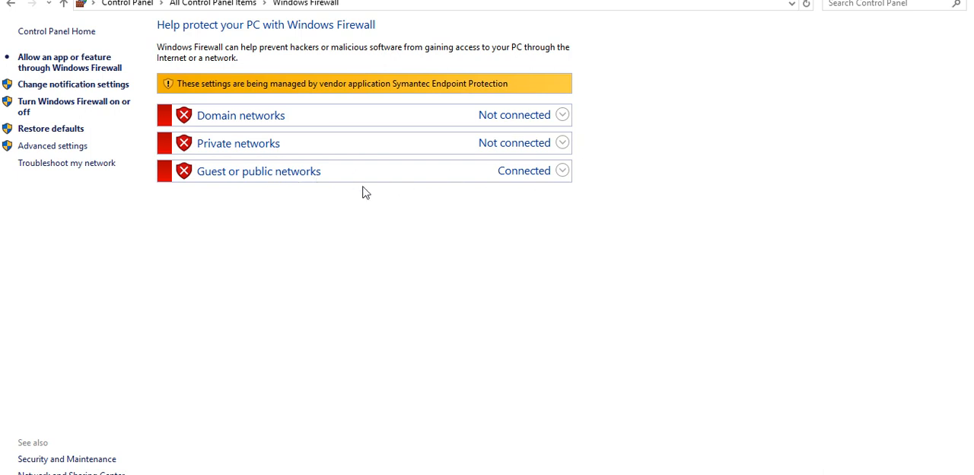
{"action": "mouse_move", "coordinate": [462, 230]}
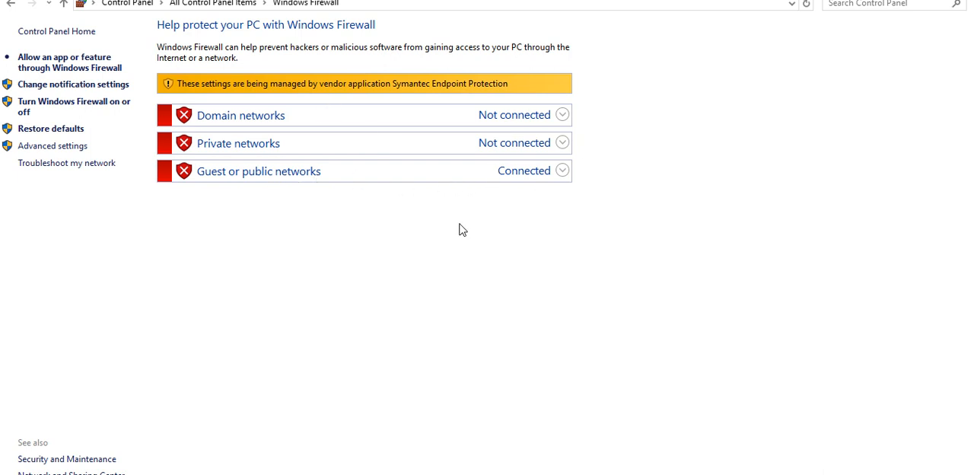
{"action": "mouse_move", "coordinate": [74, 107]}
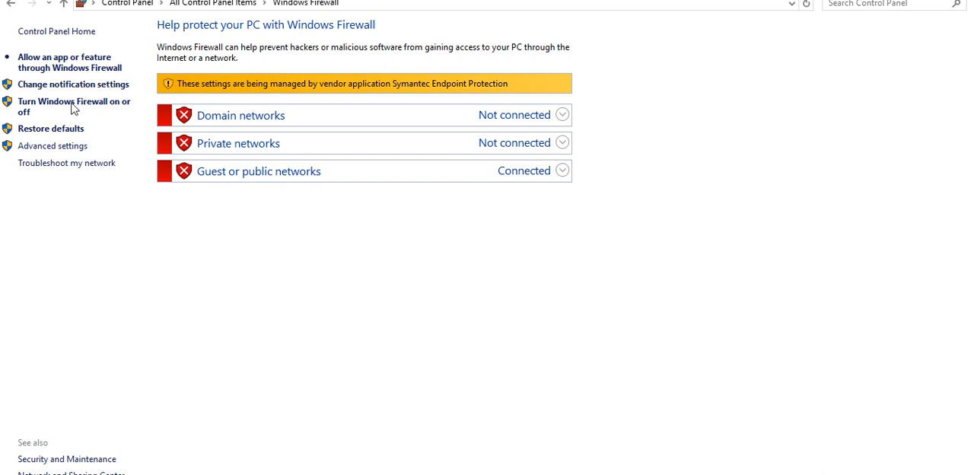
{"action": "mouse_move", "coordinate": [52, 146]}
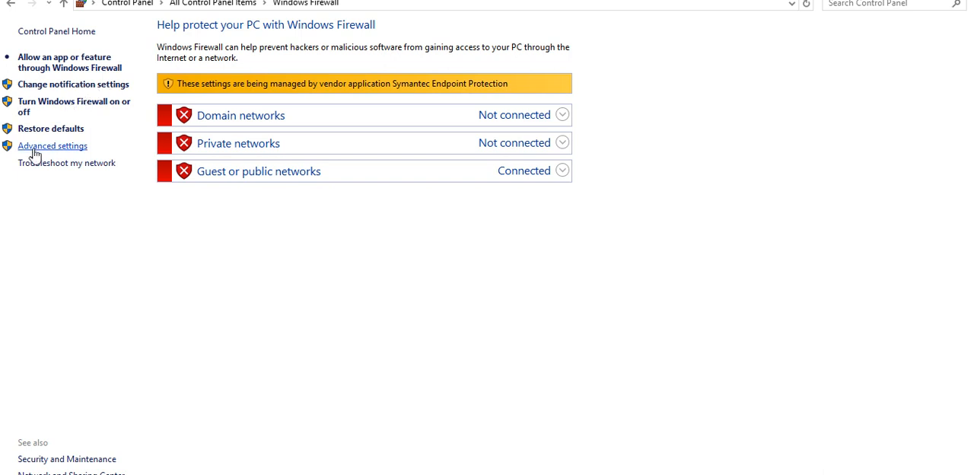
{"action": "left_click", "coordinate": [52, 145]}
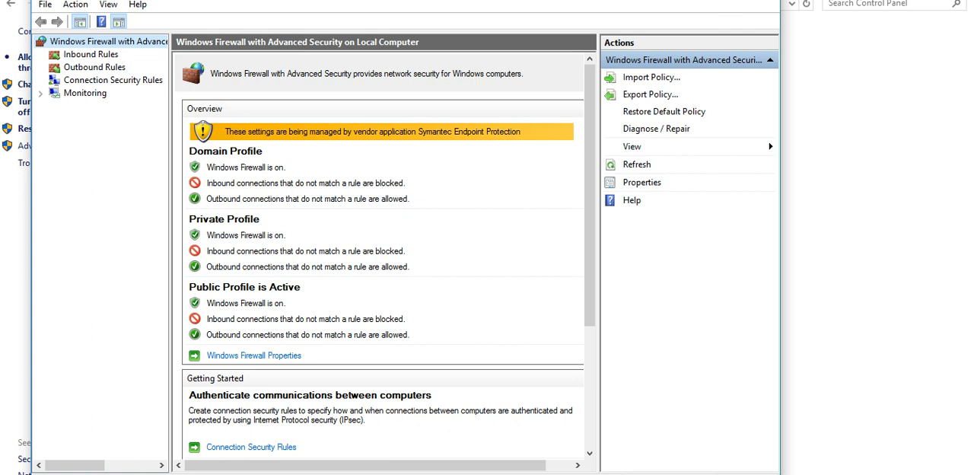
{"action": "mouse_move", "coordinate": [777, 6]}
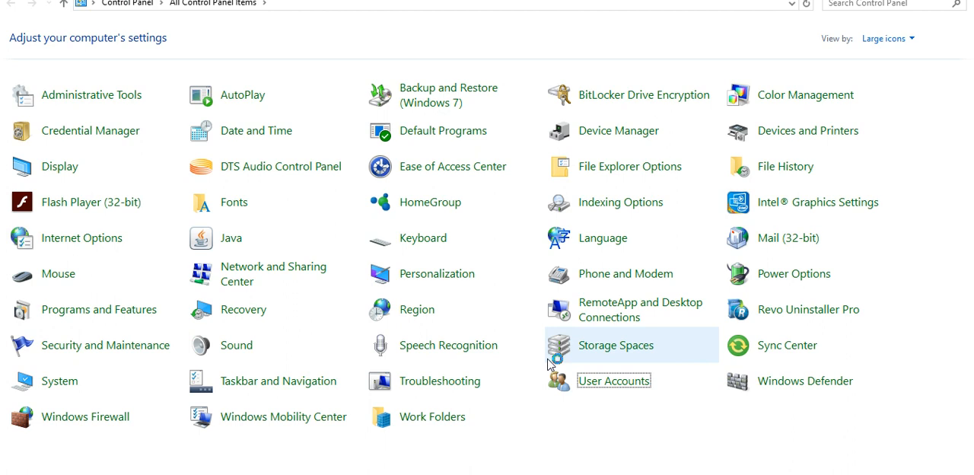
- Open User Accounts, then its Change User Account Control settings page
{"action": "left_click", "coordinate": [613, 380]}
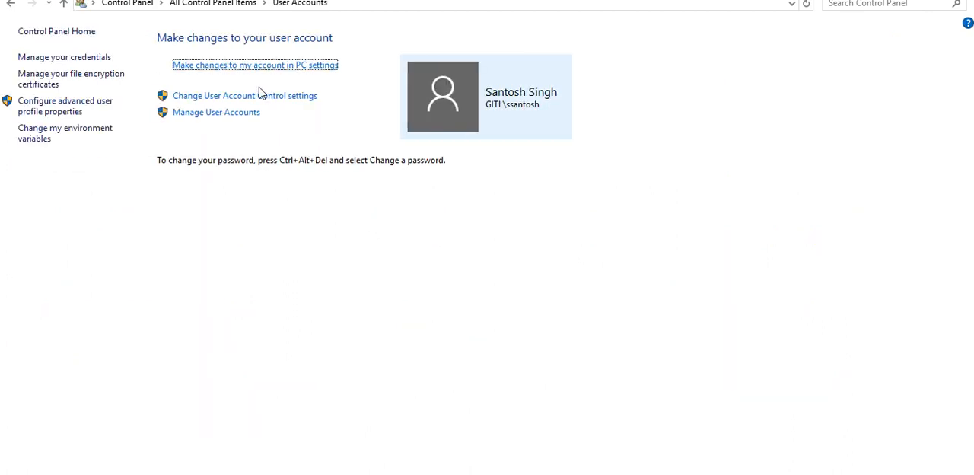
{"action": "mouse_move", "coordinate": [253, 99]}
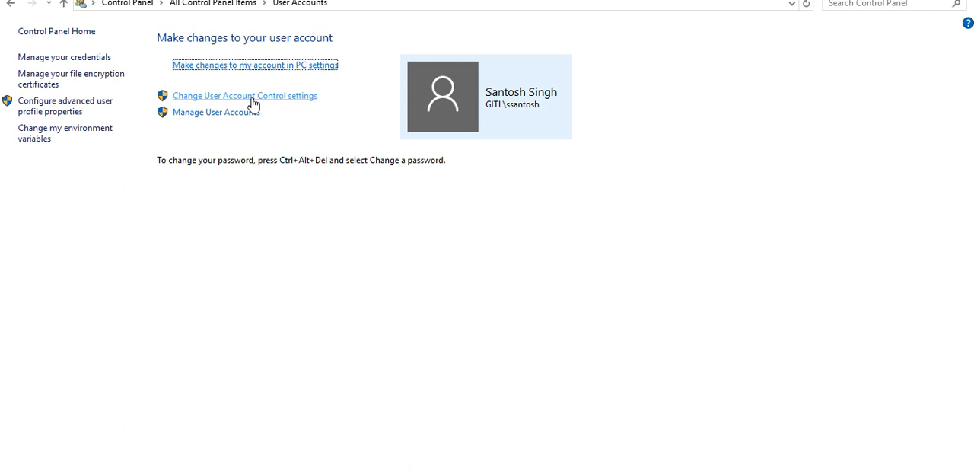
{"action": "left_click", "coordinate": [244, 96]}
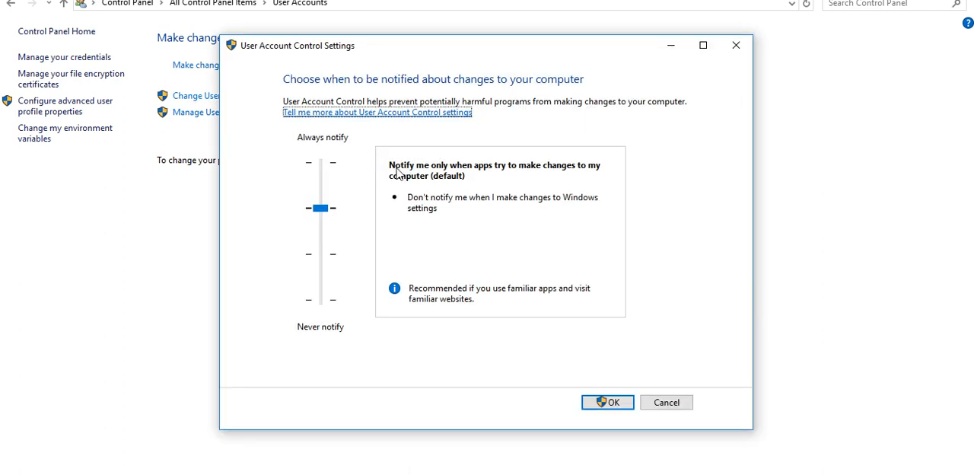
{"action": "mouse_move", "coordinate": [701, 181]}
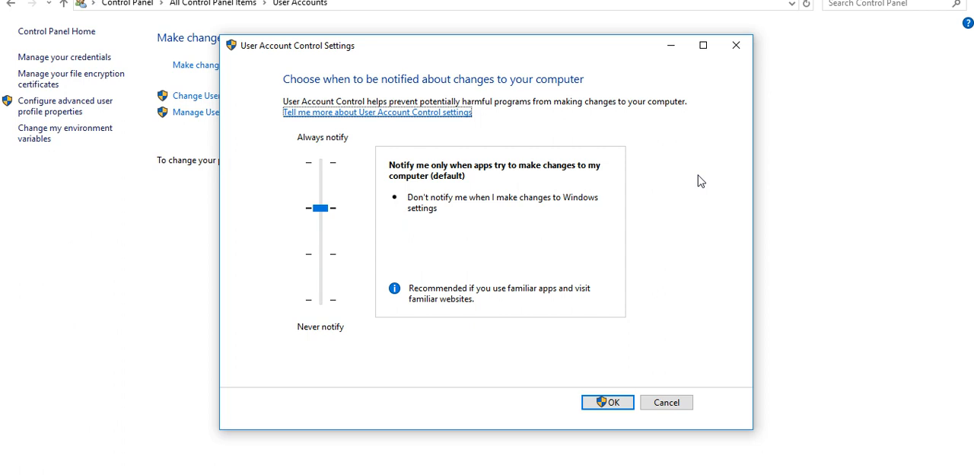
{"action": "mouse_move", "coordinate": [666, 402]}
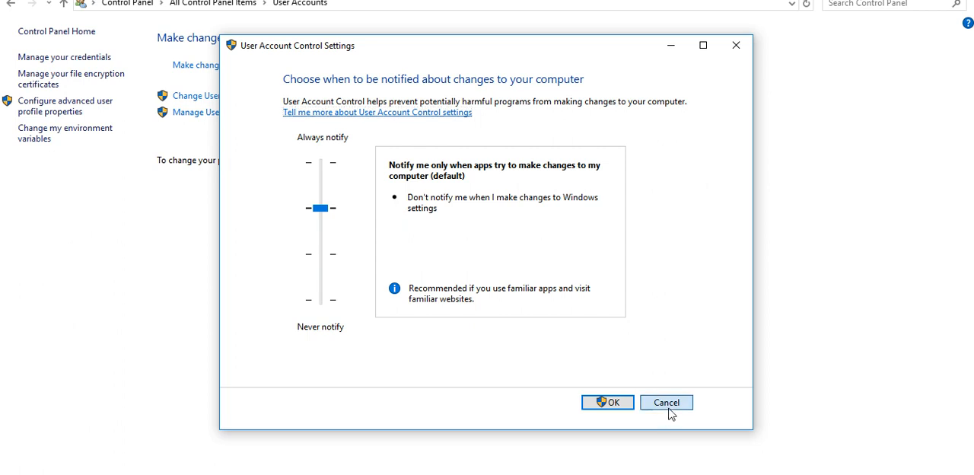
- Cancel User Account Control Settings, keeping the default notification level
{"action": "left_click", "coordinate": [666, 402]}
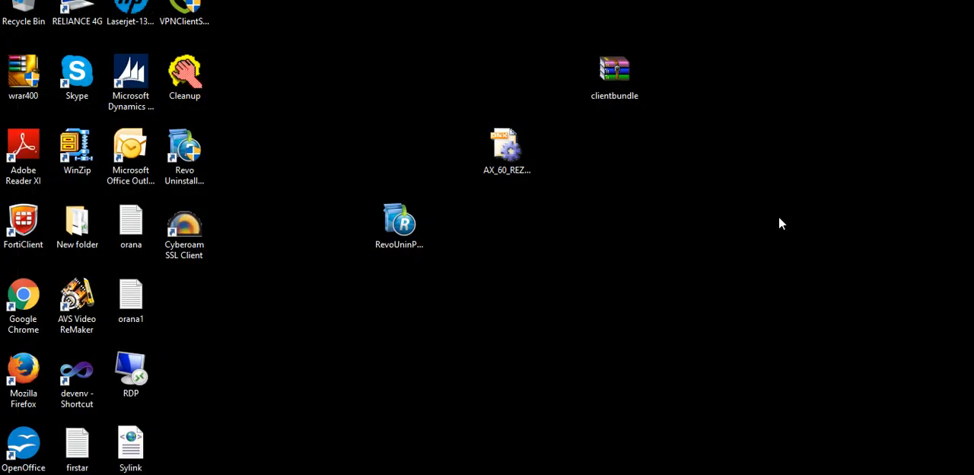
{"action": "left_click", "coordinate": [14, 474]}
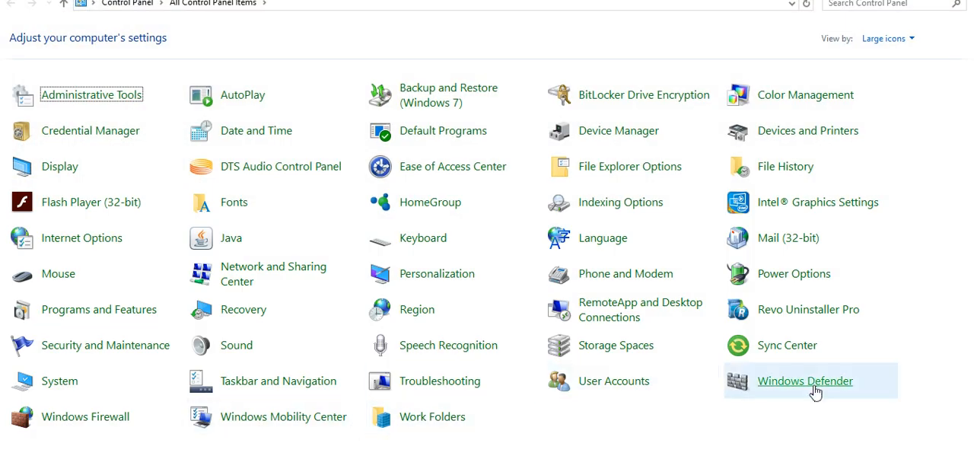
{"action": "mouse_move", "coordinate": [589, 453]}
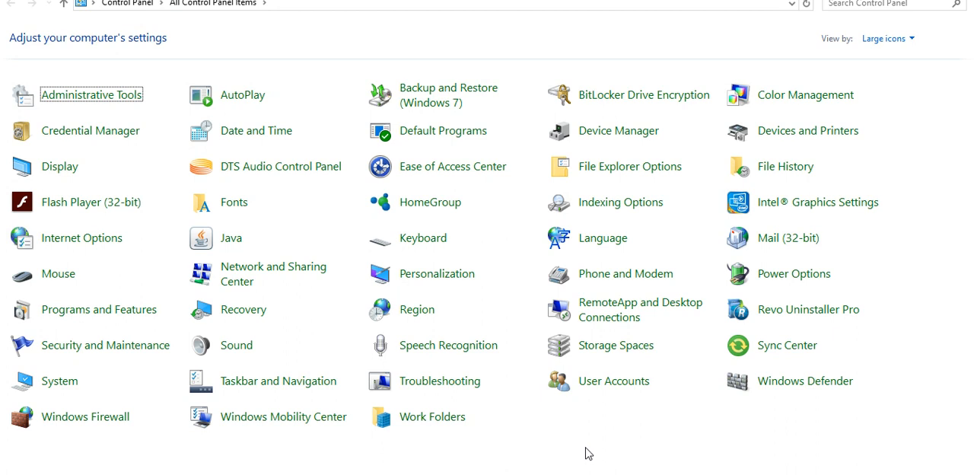
{"action": "mouse_move", "coordinate": [275, 274]}
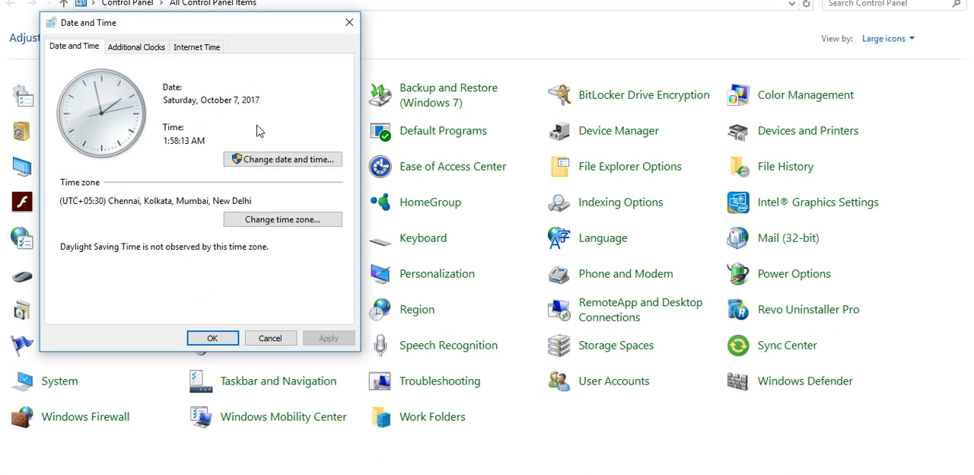
{"action": "mouse_move", "coordinate": [287, 195]}
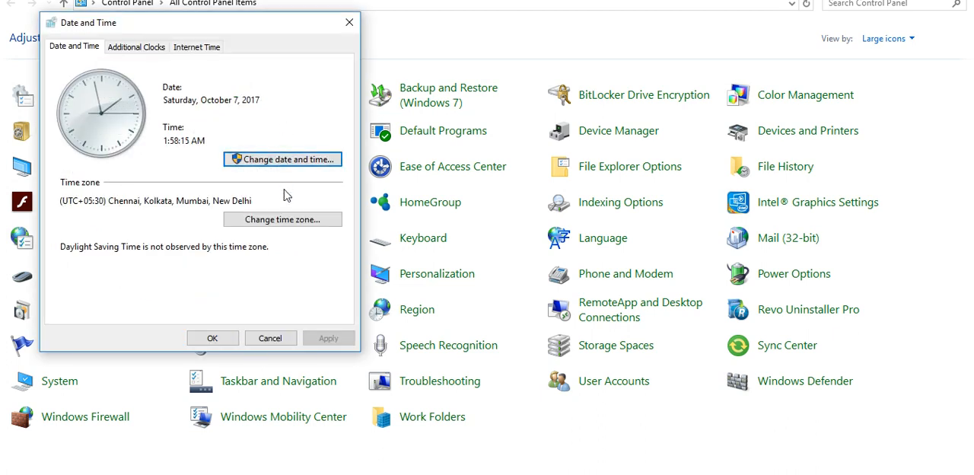
- Open Change time zone in Date and Time and expand the Time zone dropdown
{"action": "left_click", "coordinate": [283, 219]}
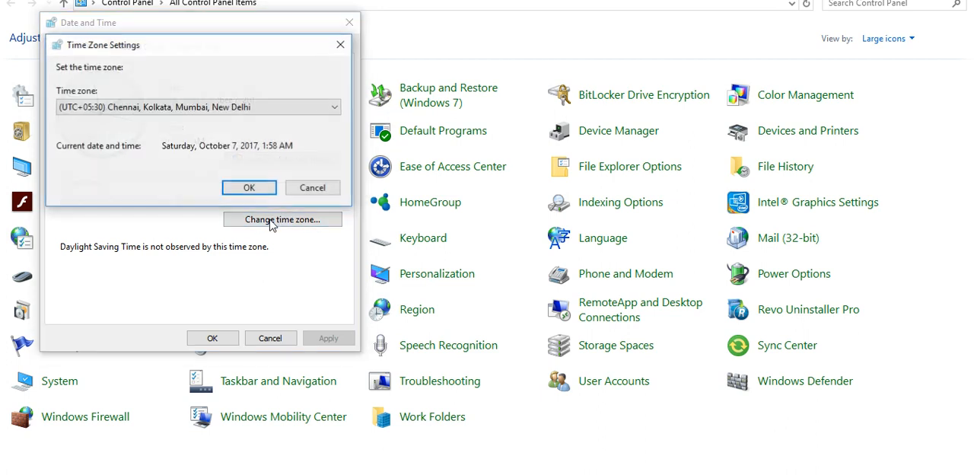
{"action": "left_click", "coordinate": [333, 107]}
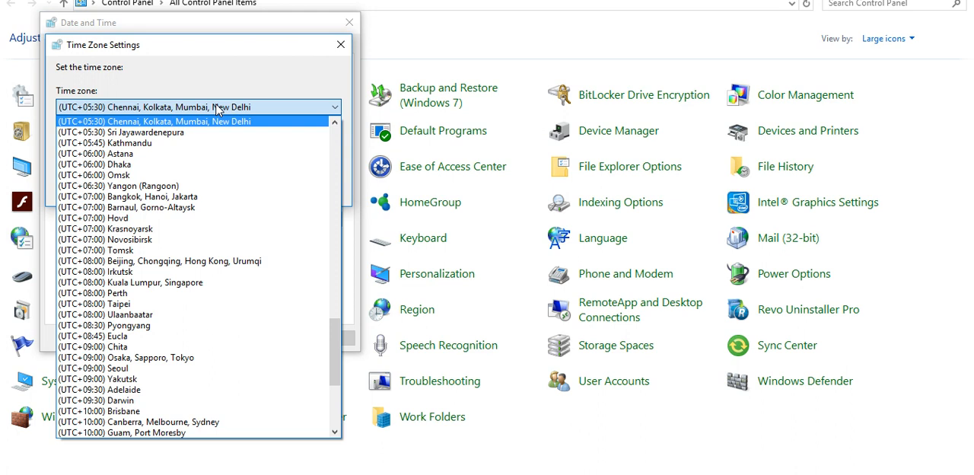
{"action": "mouse_move", "coordinate": [358, 143]}
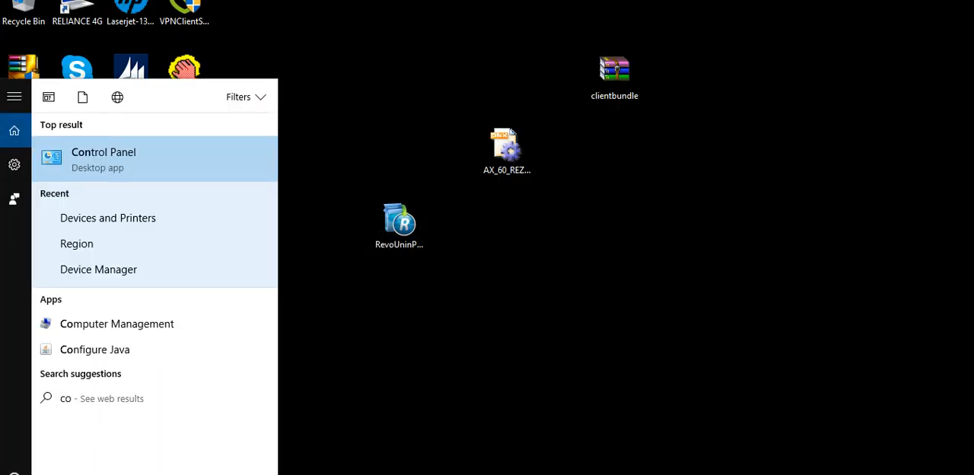
- Launch Control Panel from the Start search results and open the Change date and time settings
{"action": "left_click", "coordinate": [102, 159]}
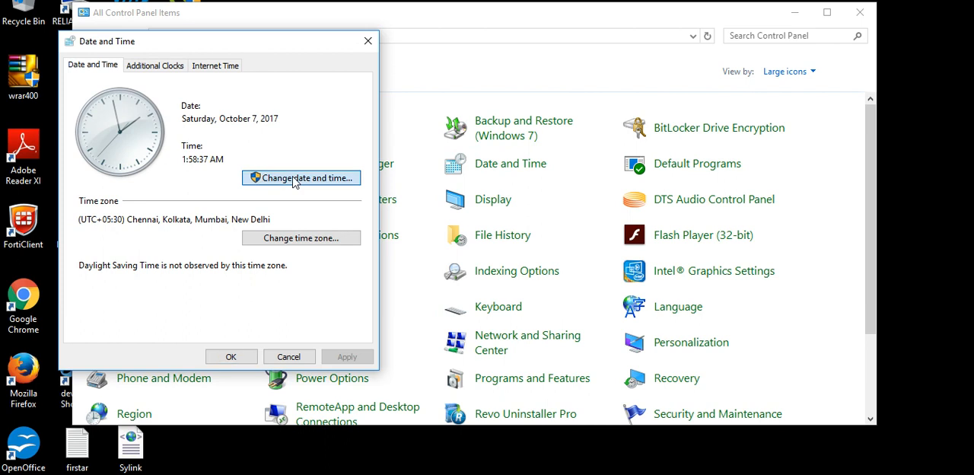
{"action": "left_click", "coordinate": [301, 177]}
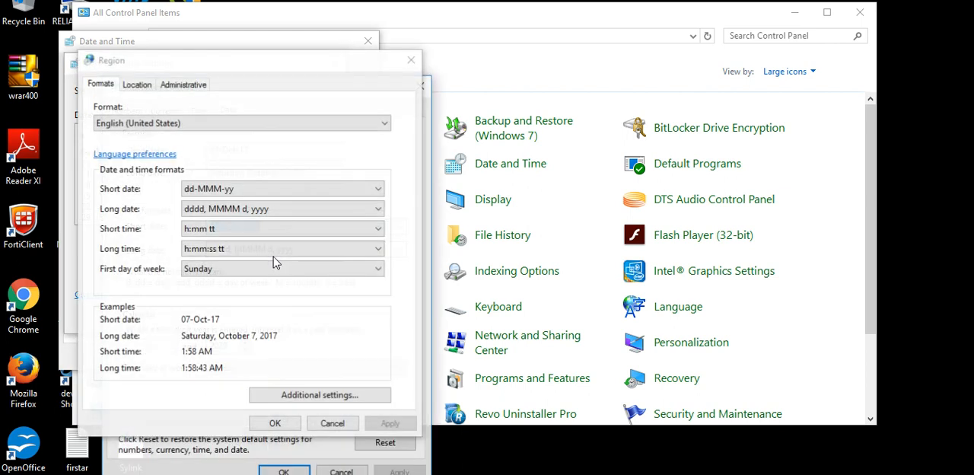
- In Customize Format, review the short and long date formats plus the Time, Currency and Numbers tabs
{"action": "left_click", "coordinate": [320, 394]}
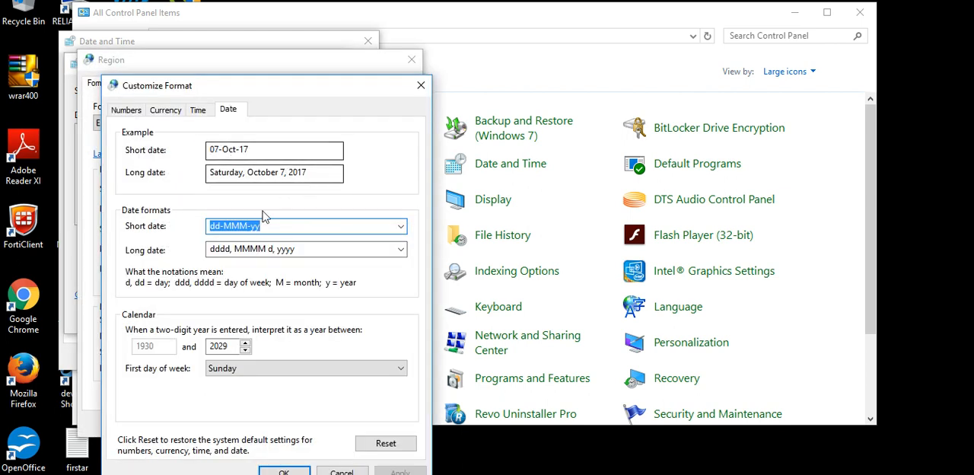
{"action": "left_click", "coordinate": [401, 226]}
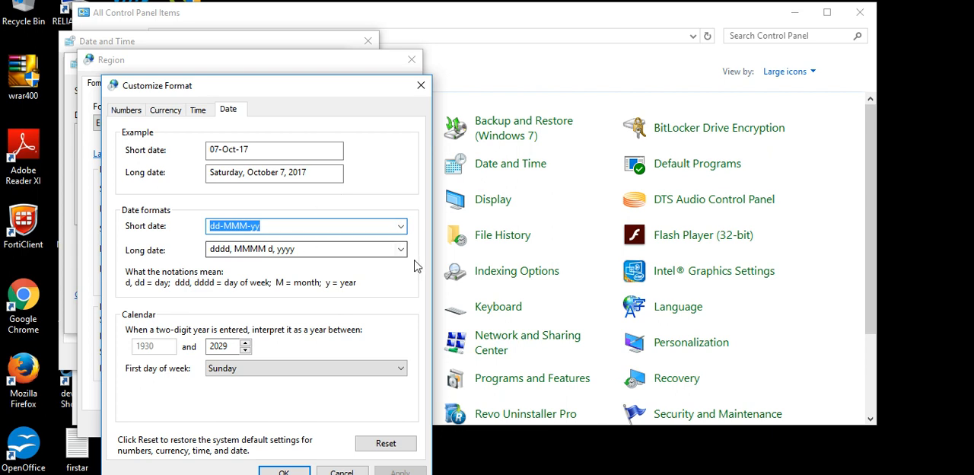
{"action": "left_click", "coordinate": [401, 248]}
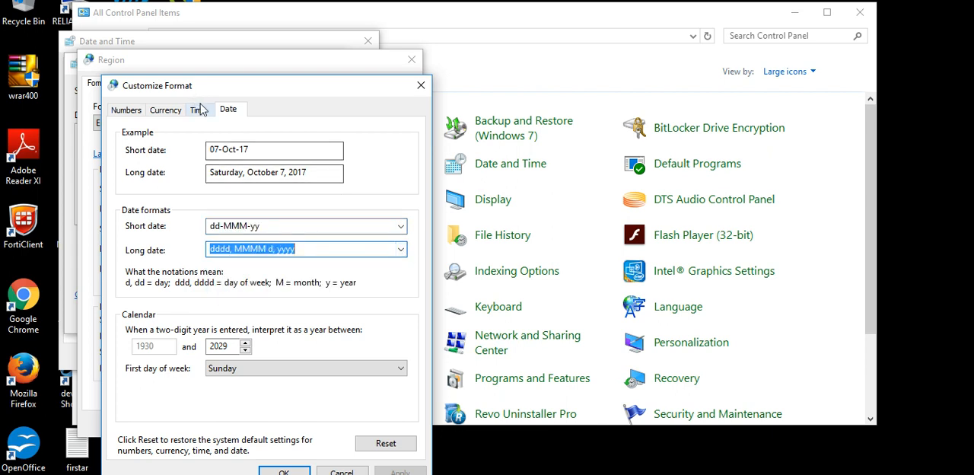
{"action": "left_click", "coordinate": [199, 109]}
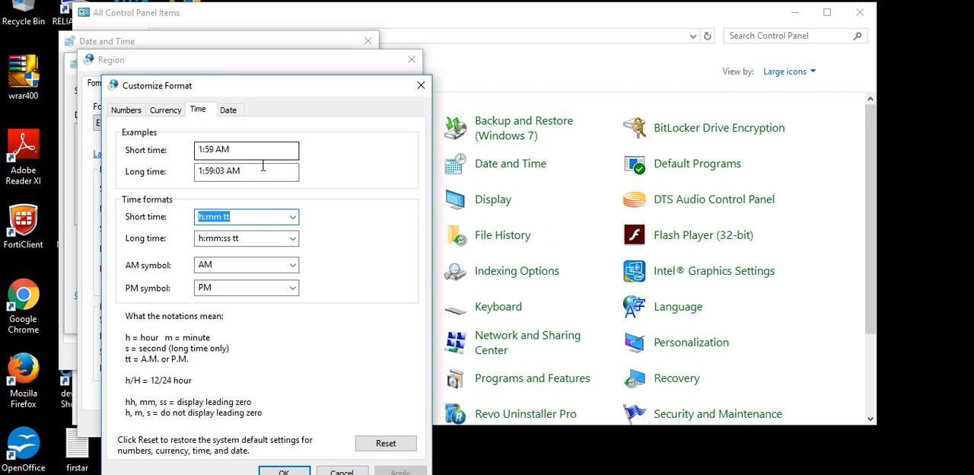
{"action": "mouse_move", "coordinate": [181, 137]}
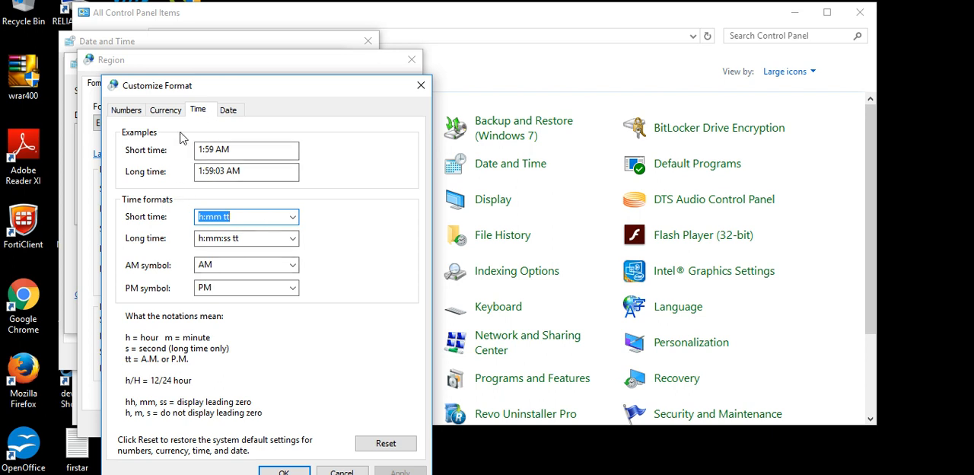
{"action": "left_click", "coordinate": [165, 110]}
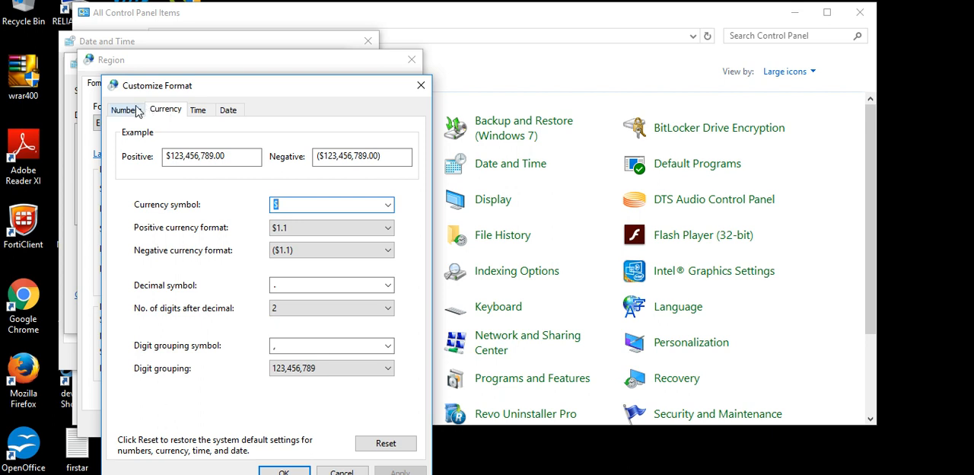
{"action": "left_click", "coordinate": [126, 108]}
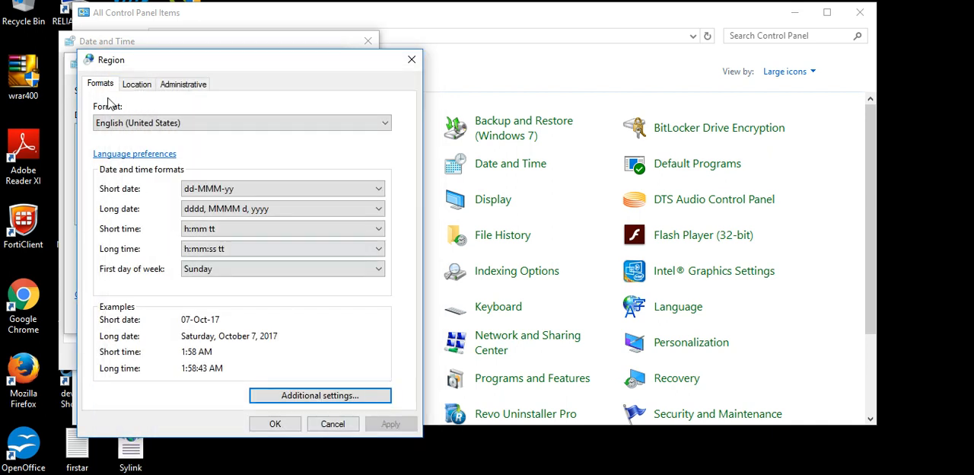
- View Region's Location tab, then Administrative showing English (United States) for non-Unicode programs
{"action": "left_click", "coordinate": [137, 84]}
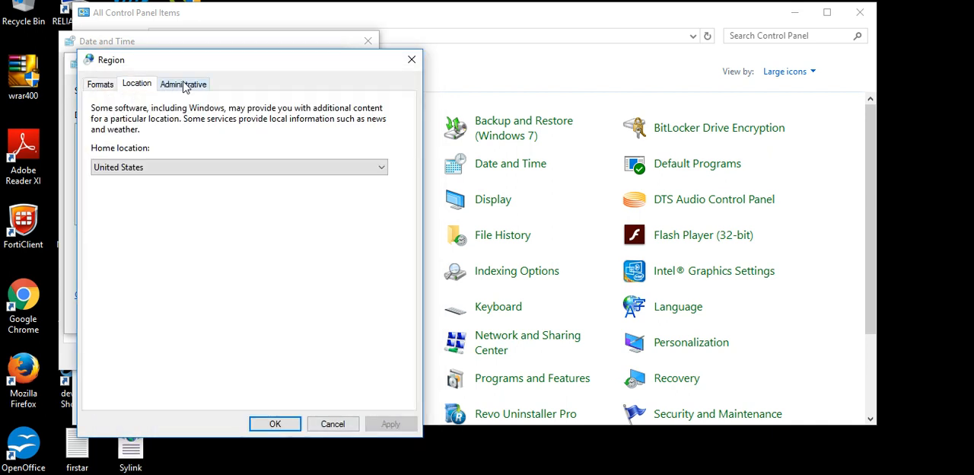
{"action": "left_click", "coordinate": [184, 83]}
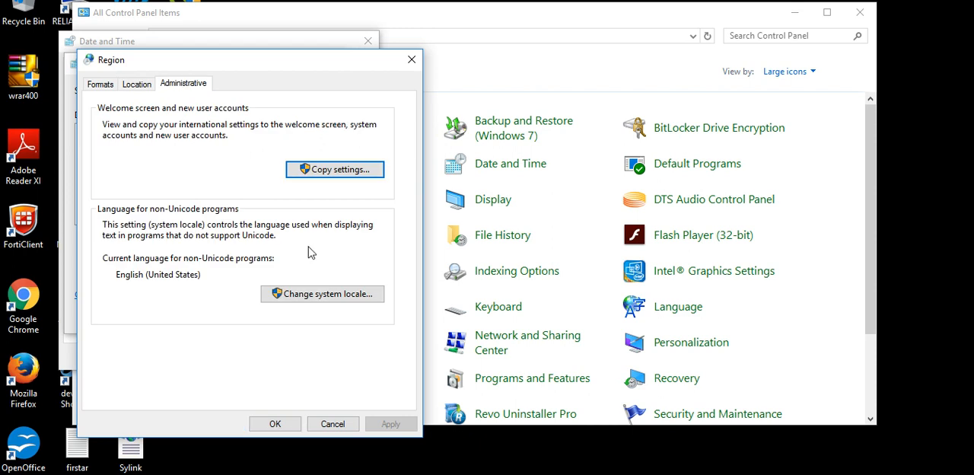
{"action": "mouse_move", "coordinate": [322, 294]}
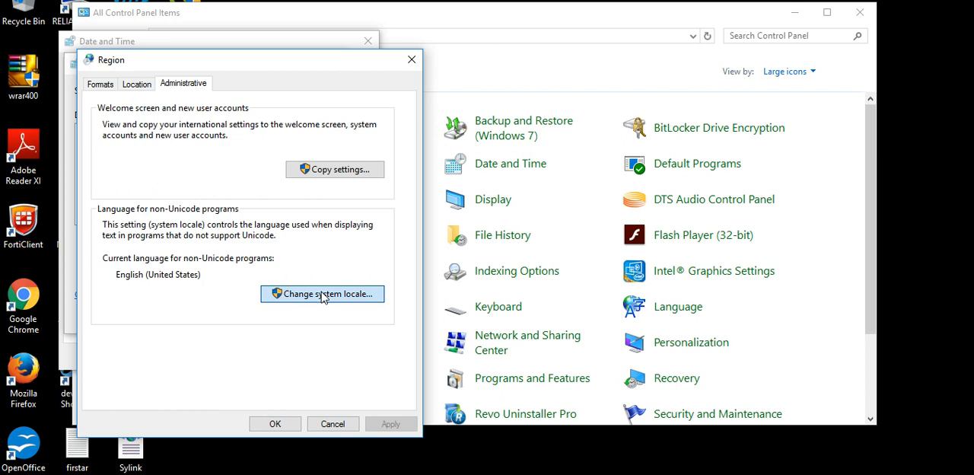
{"action": "mouse_move", "coordinate": [326, 262]}
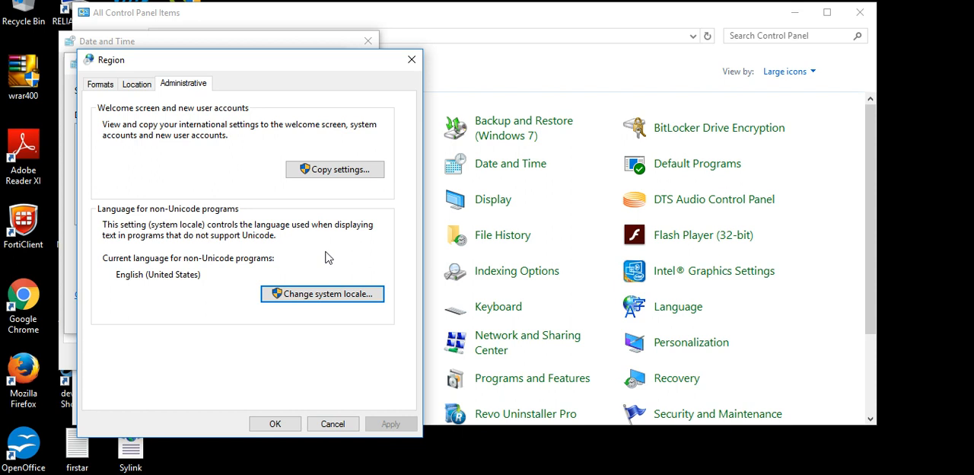
{"action": "mouse_move", "coordinate": [322, 294]}
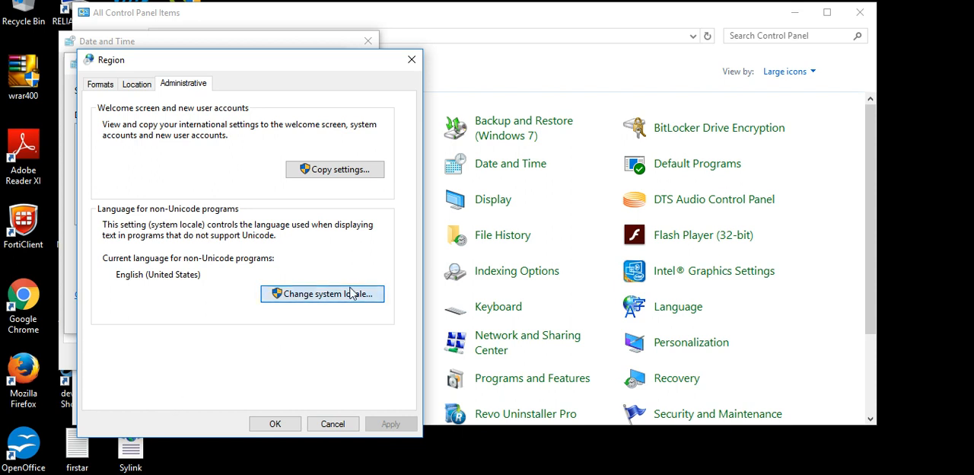
- Look at the system locale choices and cancel, keeping English (United States)
{"action": "left_click", "coordinate": [322, 293]}
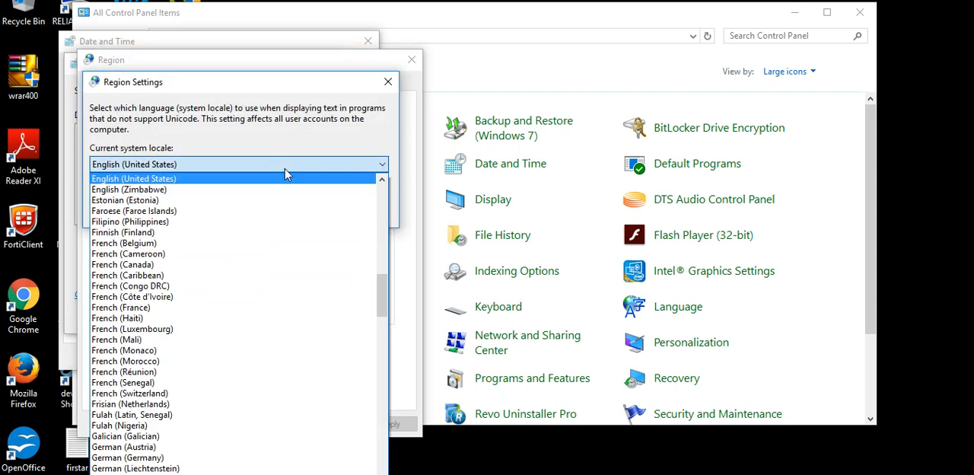
{"action": "mouse_move", "coordinate": [293, 169]}
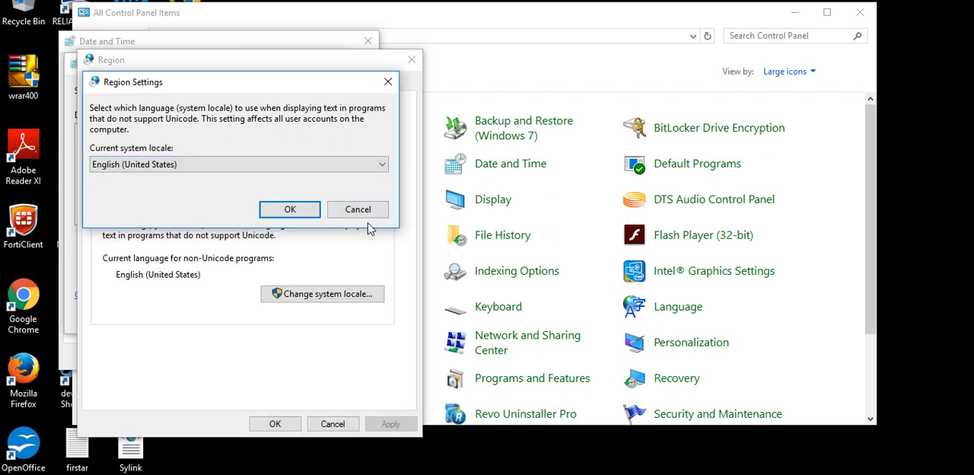
{"action": "left_click", "coordinate": [357, 209]}
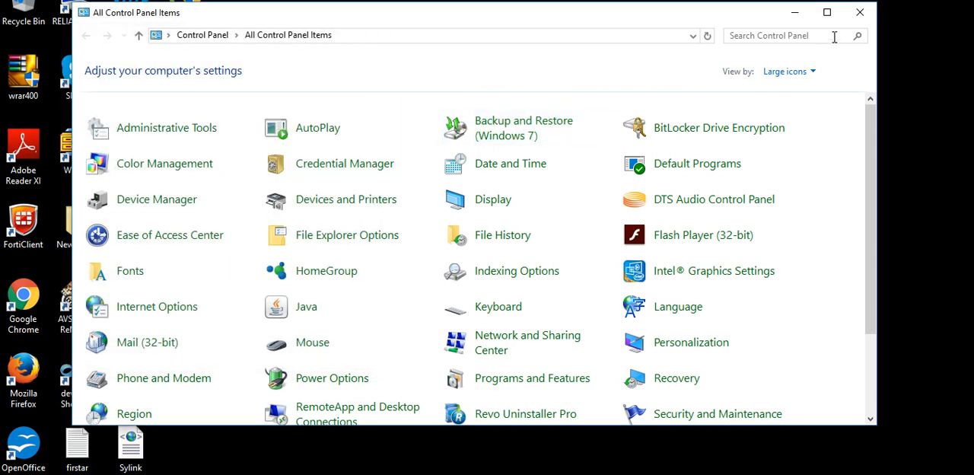
- Open Taskbar and Navigation properties, view the Toolbars tab, then close the dialog
{"action": "left_click", "coordinate": [826, 12]}
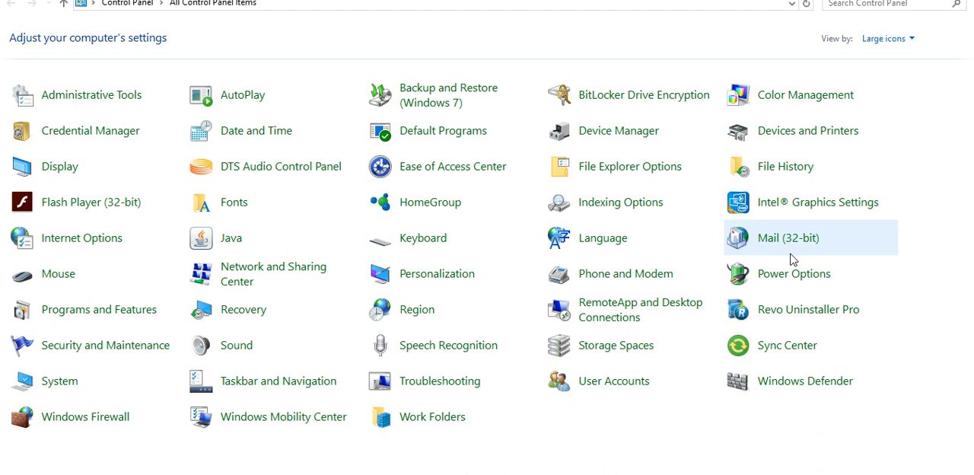
{"action": "mouse_move", "coordinate": [614, 380]}
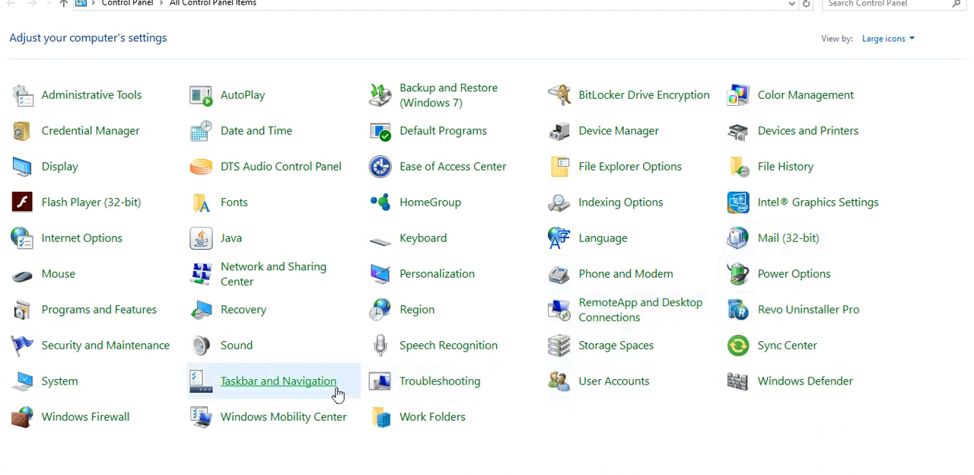
{"action": "left_click", "coordinate": [278, 381]}
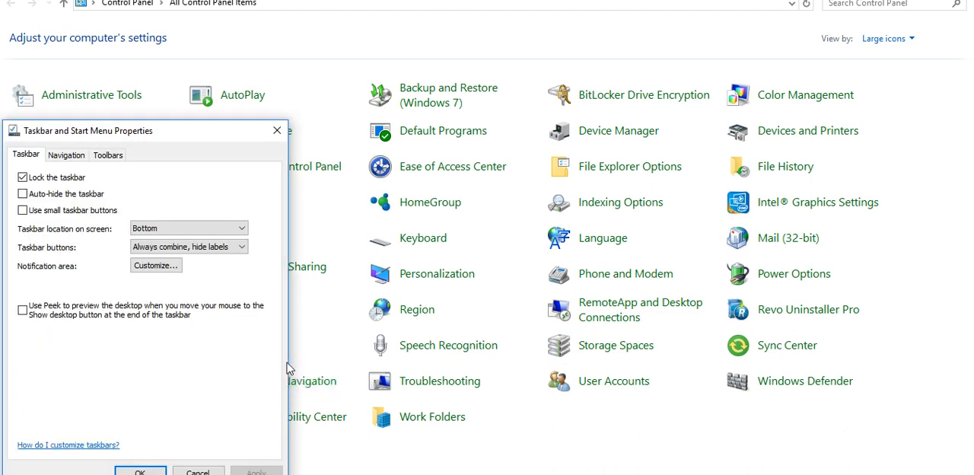
{"action": "mouse_move", "coordinate": [107, 155]}
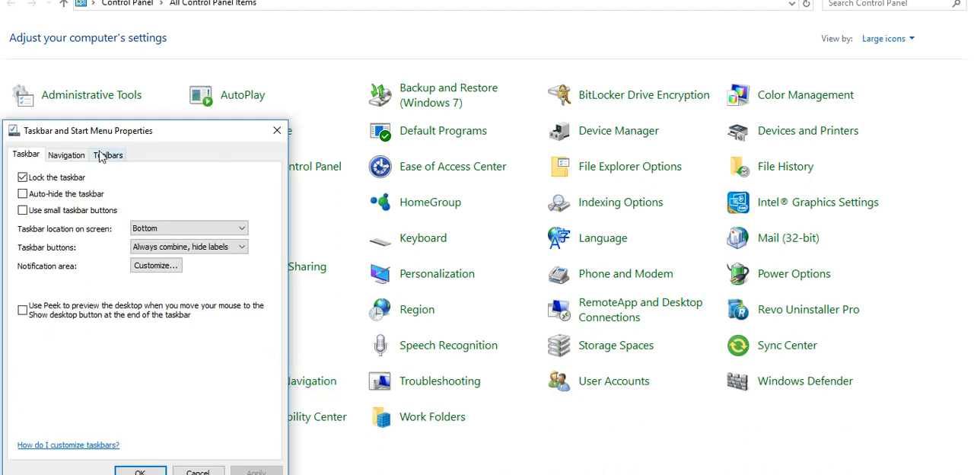
{"action": "left_click", "coordinate": [107, 154]}
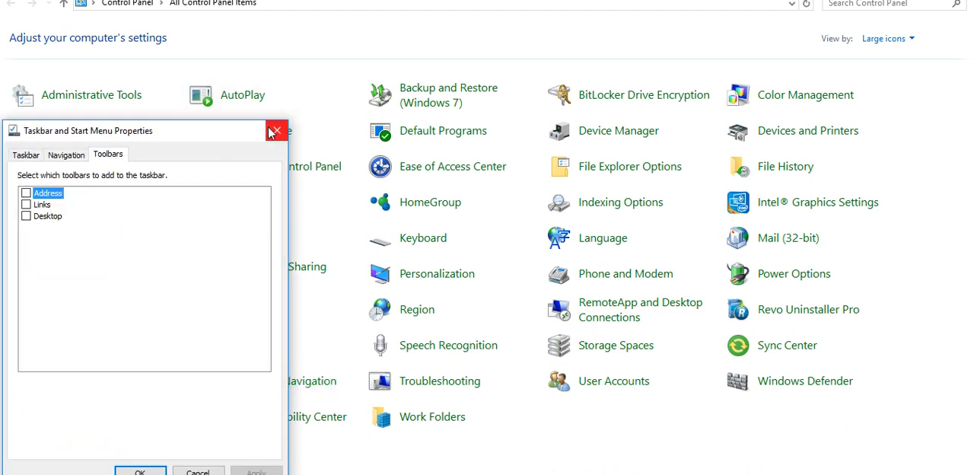
{"action": "left_click", "coordinate": [276, 130]}
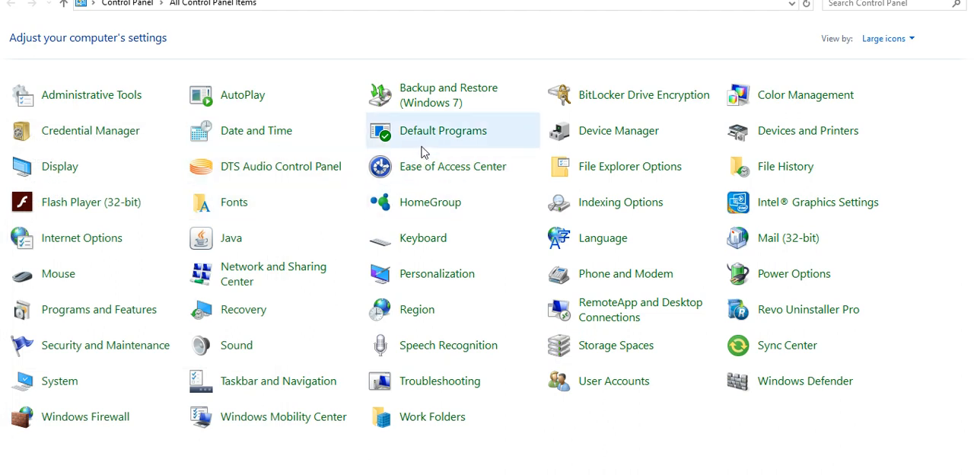
{"action": "left_click", "coordinate": [233, 201]}
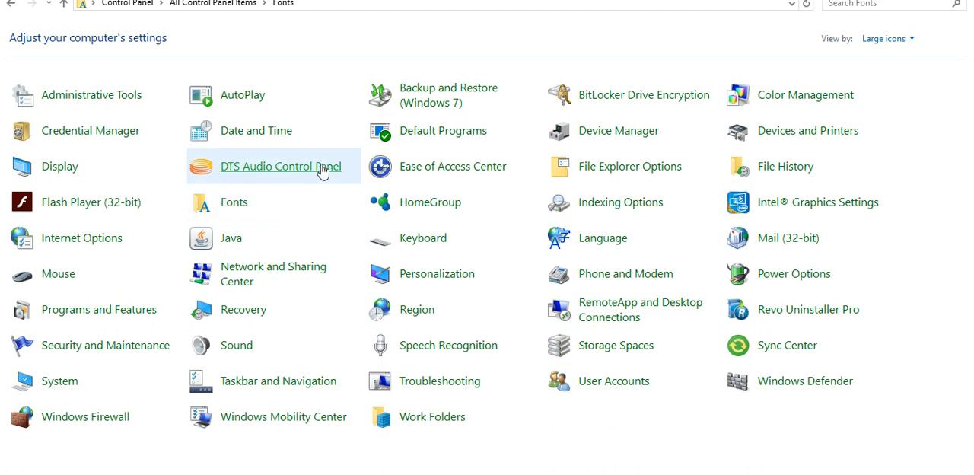
{"action": "mouse_move", "coordinate": [268, 130]}
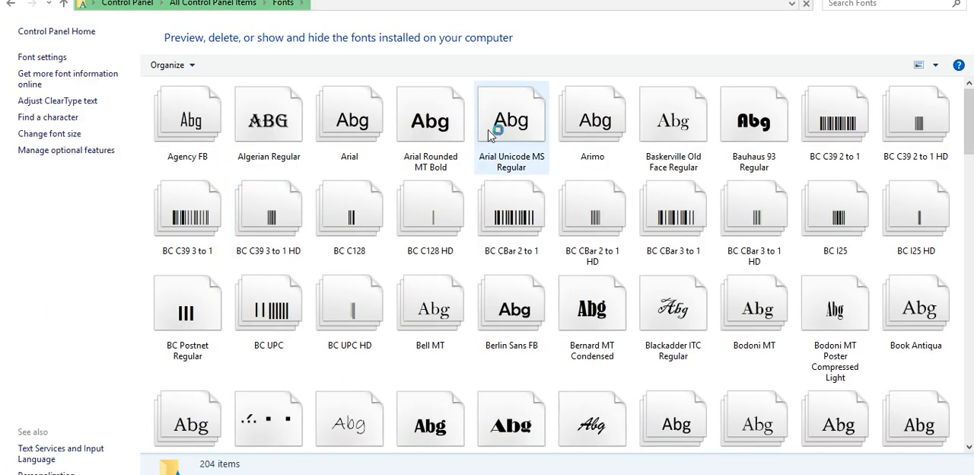
{"action": "left_click", "coordinate": [430, 119]}
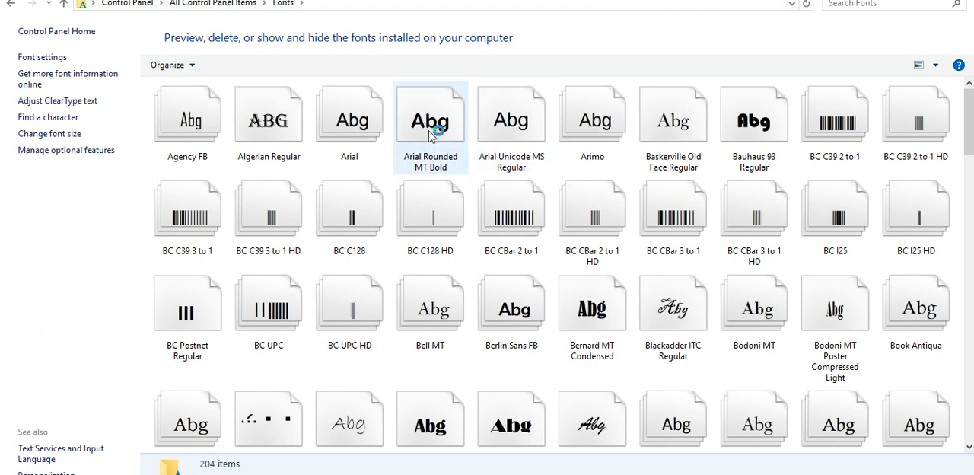
{"action": "mouse_move", "coordinate": [11, 6]}
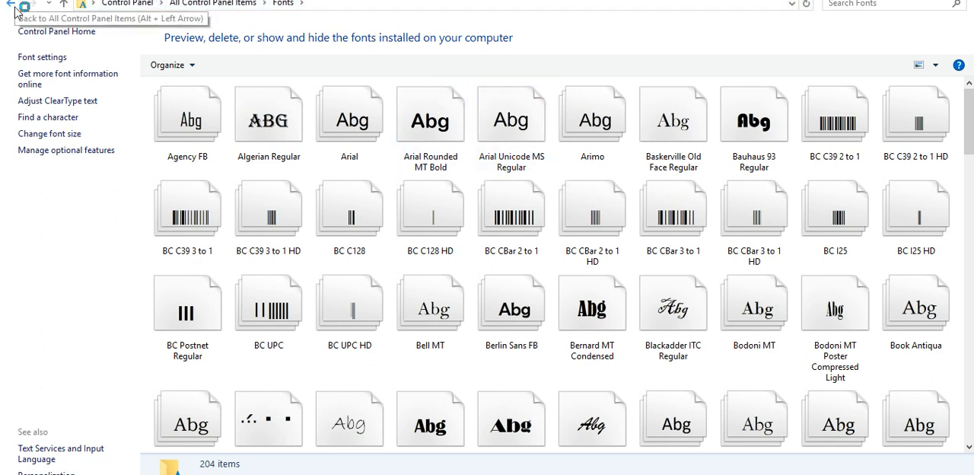
{"action": "left_click", "coordinate": [7, 5]}
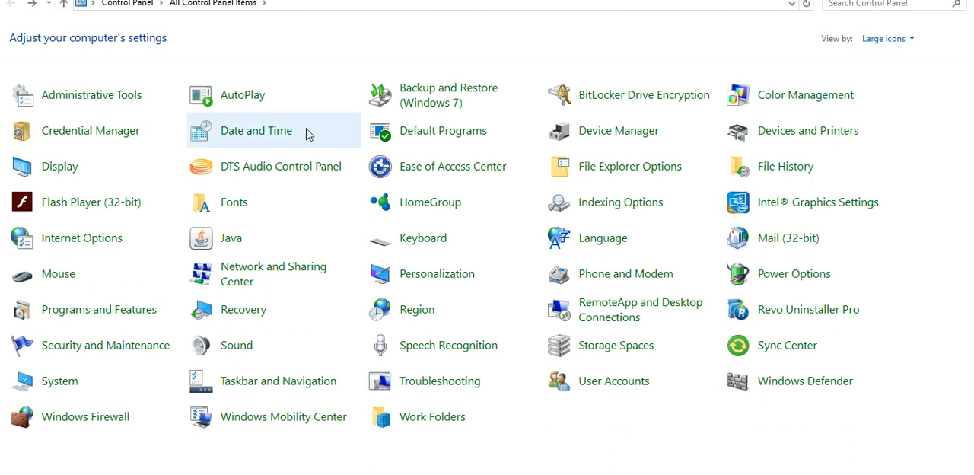
{"action": "mouse_move", "coordinate": [517, 358]}
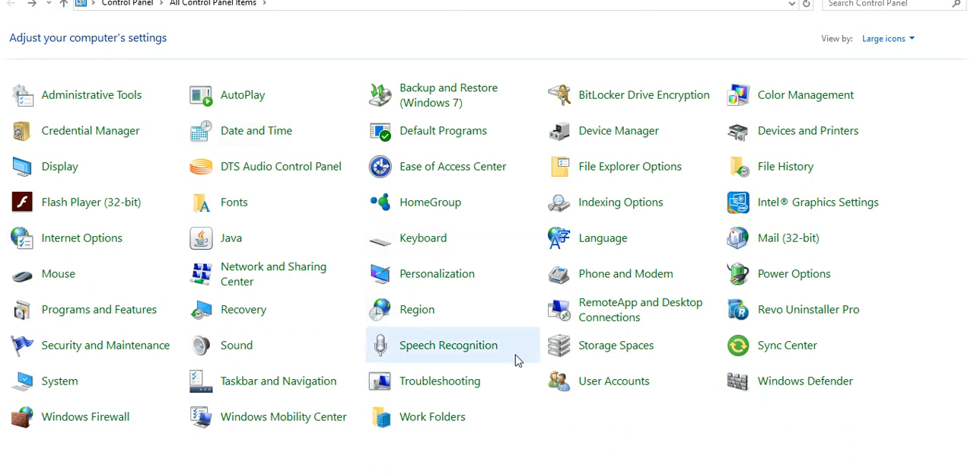
{"action": "mouse_move", "coordinate": [649, 273]}
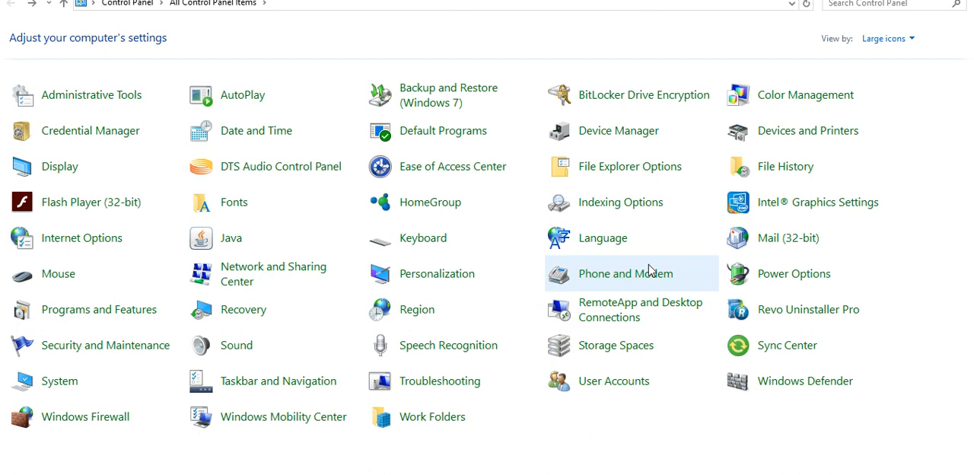
{"action": "mouse_move", "coordinate": [785, 166]}
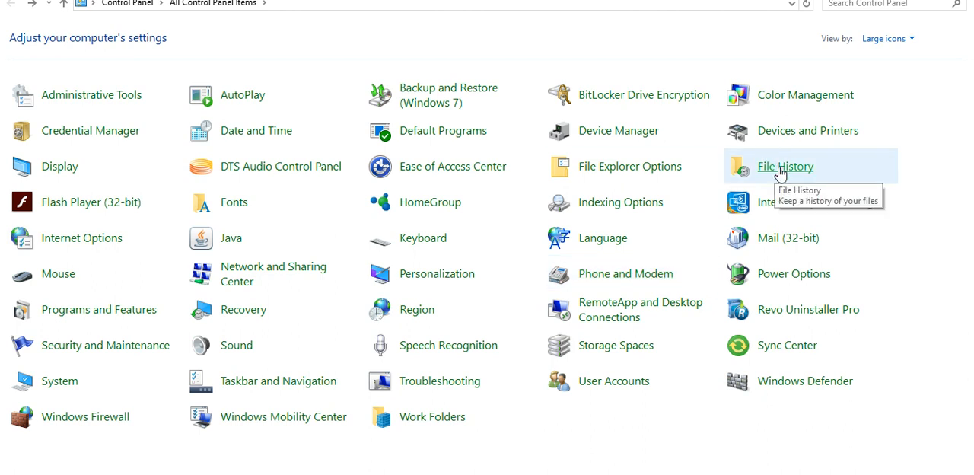
{"action": "mouse_move", "coordinate": [794, 273]}
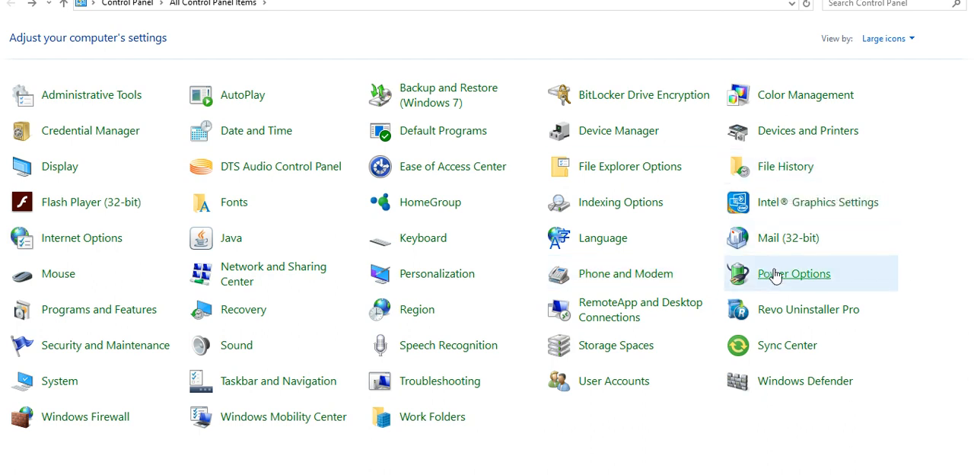
- Open Power Options to see the Balanced, Power saver and High performance plans
{"action": "left_click", "coordinate": [794, 273]}
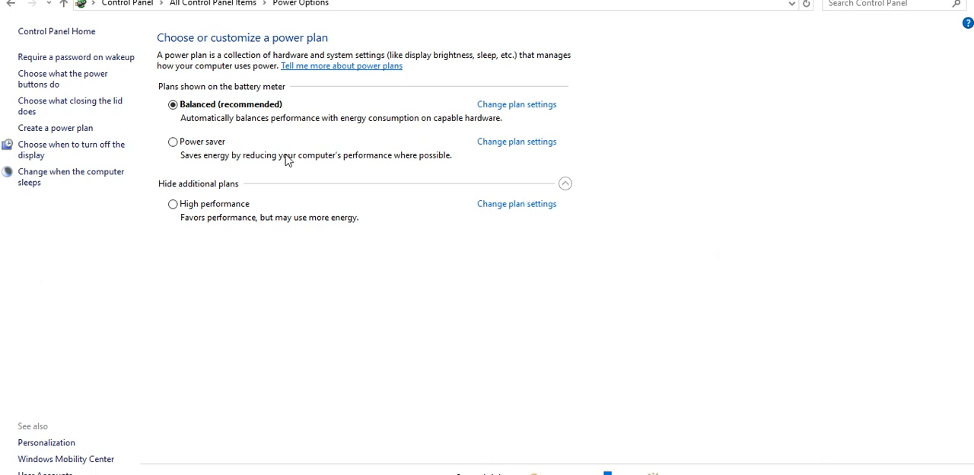
{"action": "mouse_move", "coordinate": [232, 124]}
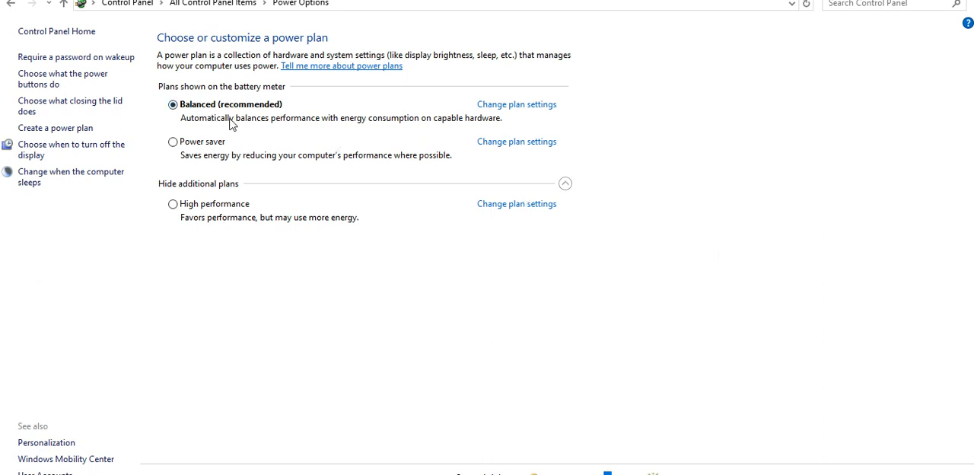
{"action": "mouse_move", "coordinate": [194, 146]}
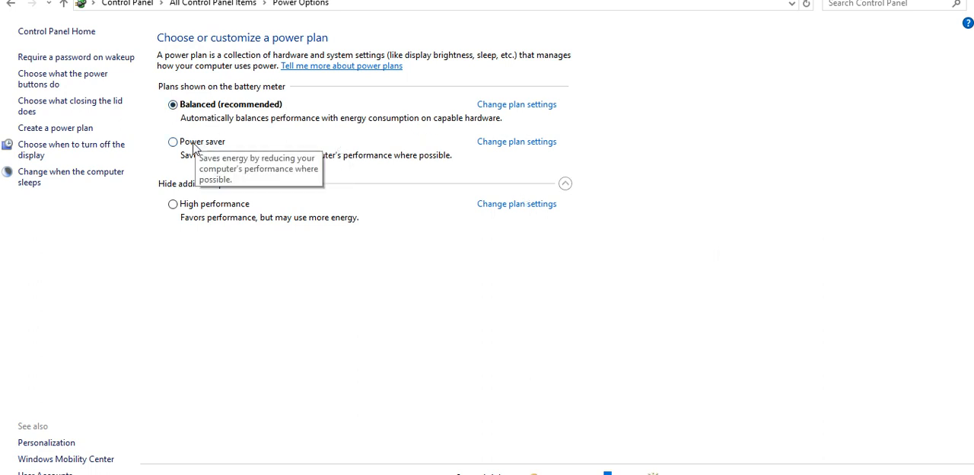
{"action": "mouse_move", "coordinate": [180, 211]}
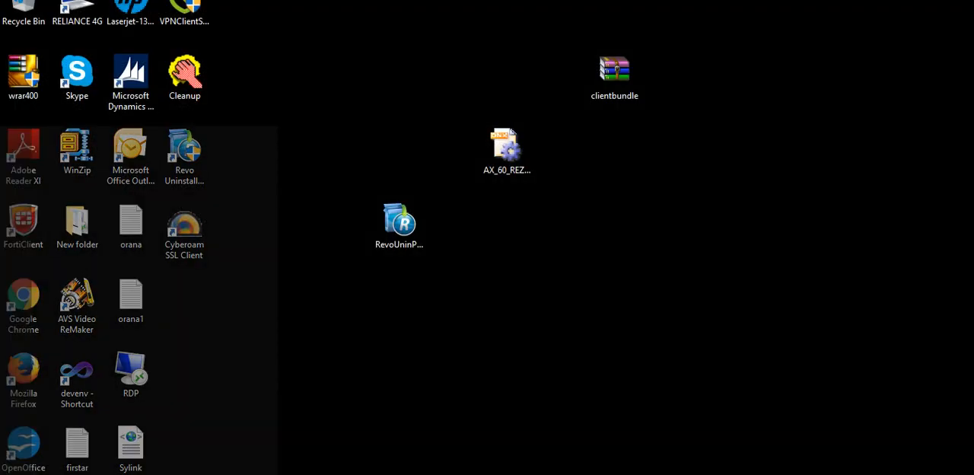
- Search Start for 'con' to relaunch Control Panel
{"action": "type", "text": "con"}
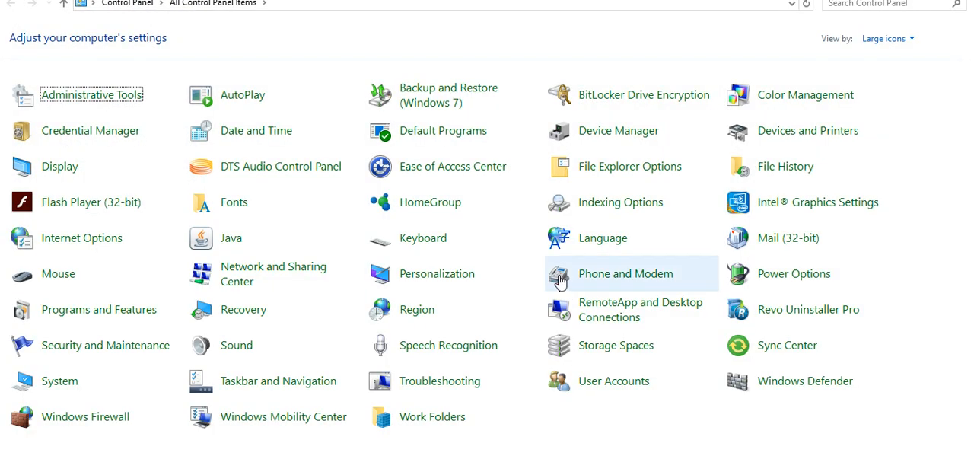
{"action": "mouse_move", "coordinate": [619, 218]}
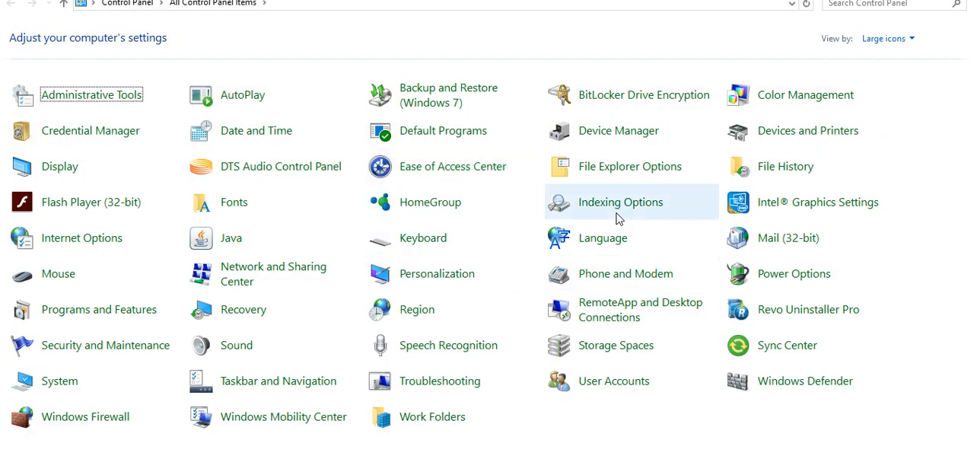
{"action": "mouse_move", "coordinate": [587, 295]}
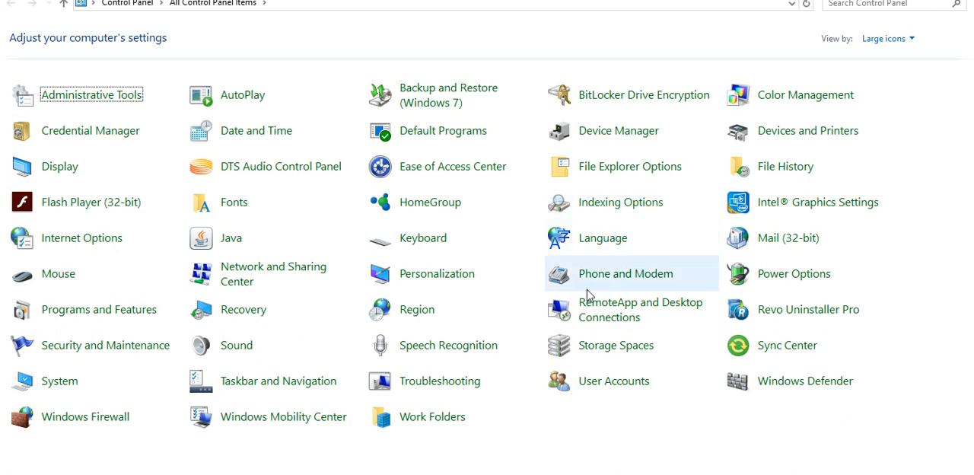
{"action": "mouse_move", "coordinate": [249, 351]}
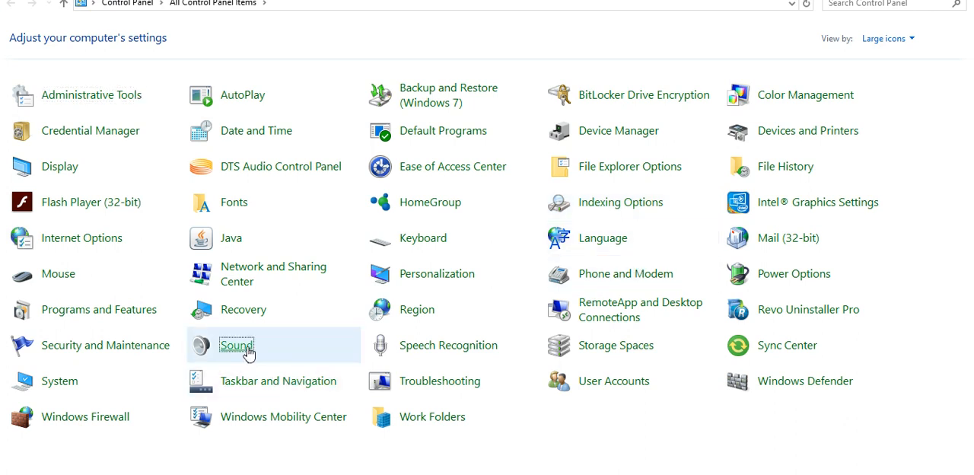
{"action": "double_click", "coordinate": [236, 345]}
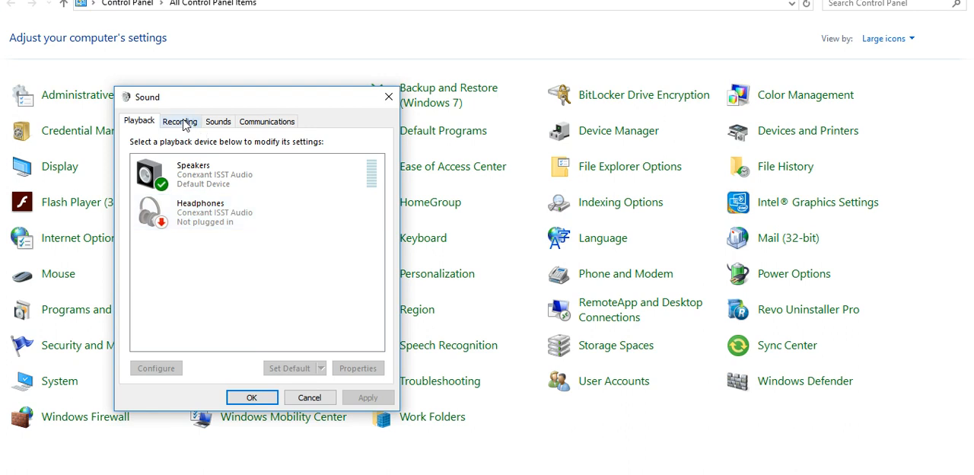
{"action": "left_click", "coordinate": [180, 121]}
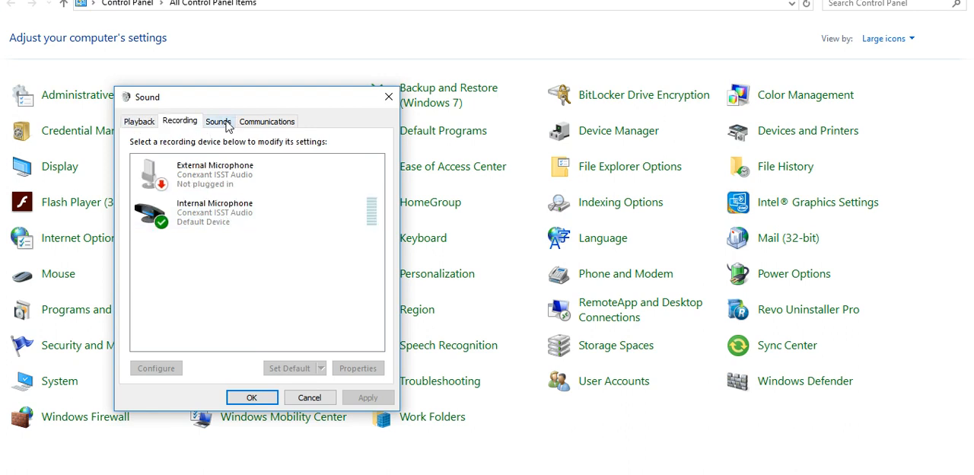
{"action": "left_click", "coordinate": [219, 121]}
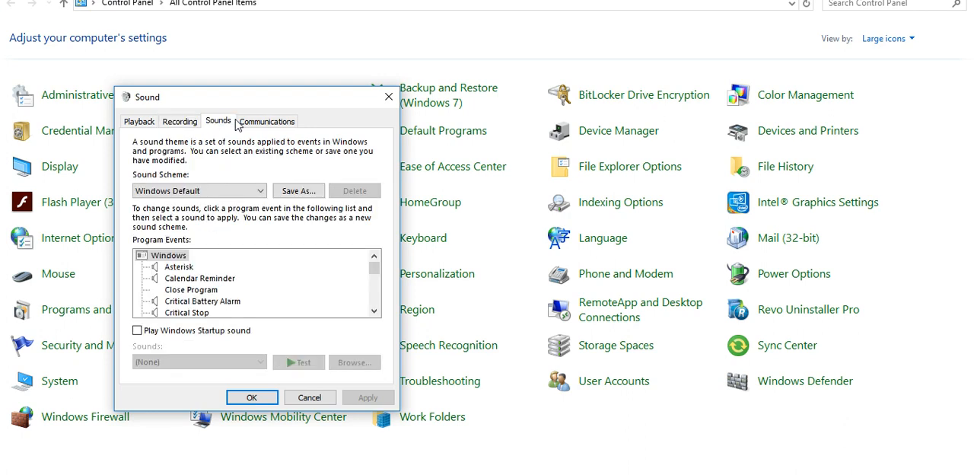
{"action": "left_click", "coordinate": [268, 120]}
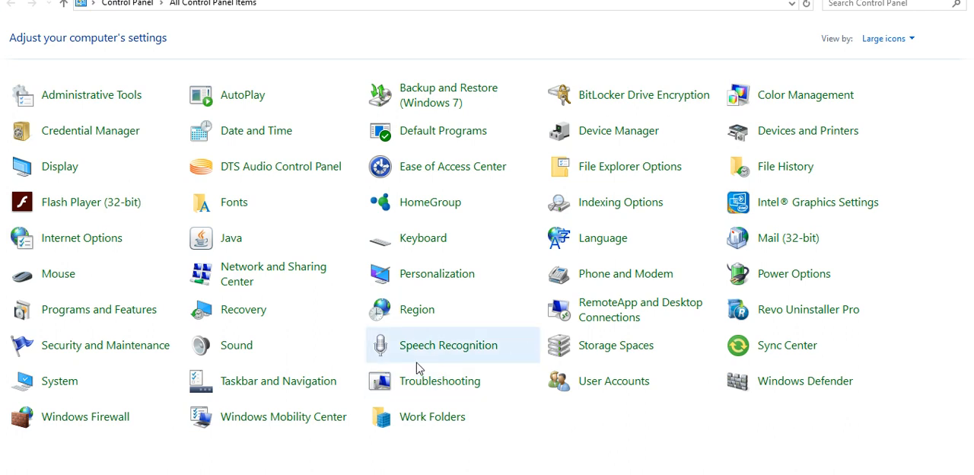
{"action": "mouse_move", "coordinate": [255, 277]}
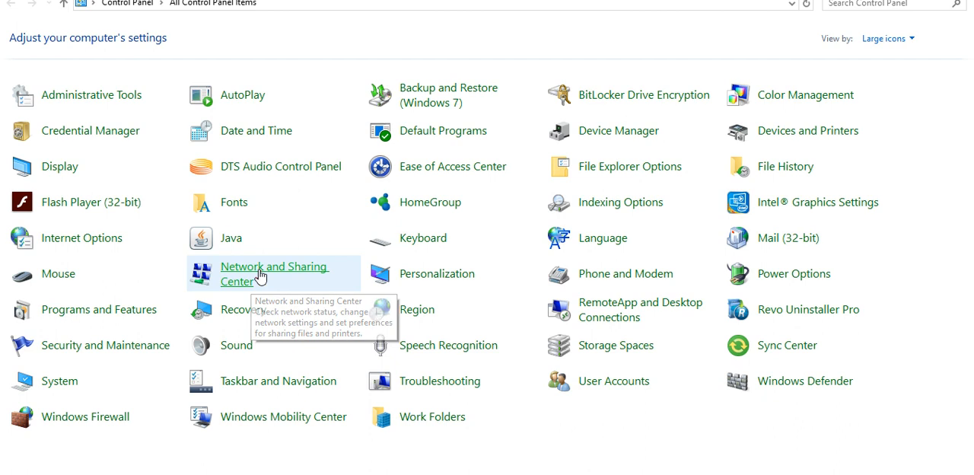
{"action": "left_click", "coordinate": [273, 273]}
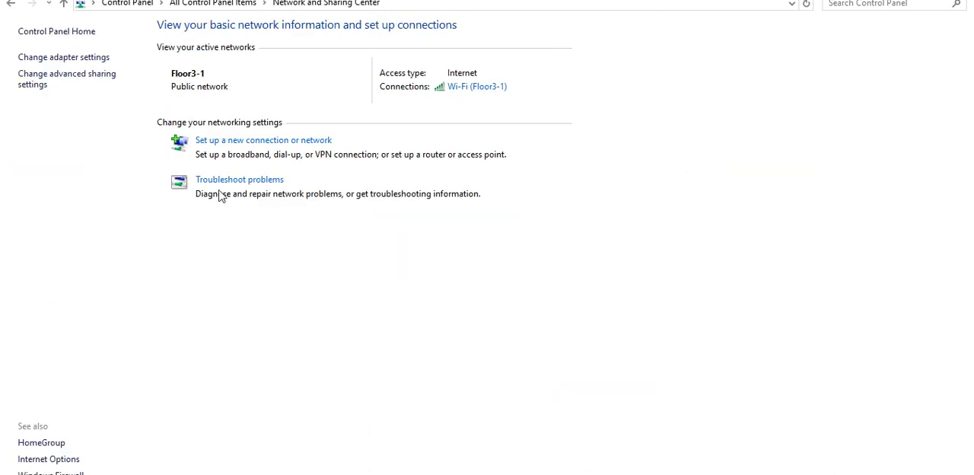
{"action": "left_click", "coordinate": [63, 57]}
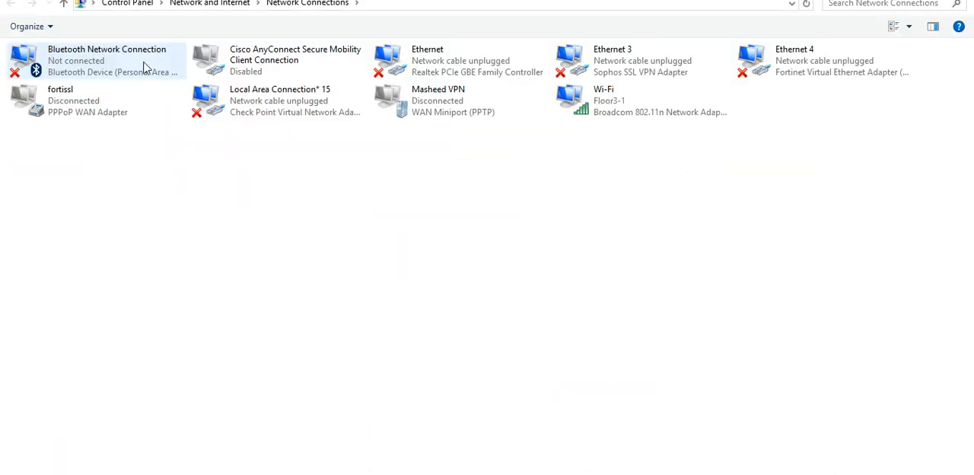
{"action": "left_click", "coordinate": [210, 3]}
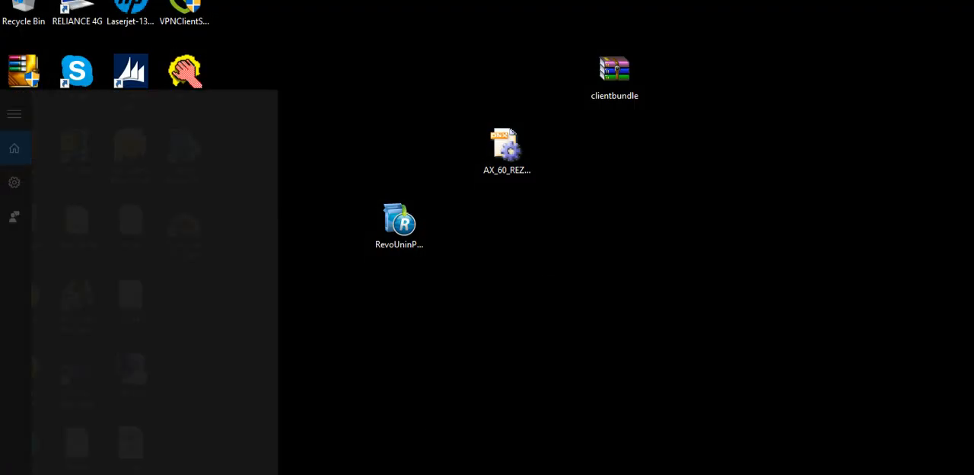
{"action": "type", "text": "con"}
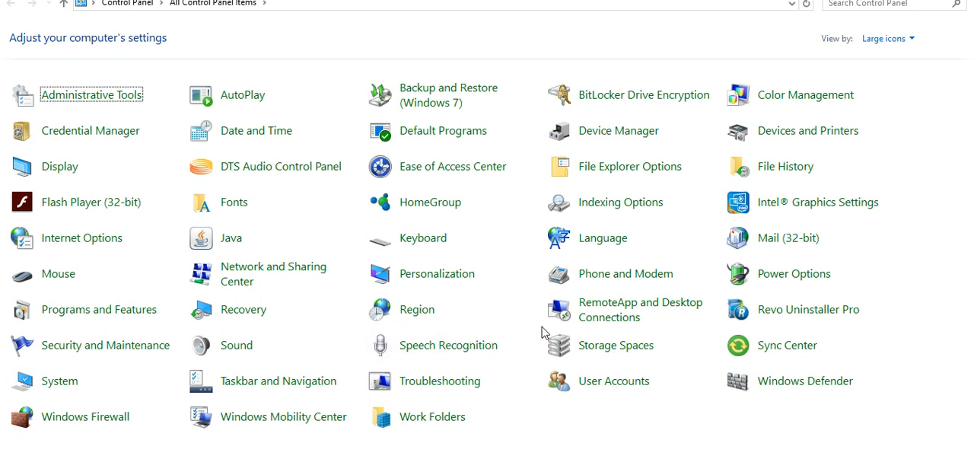
{"action": "mouse_move", "coordinate": [630, 166]}
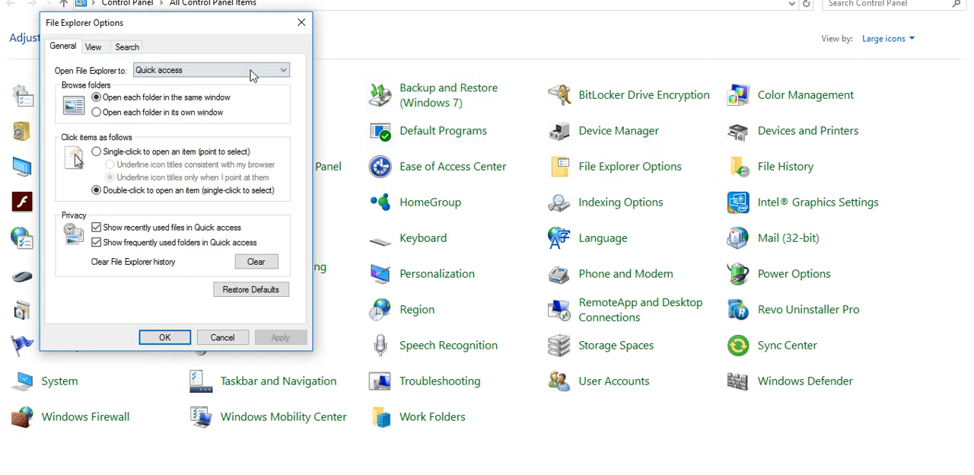
- Switch File Explorer Options to the View tab and review its Advanced settings
{"action": "left_click", "coordinate": [93, 46]}
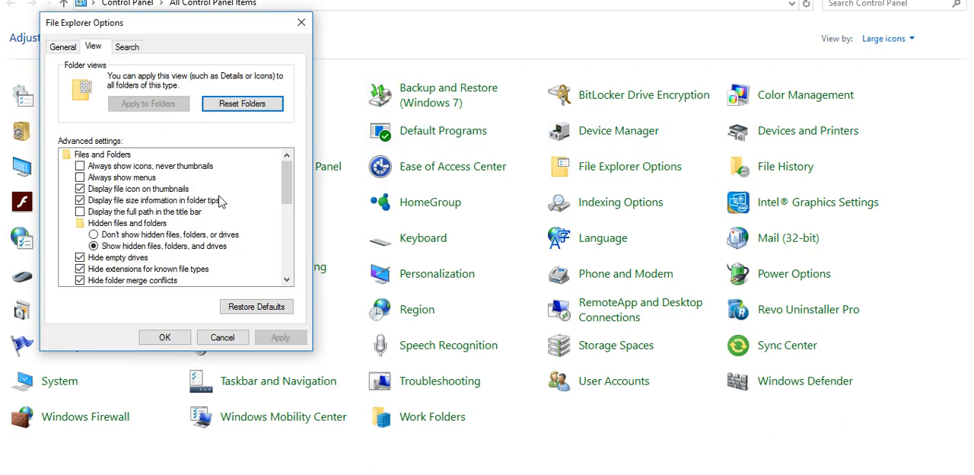
{"action": "left_click", "coordinate": [127, 223]}
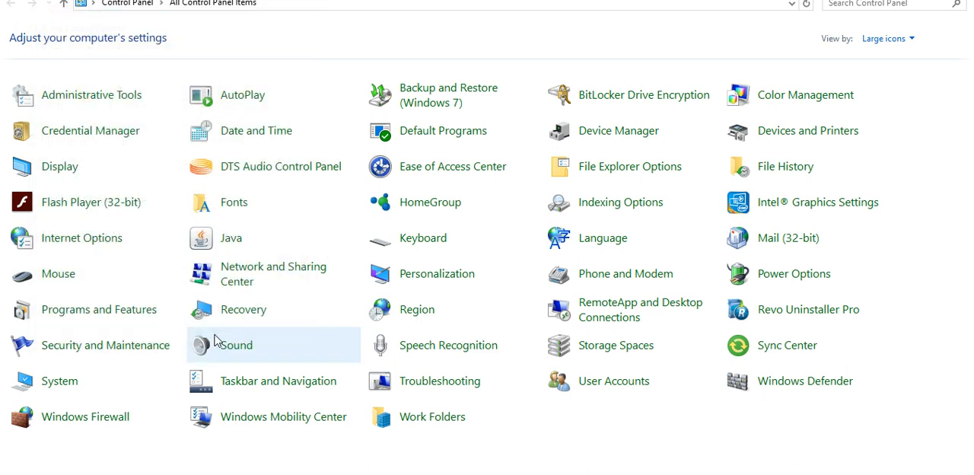
{"action": "mouse_move", "coordinate": [235, 345]}
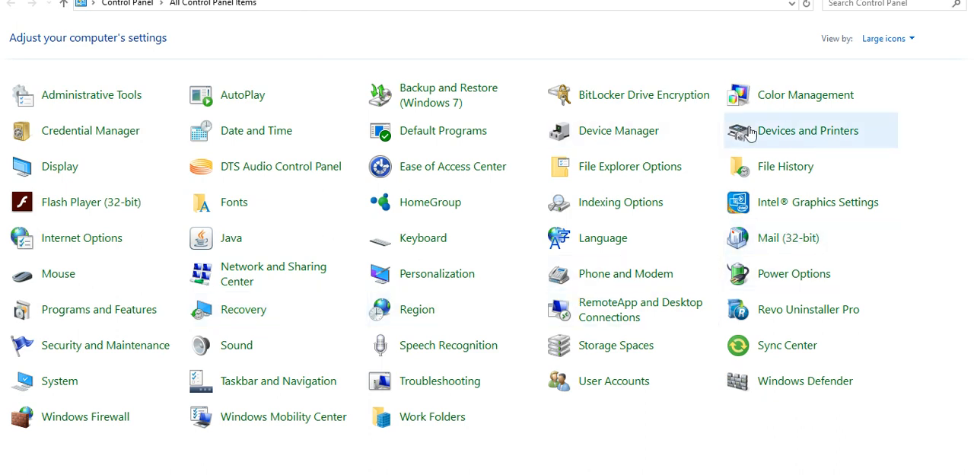
{"action": "mouse_move", "coordinate": [770, 135]}
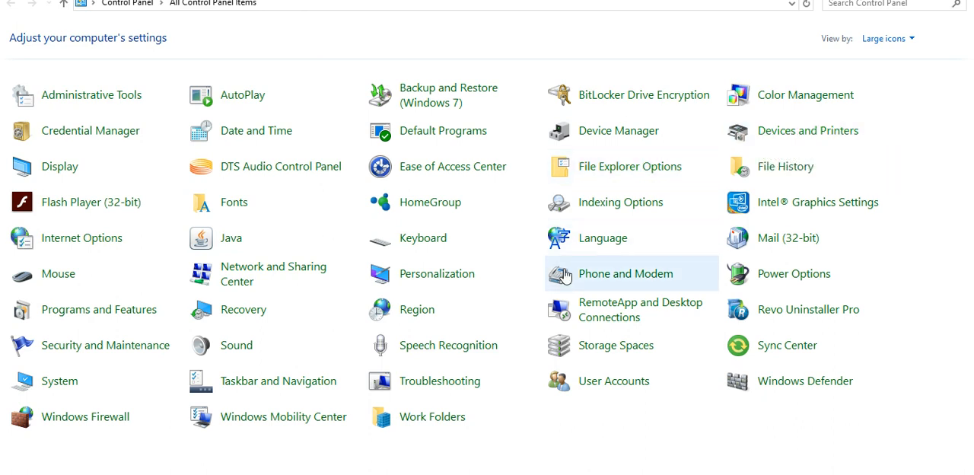
{"action": "mouse_move", "coordinate": [423, 237]}
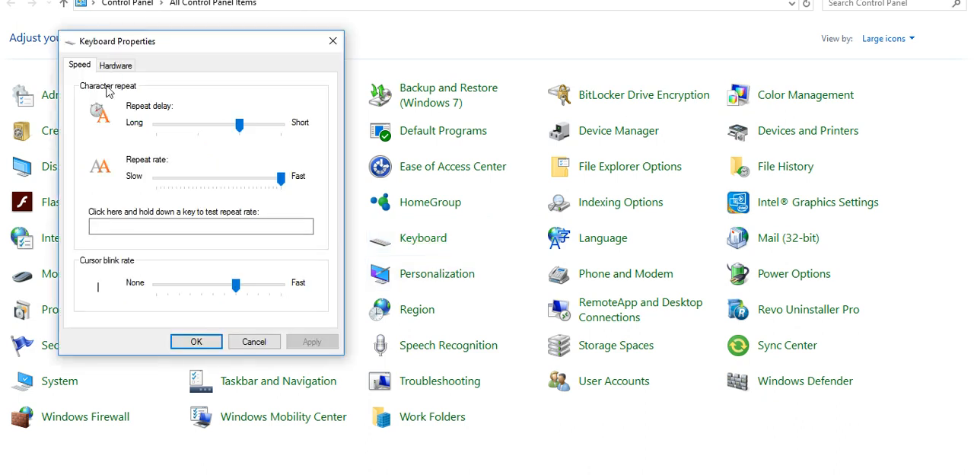
- Close Keyboard Properties with OK, leaving the repeat settings unchanged
{"action": "left_click", "coordinate": [254, 341]}
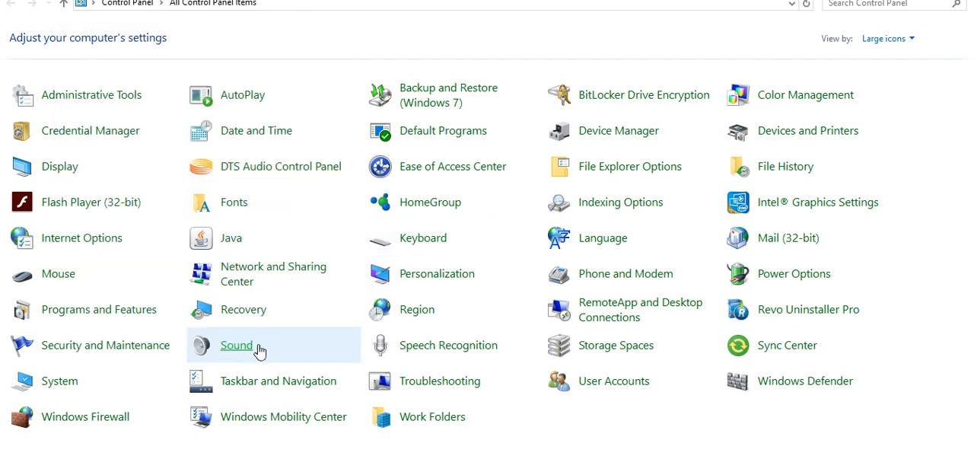
{"action": "mouse_move", "coordinate": [440, 380]}
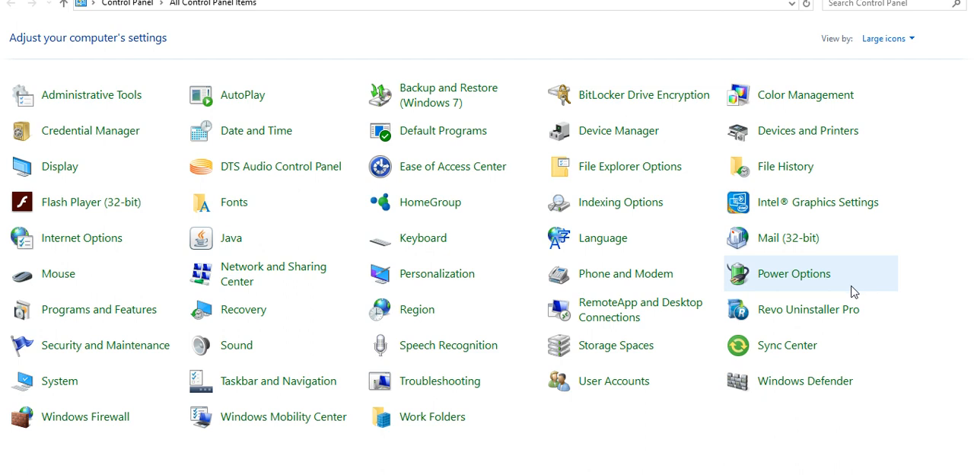
{"action": "mouse_move", "coordinate": [514, 211]}
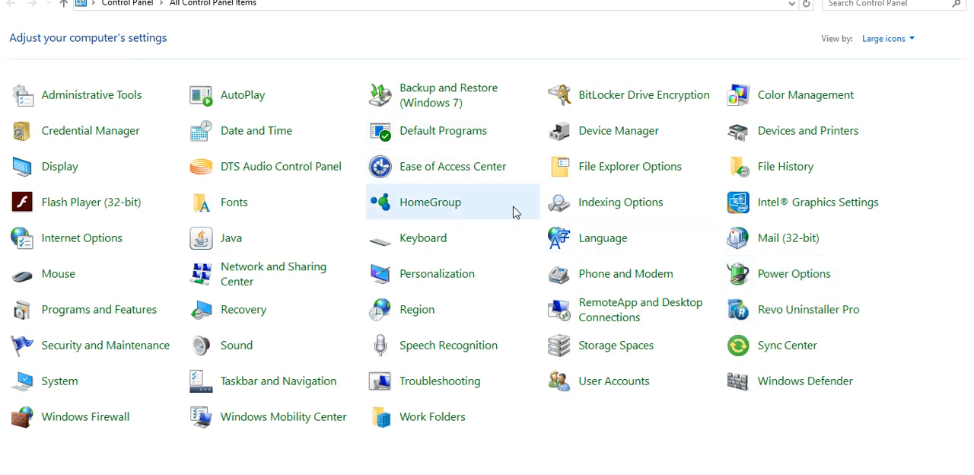
{"action": "mouse_move", "coordinate": [510, 309]}
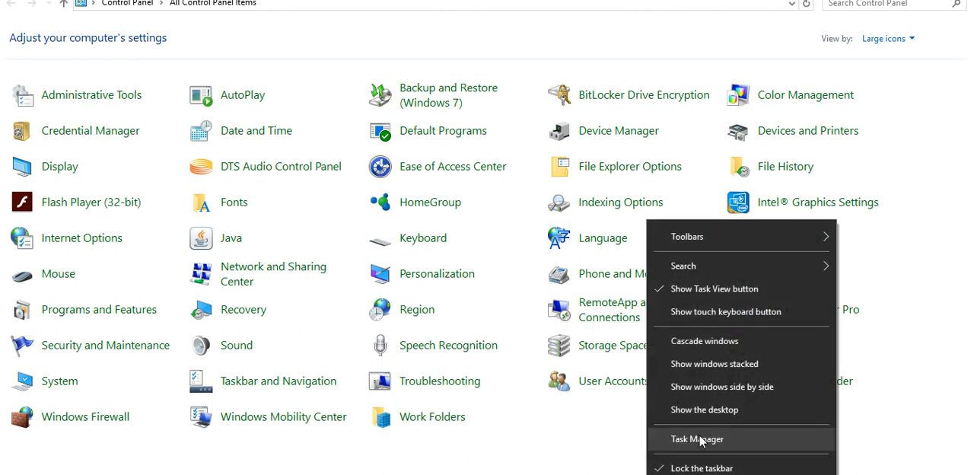
- Launch Task Manager and view the CPU, Memory and Disk 0 performance graphs
{"action": "left_click", "coordinate": [438, 274]}
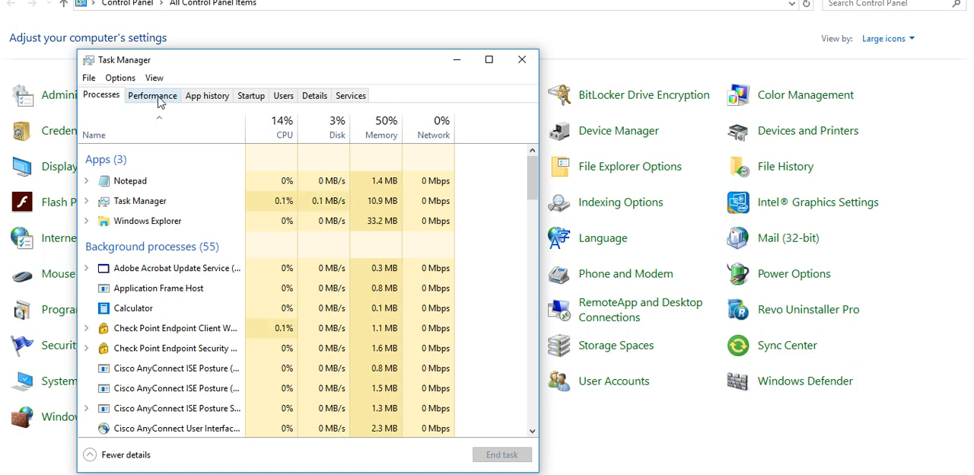
{"action": "left_click", "coordinate": [152, 94]}
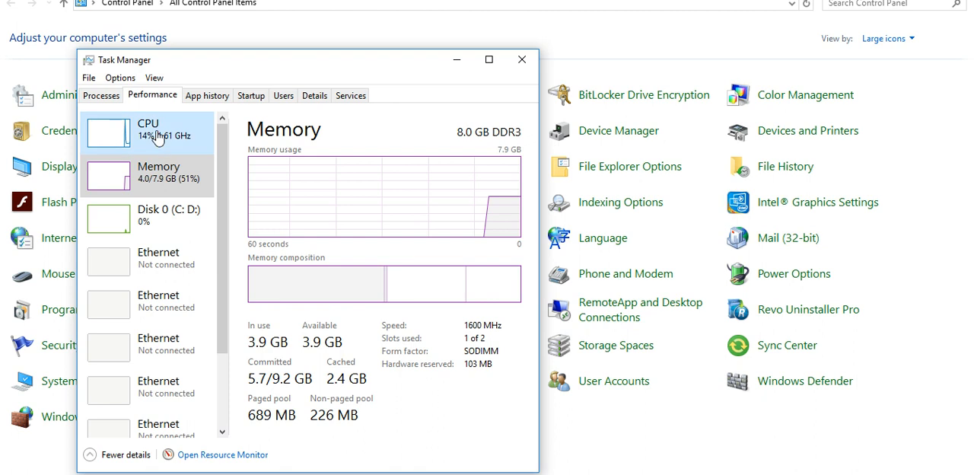
{"action": "left_click", "coordinate": [148, 132]}
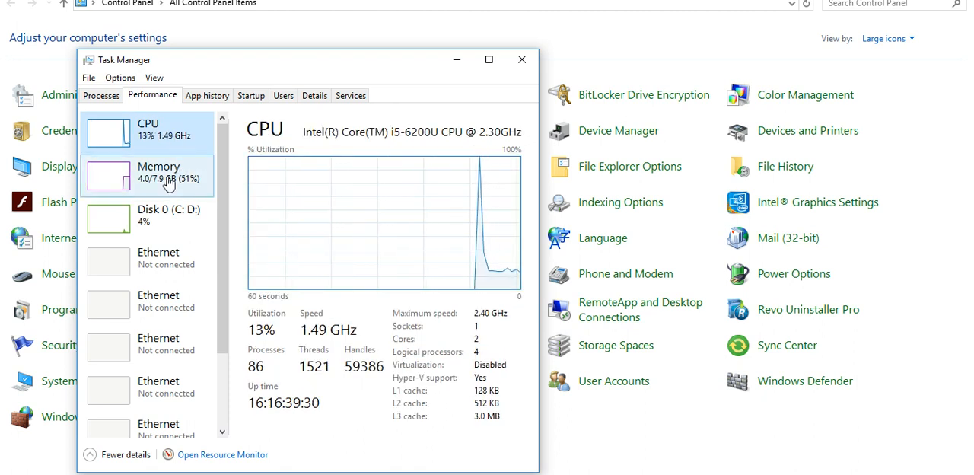
{"action": "left_click", "coordinate": [147, 175]}
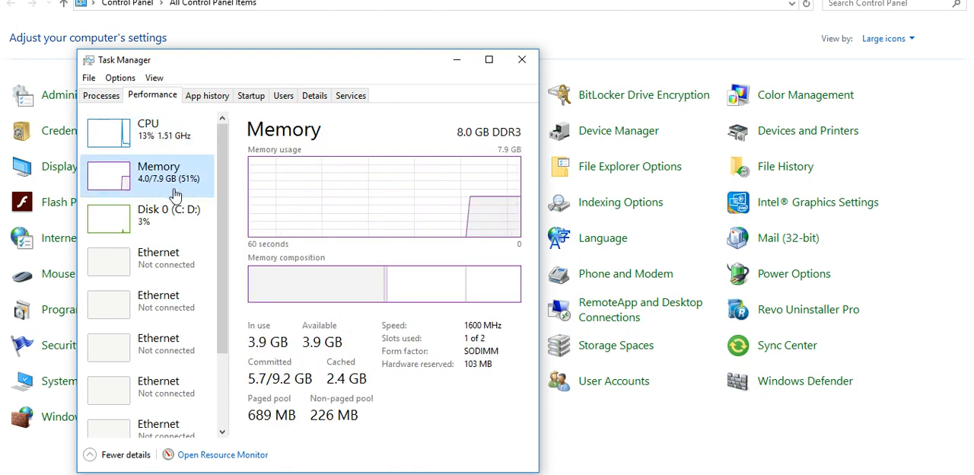
{"action": "left_click", "coordinate": [160, 215]}
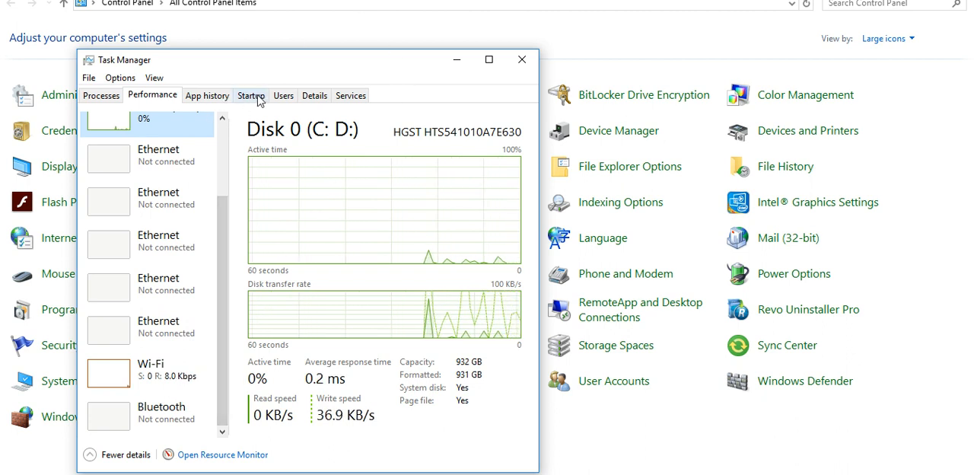
{"action": "left_click", "coordinate": [314, 95]}
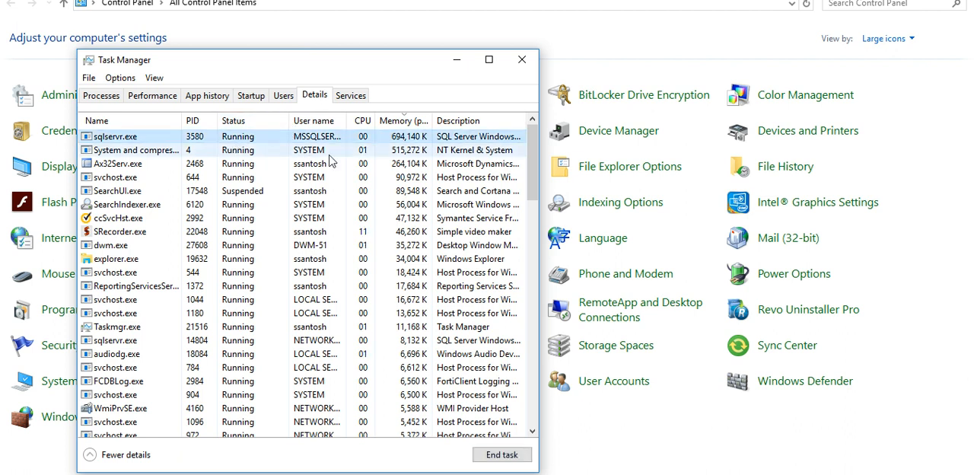
{"action": "mouse_move", "coordinate": [395, 120]}
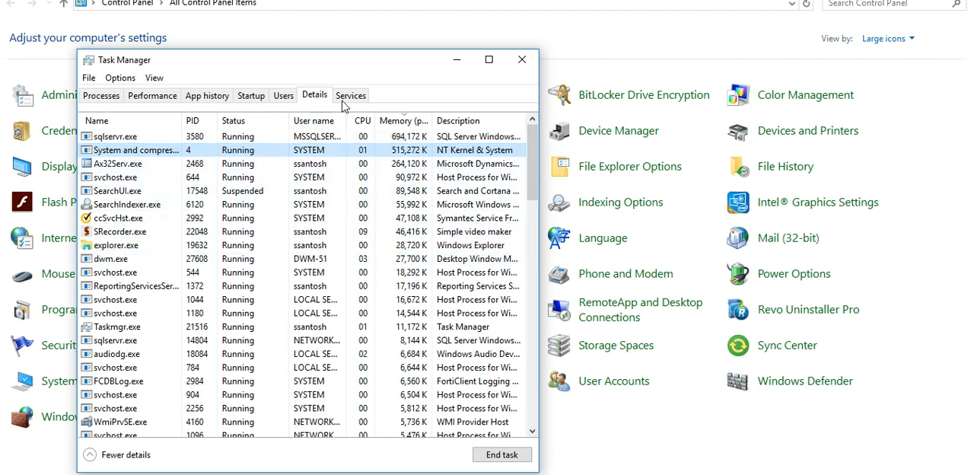
- Browse the Services, App history, Performance and Processes tabs, then close Task Manager
{"action": "left_click", "coordinate": [351, 94]}
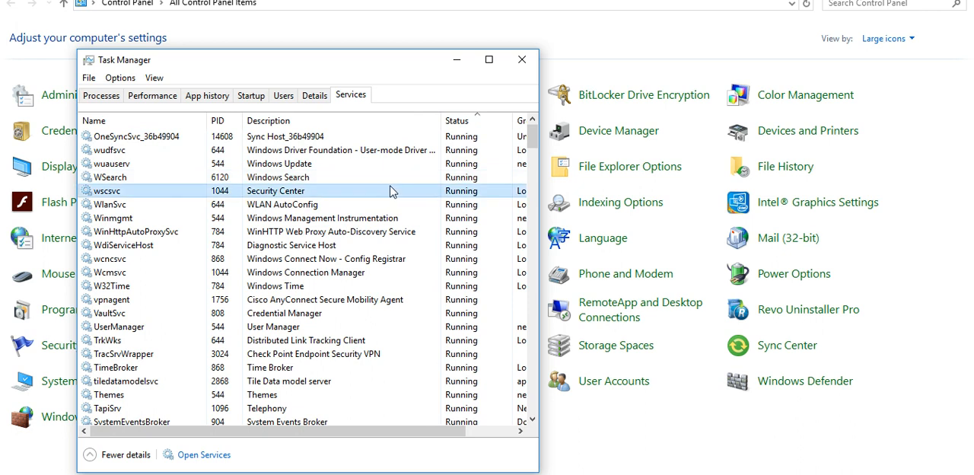
{"action": "mouse_move", "coordinate": [416, 160]}
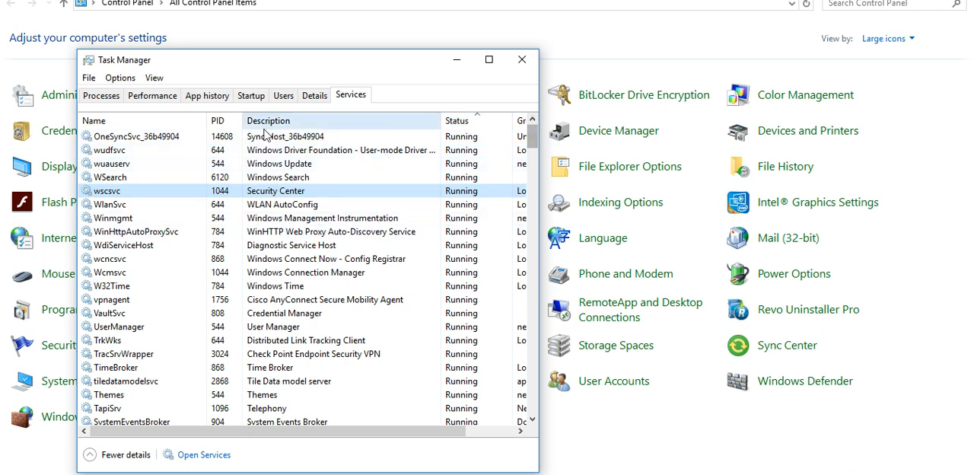
{"action": "left_click", "coordinate": [207, 95]}
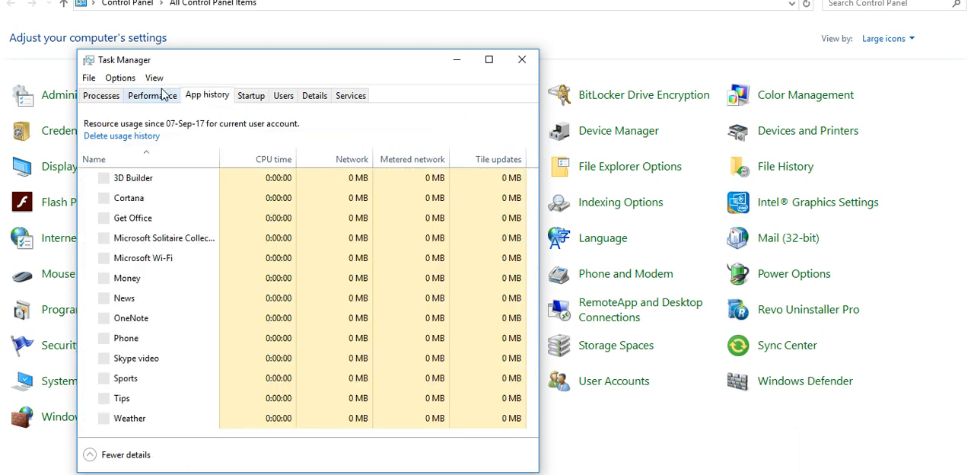
{"action": "left_click", "coordinate": [151, 95]}
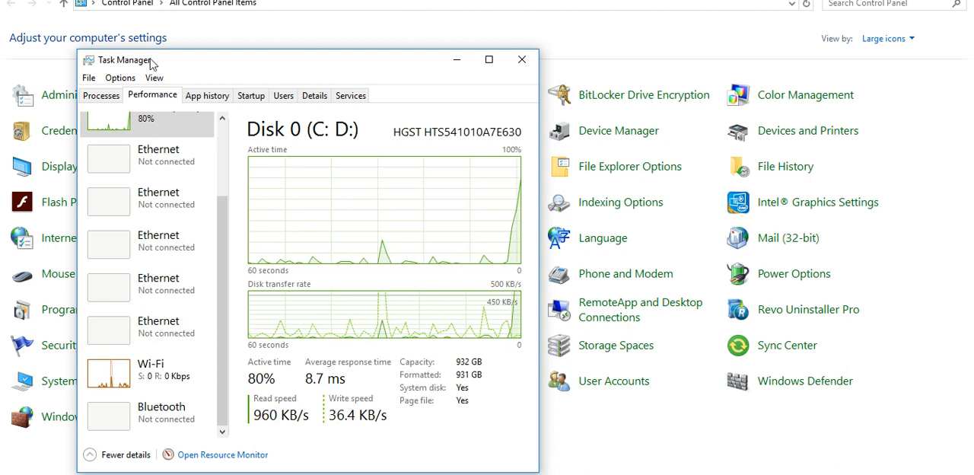
{"action": "left_click", "coordinate": [100, 94]}
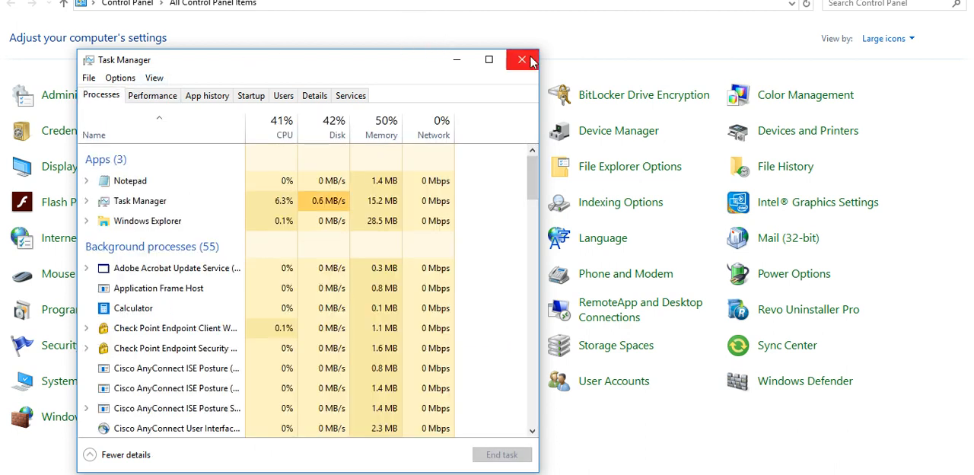
{"action": "left_click", "coordinate": [522, 59]}
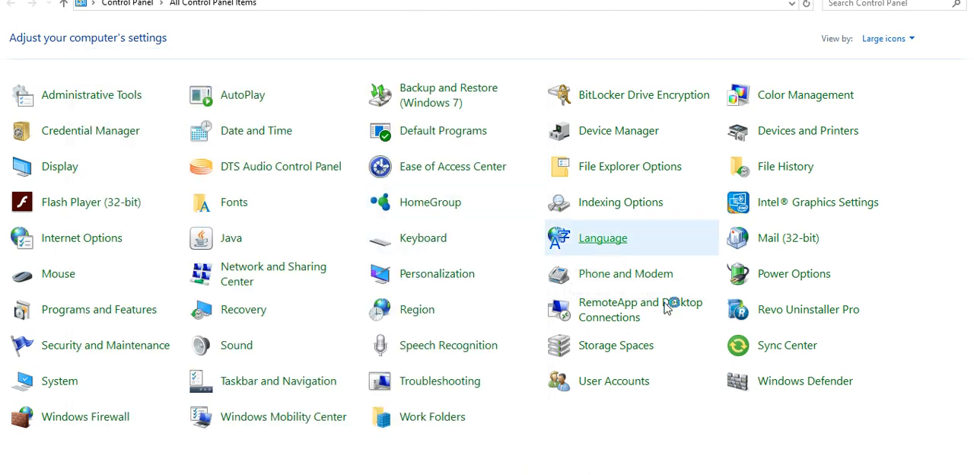
{"action": "left_click", "coordinate": [602, 237]}
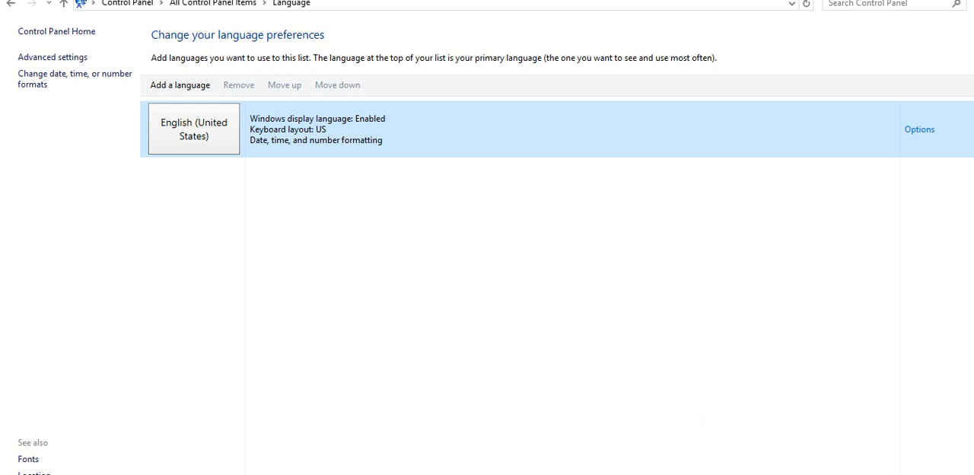
{"action": "left_click", "coordinate": [213, 3]}
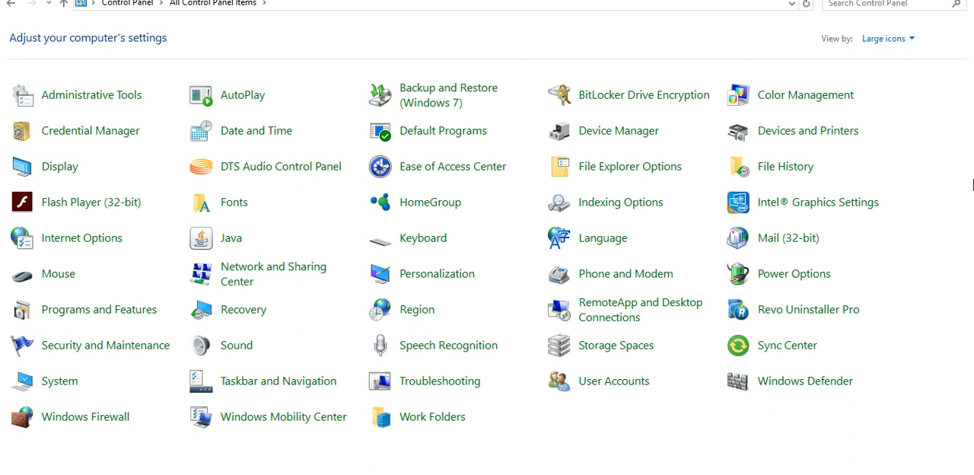
{"action": "mouse_move", "coordinate": [969, 186]}
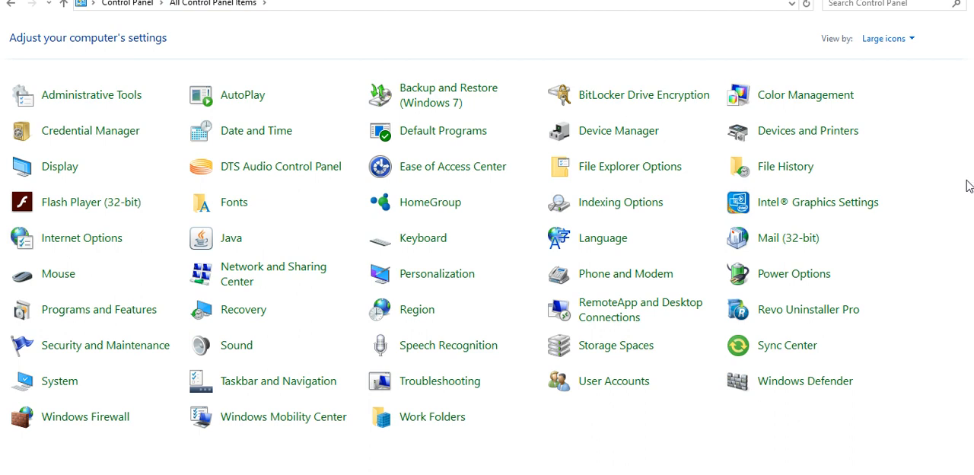
{"action": "mouse_move", "coordinate": [648, 427]}
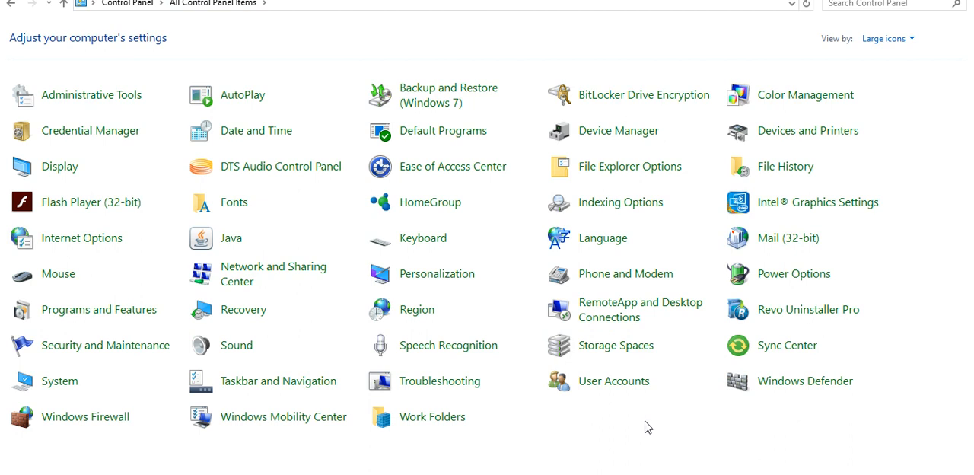
{"action": "mouse_move", "coordinate": [672, 439]}
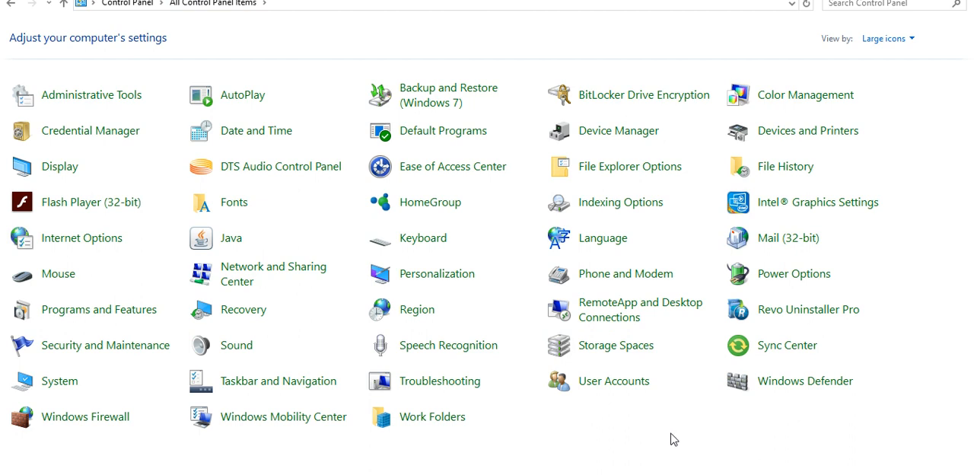